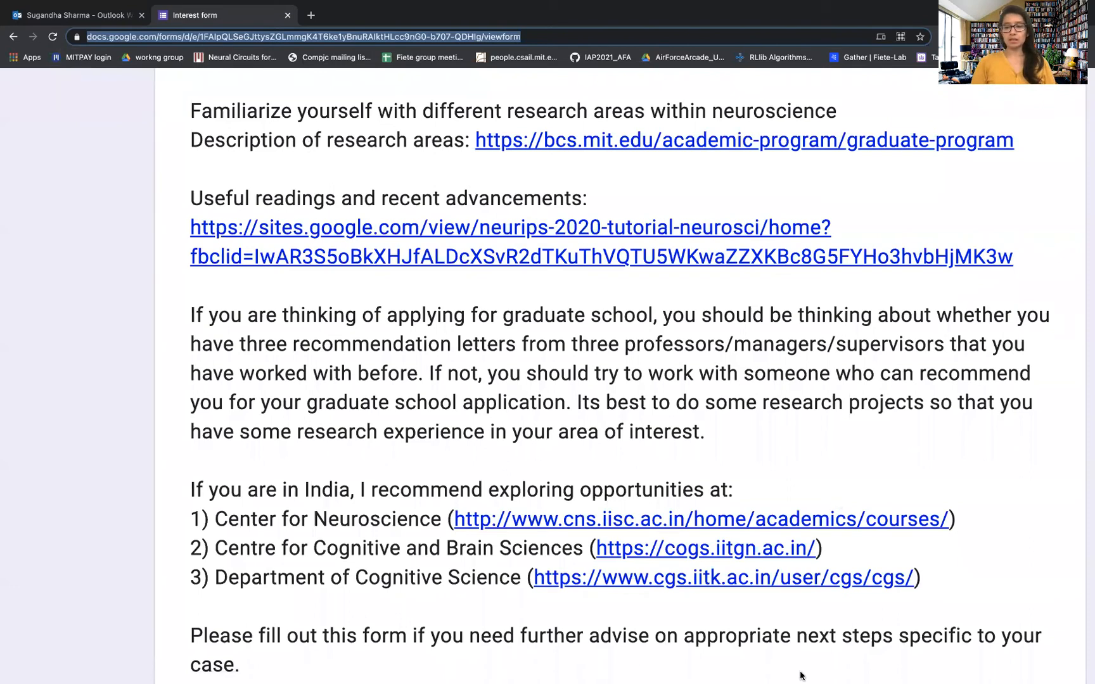
mouse_move(850, 675)
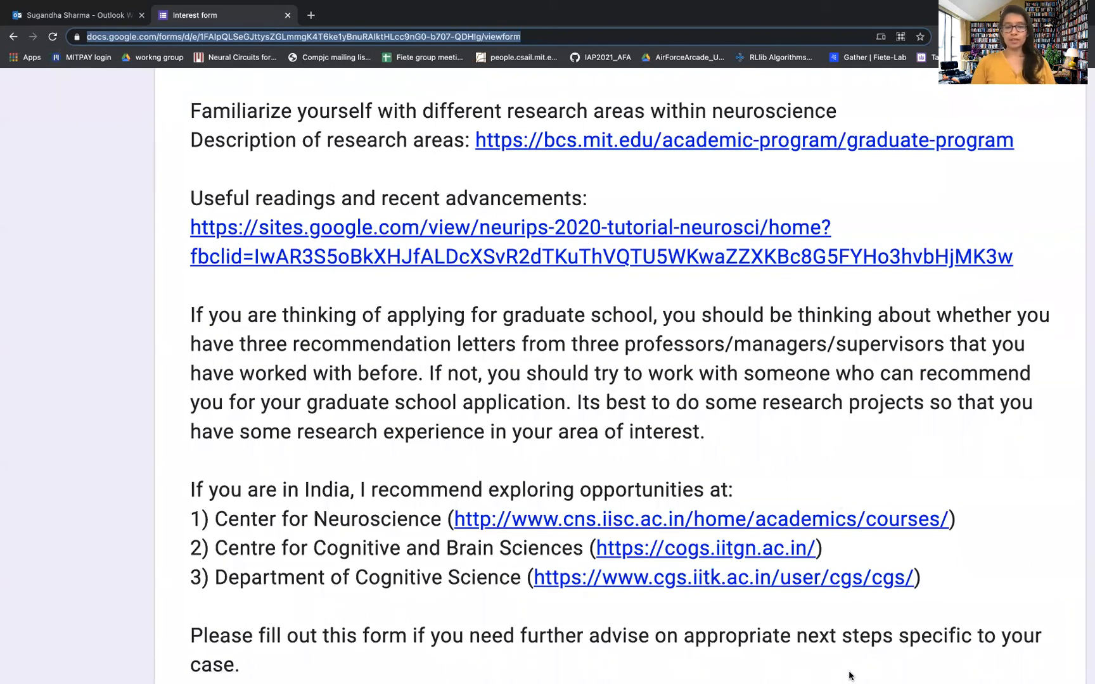
mouse_move(397, 375)
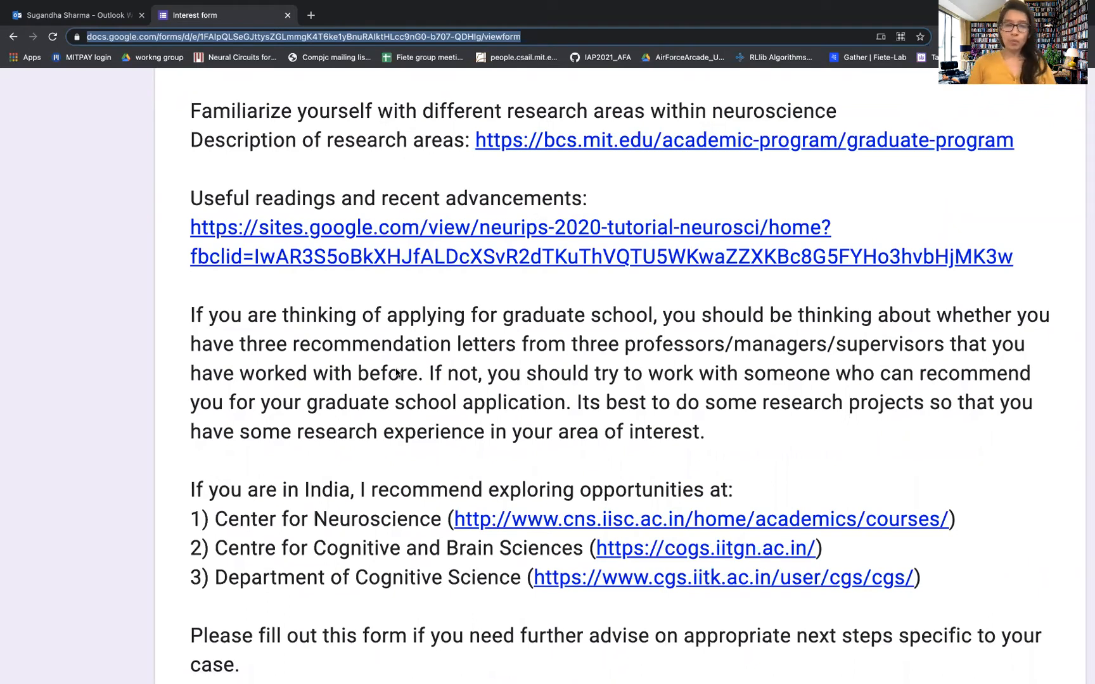
mouse_move(690, 194)
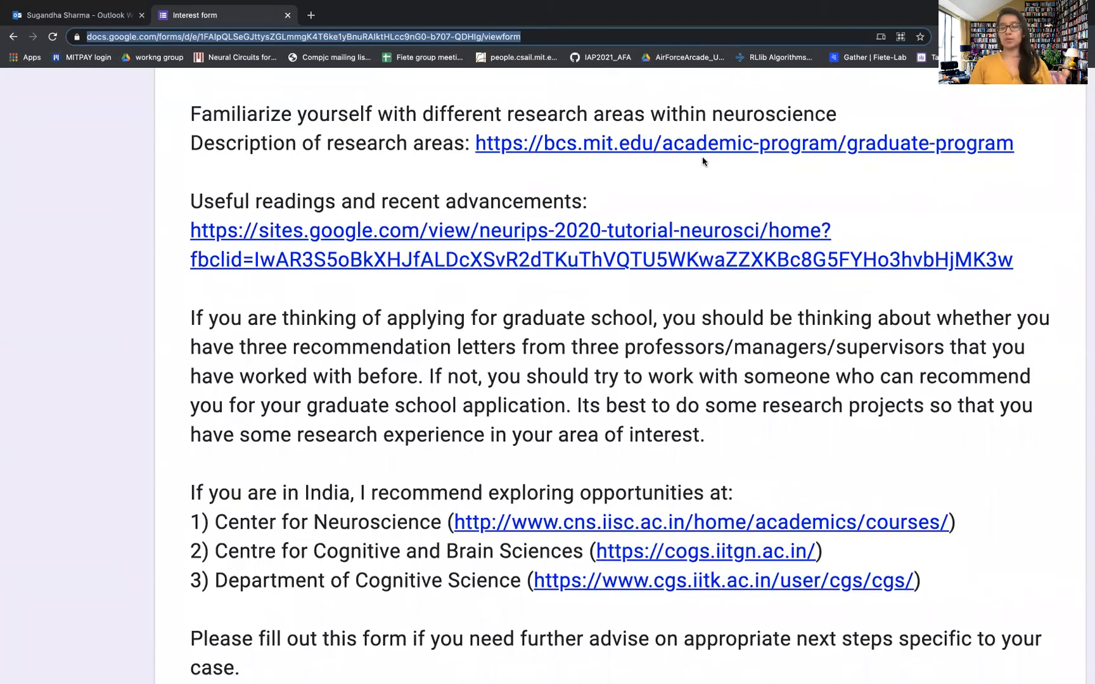
mouse_move(712, 151)
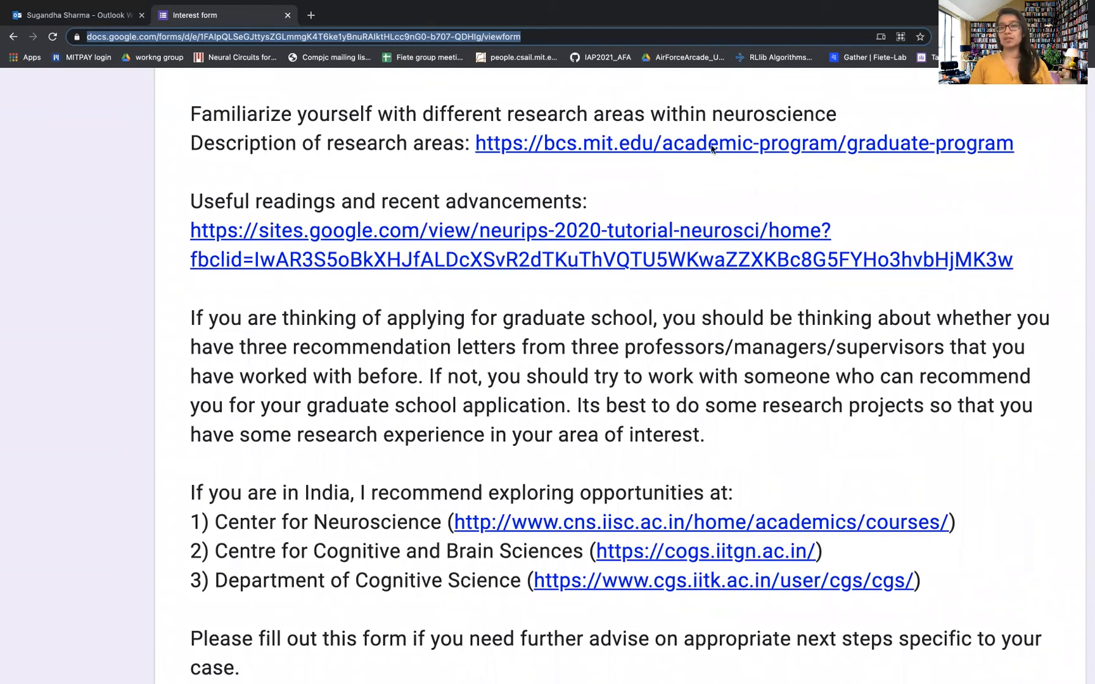
- Open the bcs.mit.edu graduate program link and scroll to the Cognitive Science section
left_click(744, 143)
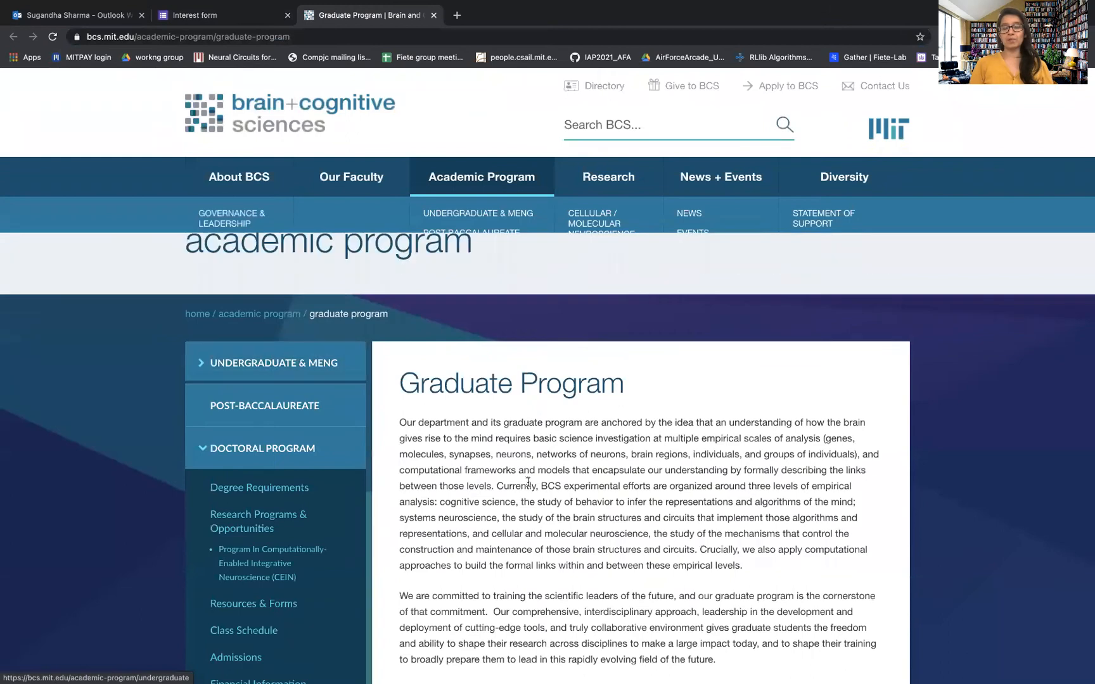
scroll("down", 3)
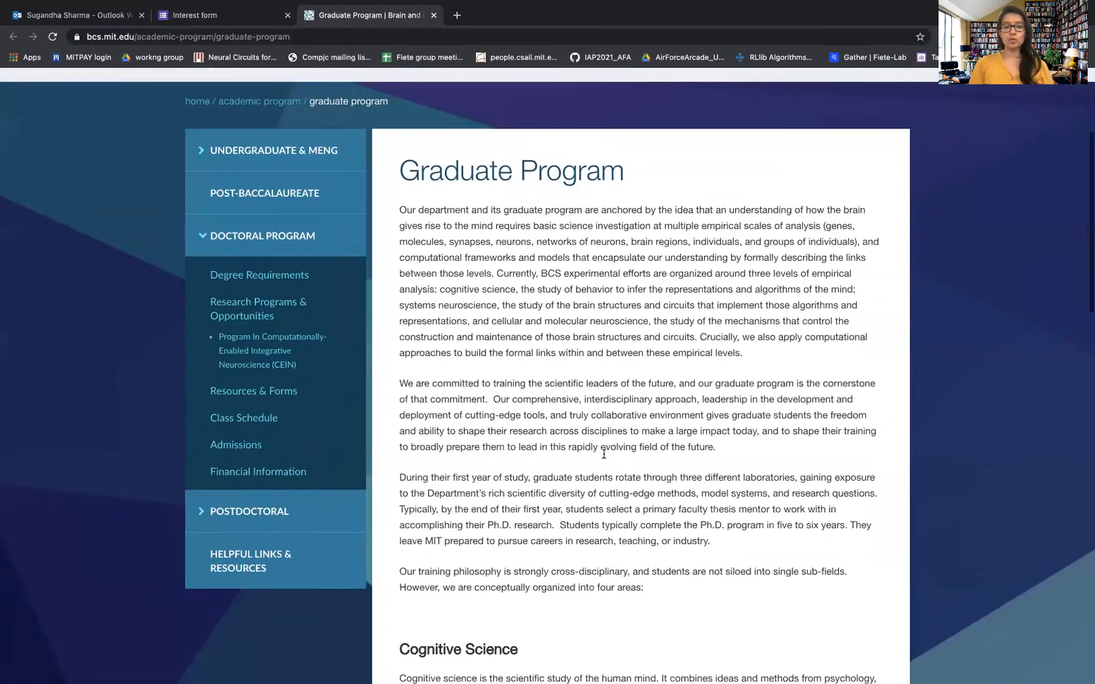
scroll("down", 3)
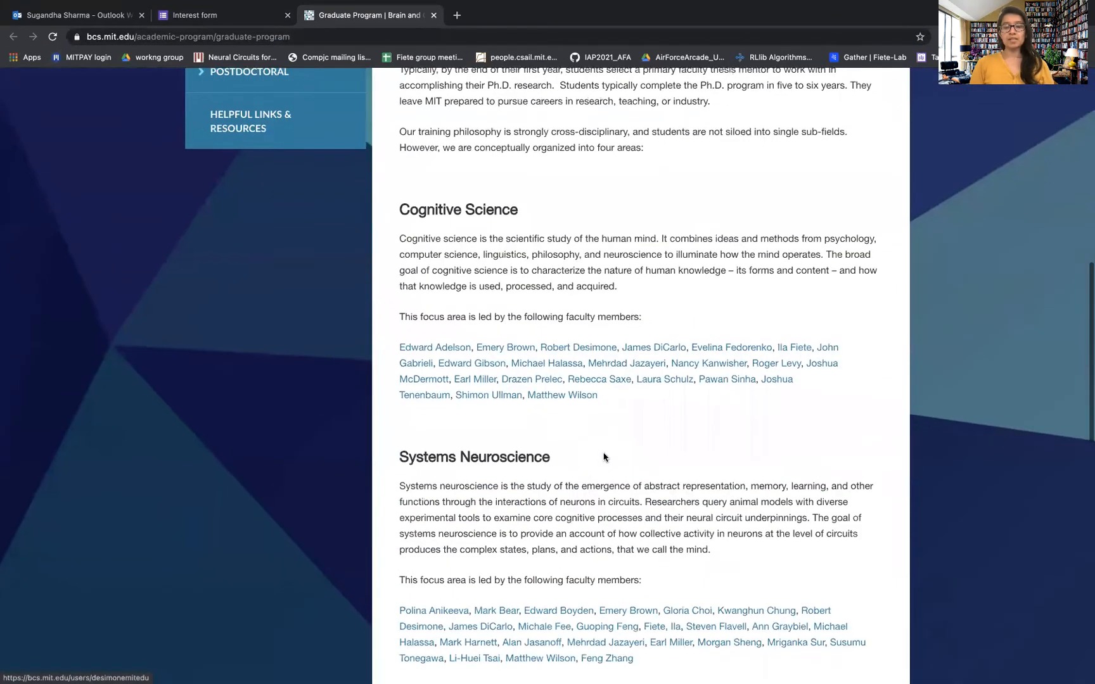
scroll("down", 3)
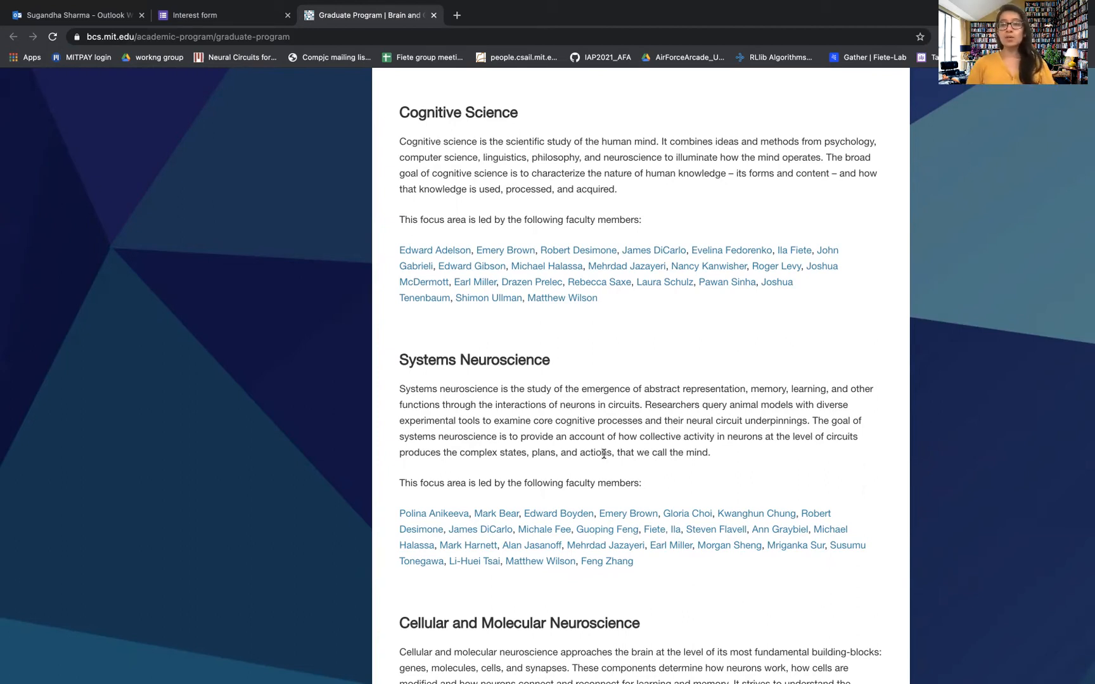
mouse_move(657, 406)
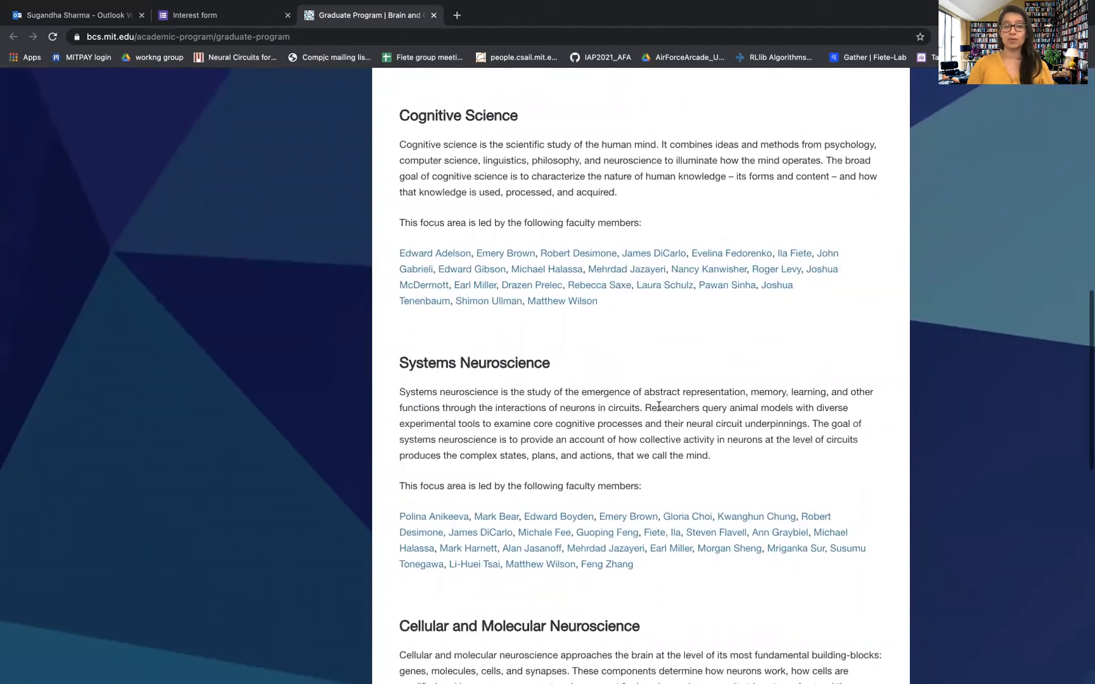
scroll("down", 3)
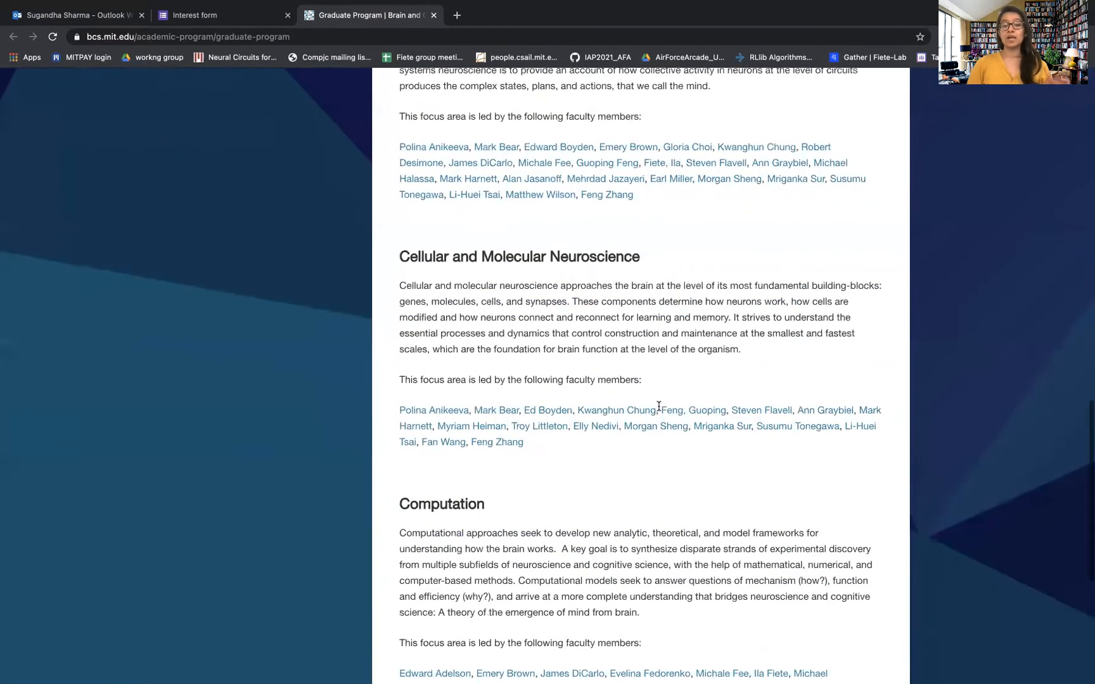
scroll("down", 3)
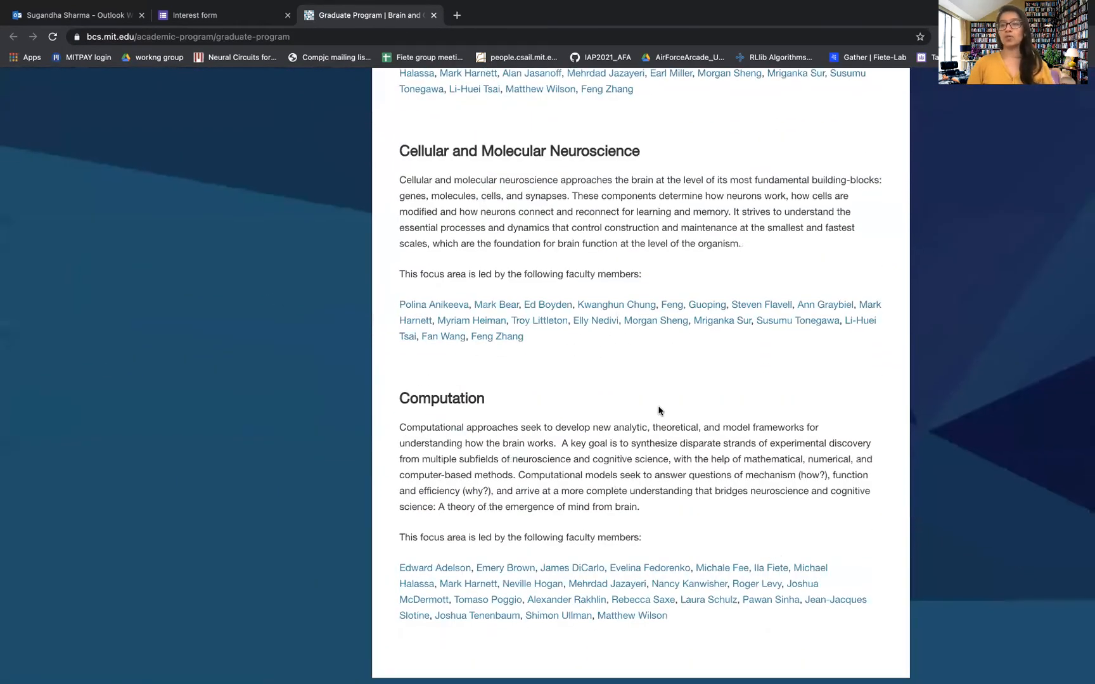
scroll("up", 3)
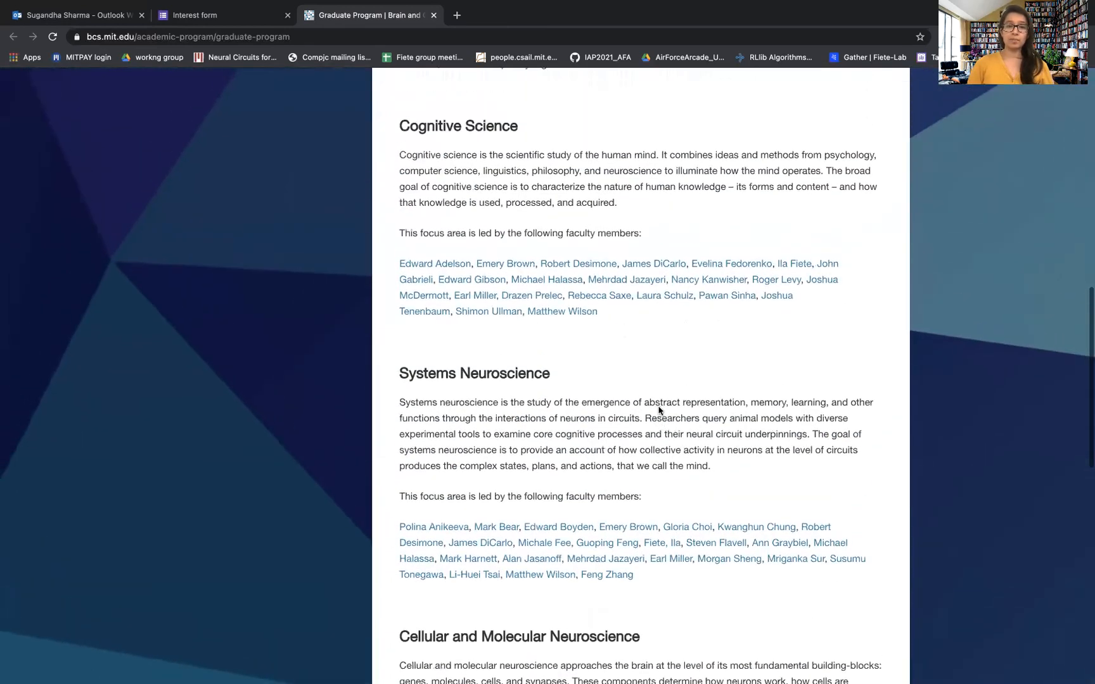
scroll("up", 3)
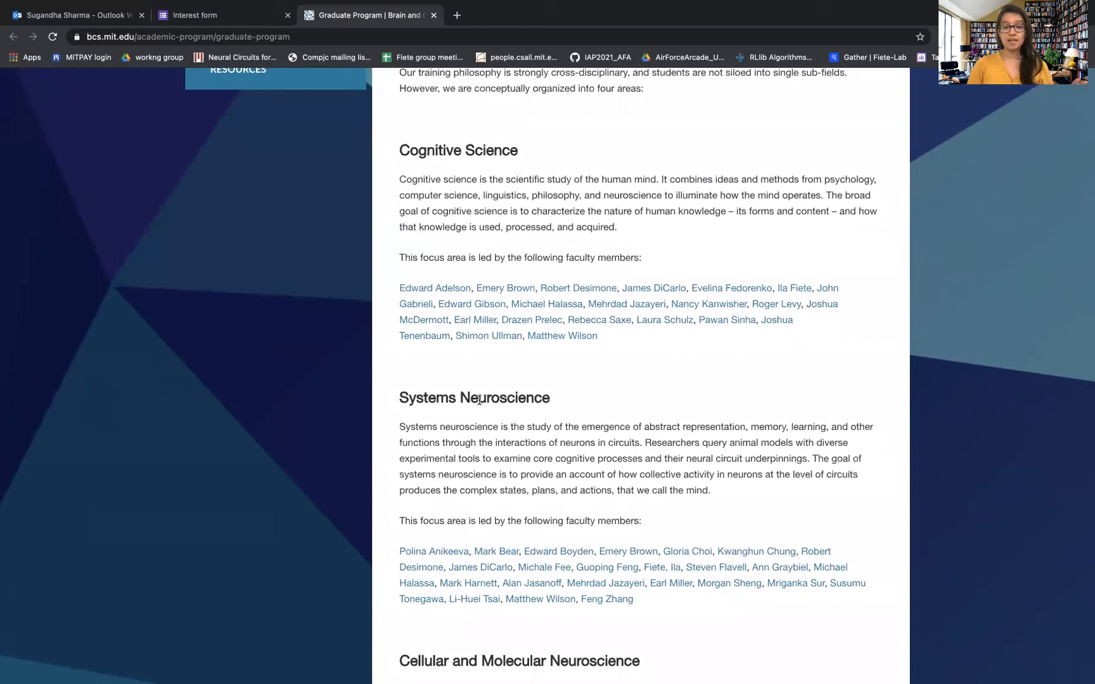
scroll("down", 3)
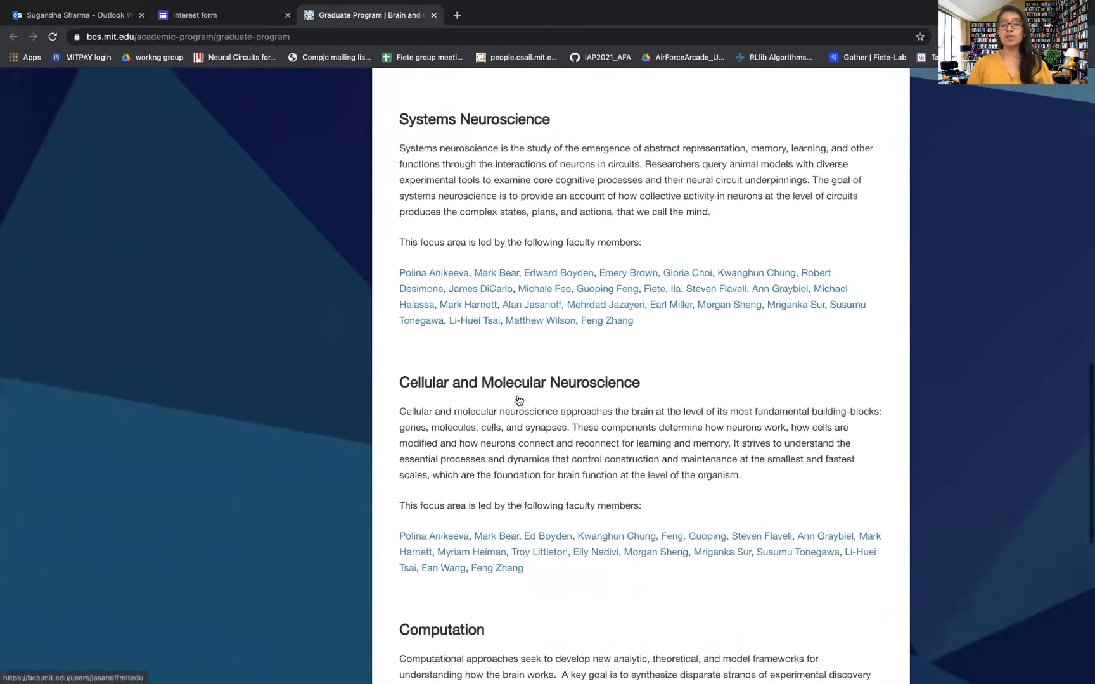
scroll("down", 3)
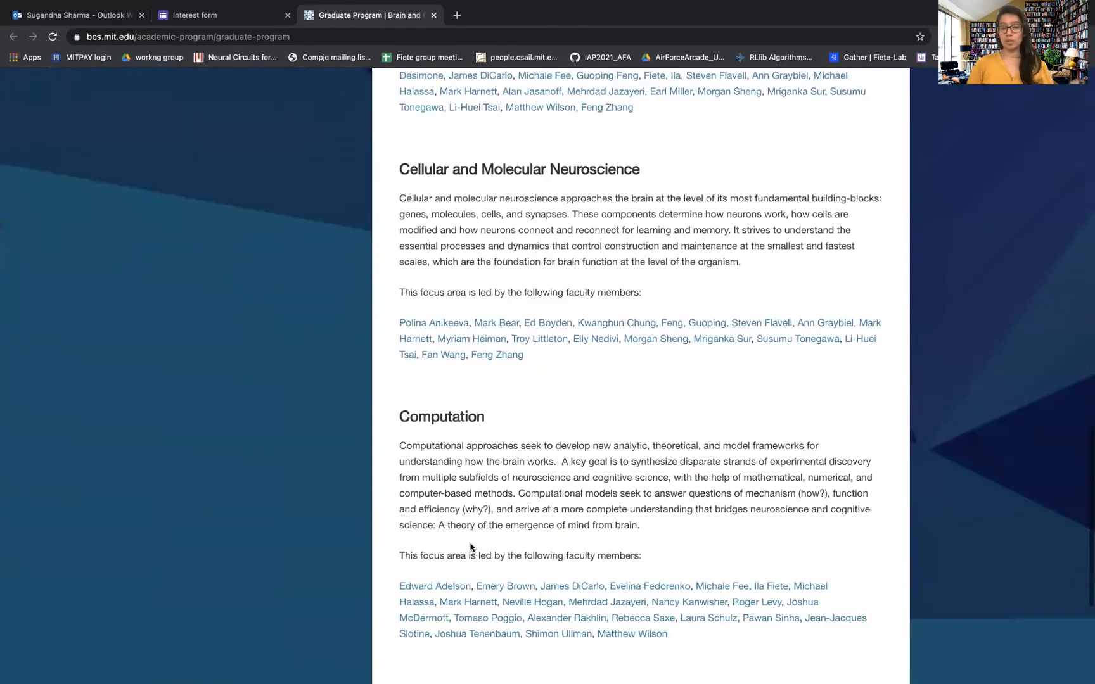
scroll("up", 3)
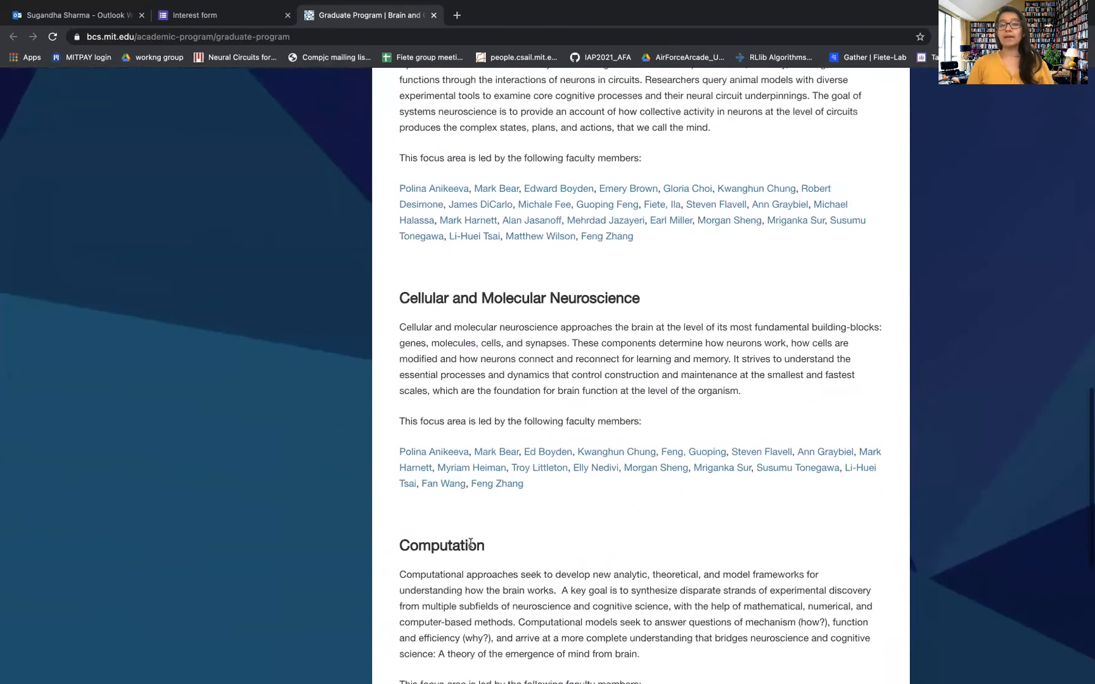
scroll("up", 3)
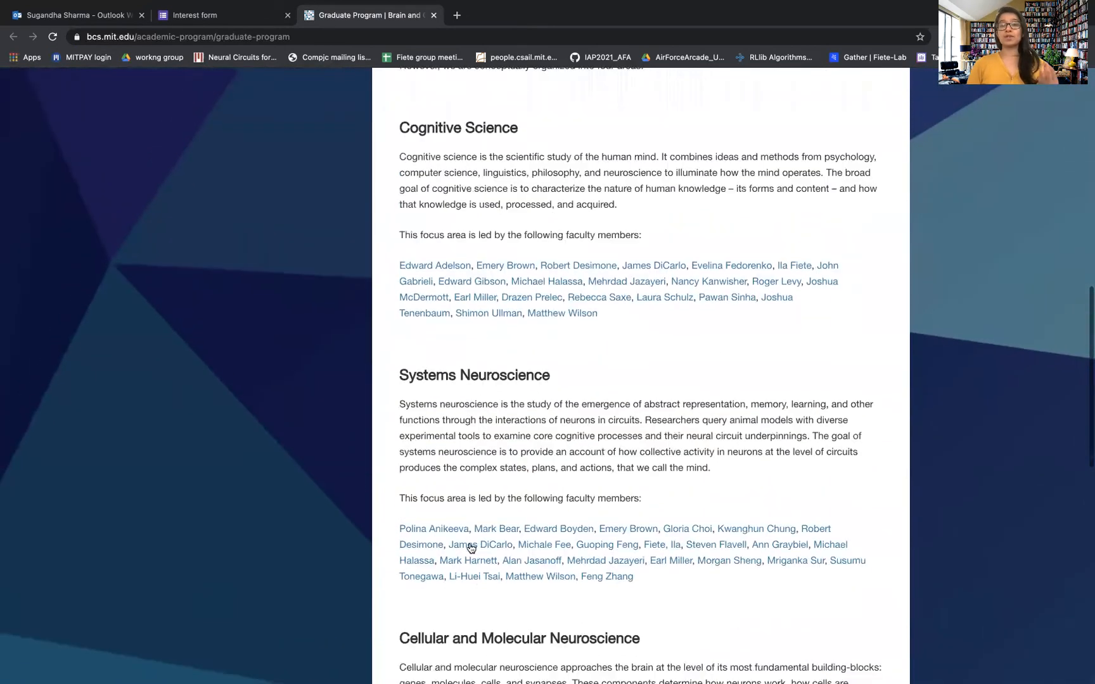
scroll("up", 3)
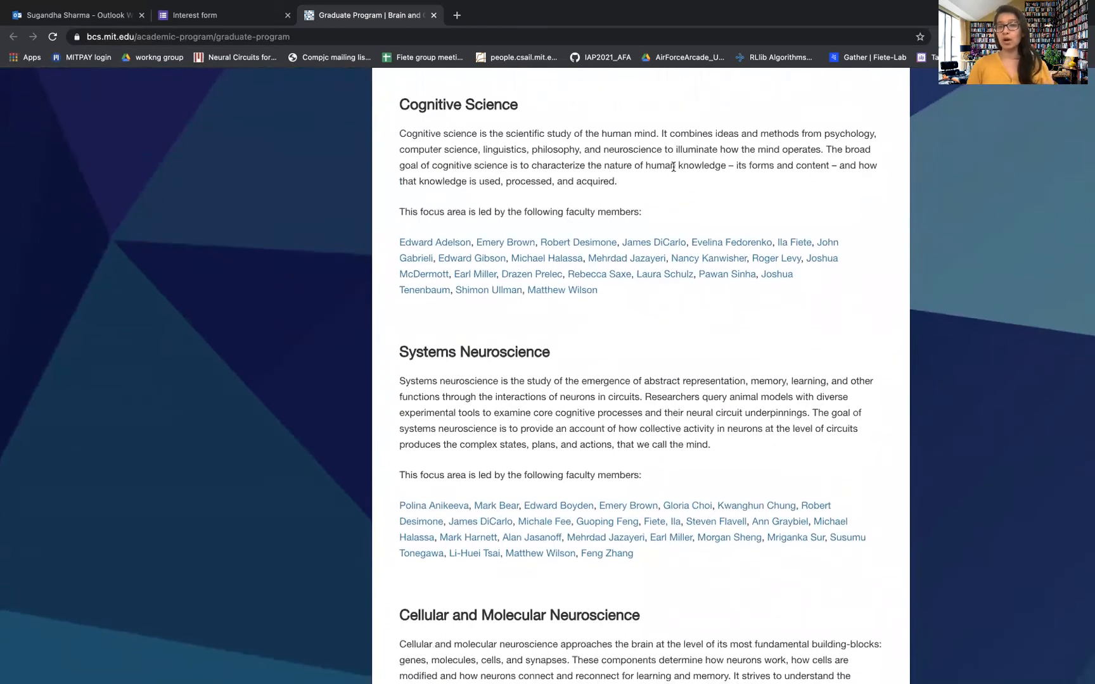
mouse_move(666, 196)
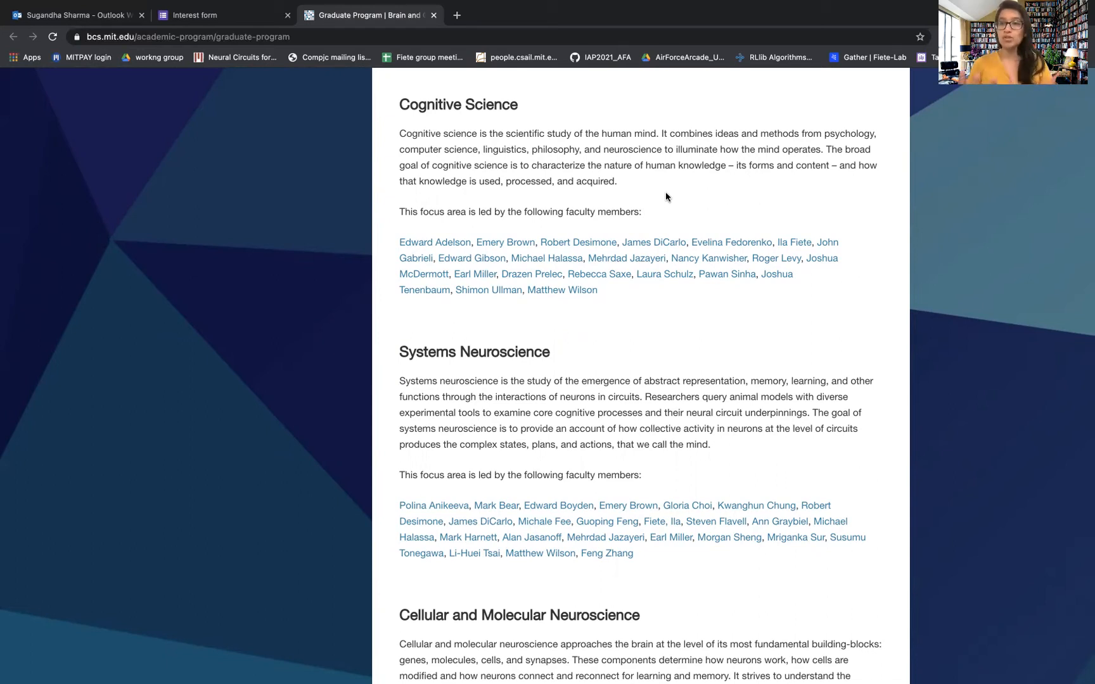
- Scroll down to centre the Systems Neuroscience section and its faculty list
scroll("down", 3)
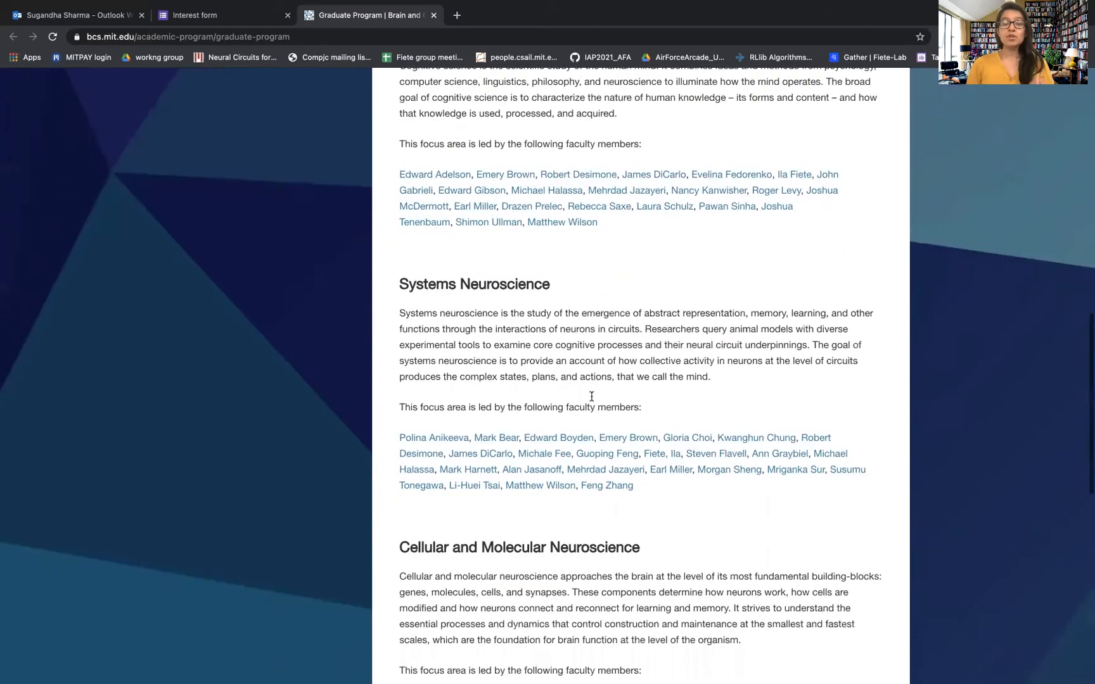
scroll("down", 3)
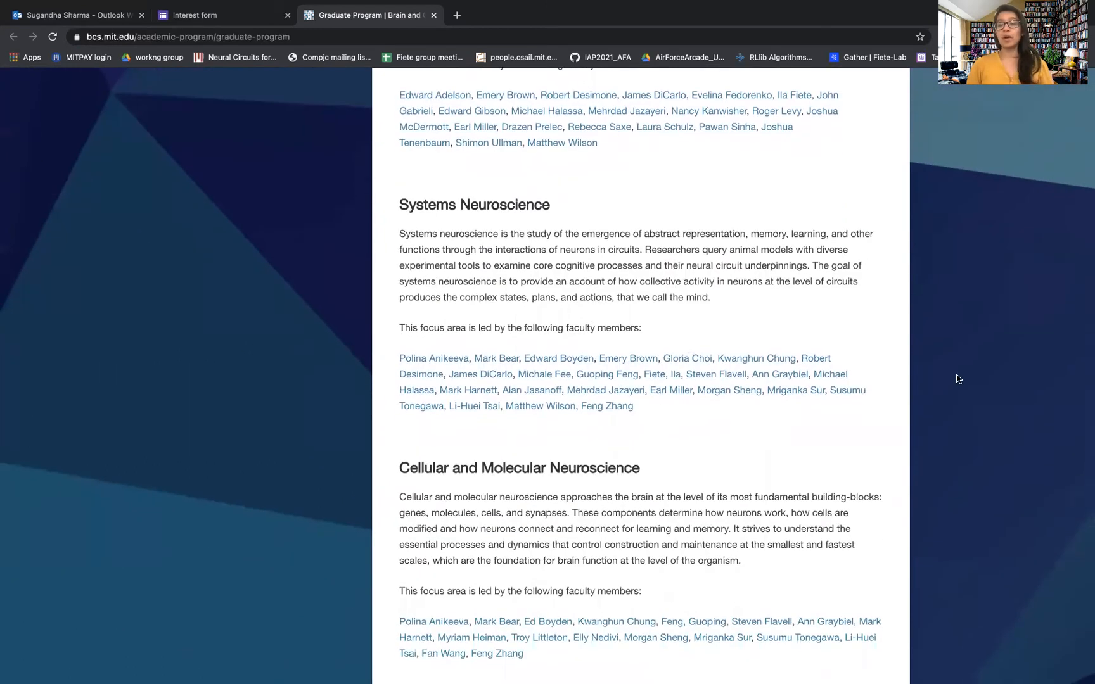
mouse_move(676, 440)
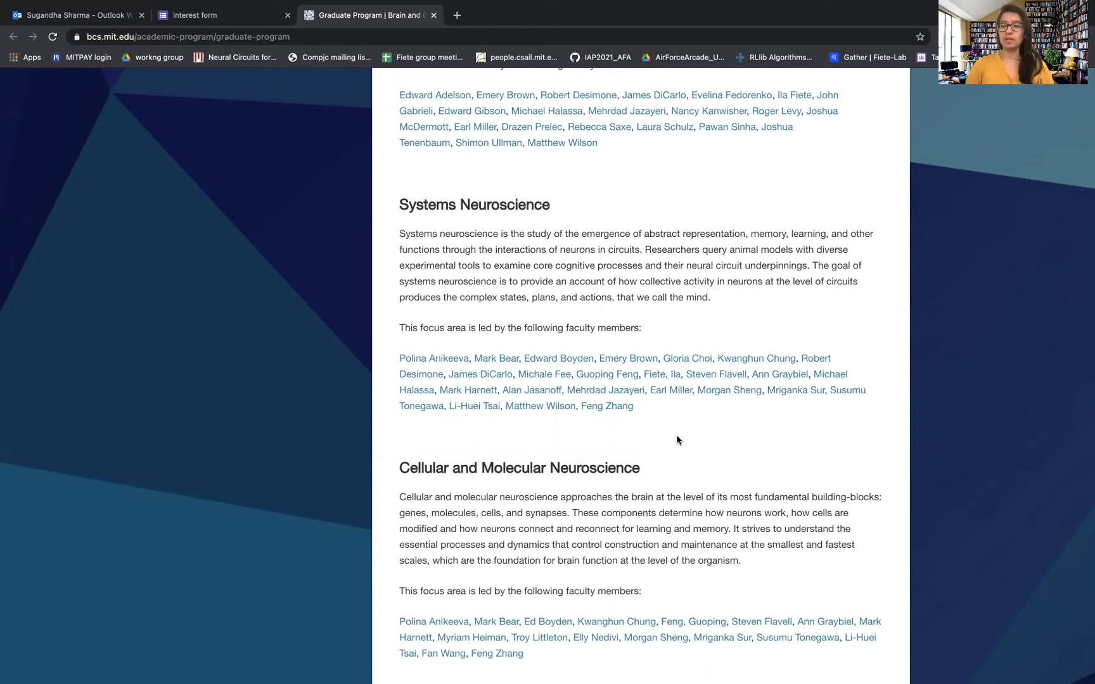
- Scroll down to the Cellular and Molecular Neuroscience and Computation sections
scroll("down", 3)
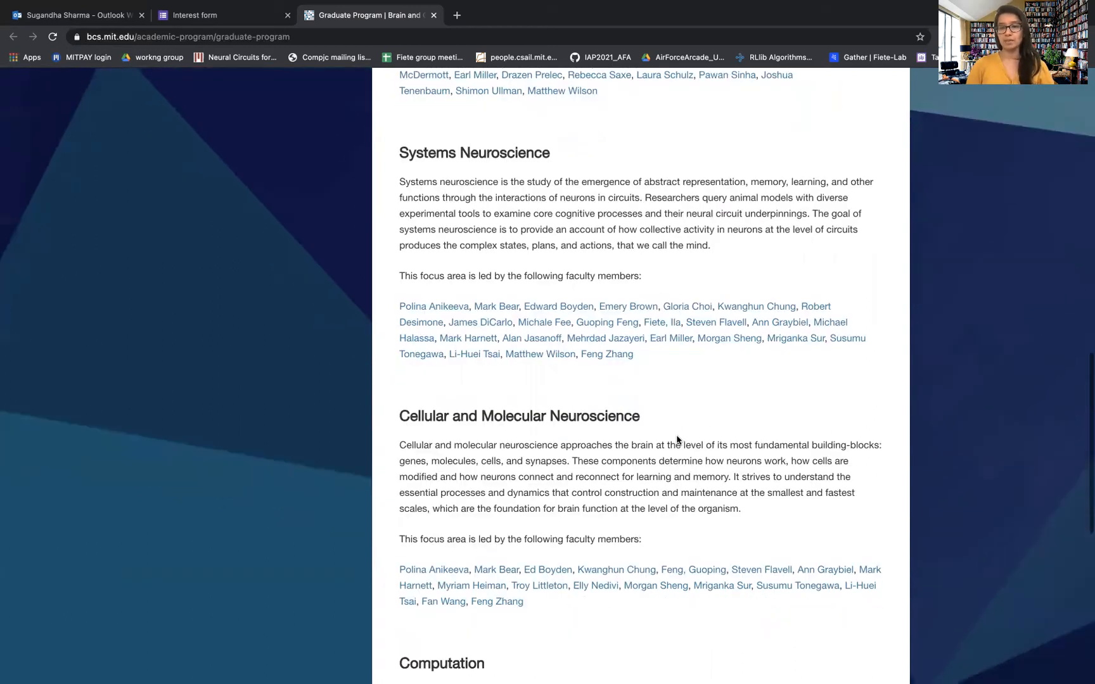
scroll("down", 3)
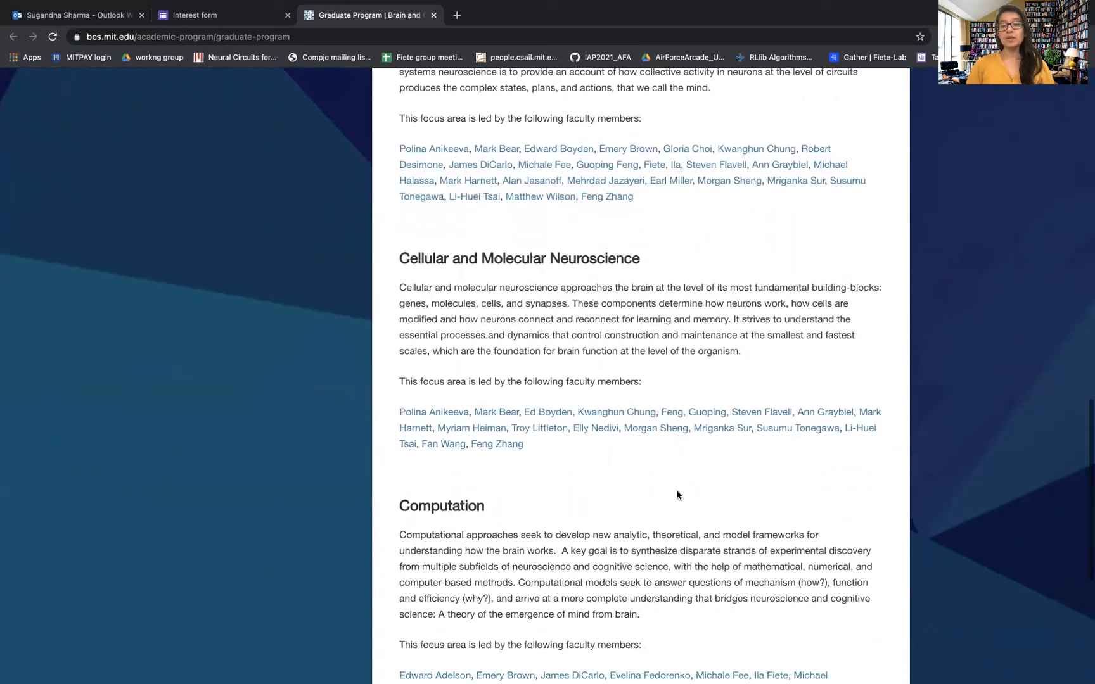
scroll("down", 3)
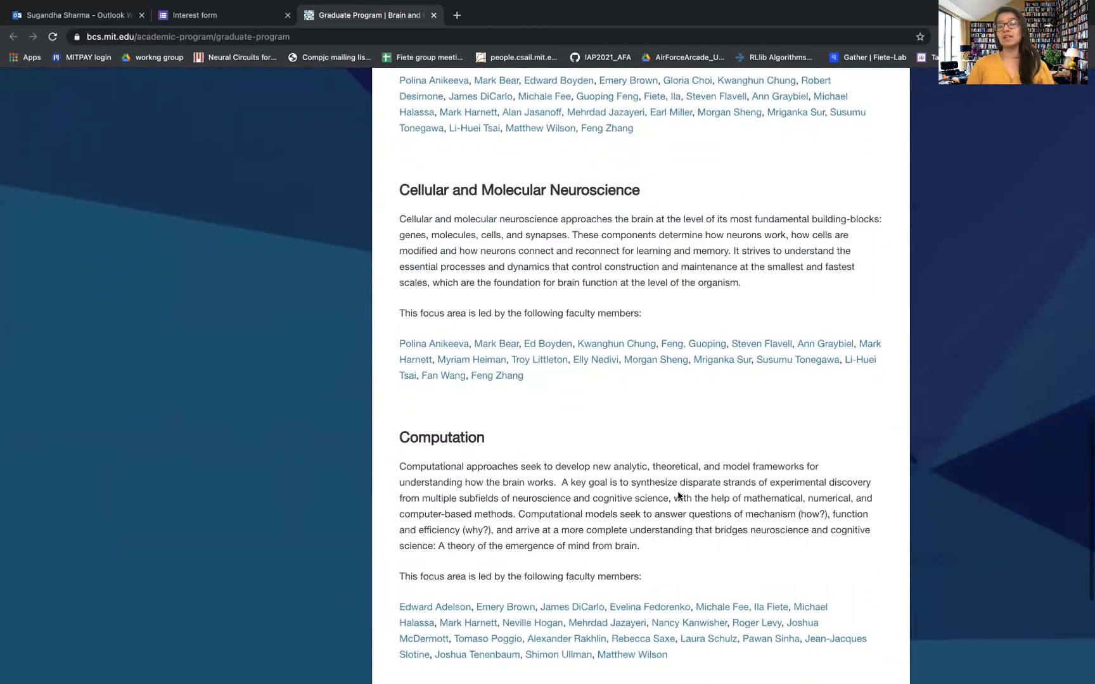
mouse_move(785, 459)
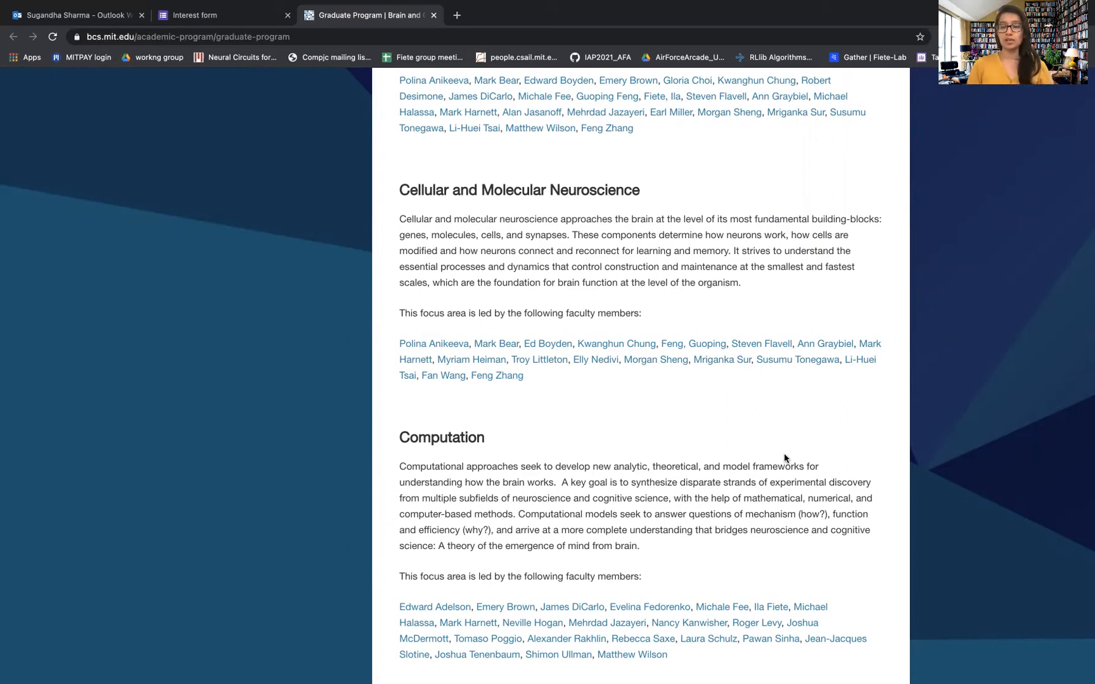
- Scroll to the page footer with Directions and Contact Us, below the Computation faculty
scroll("down", 3)
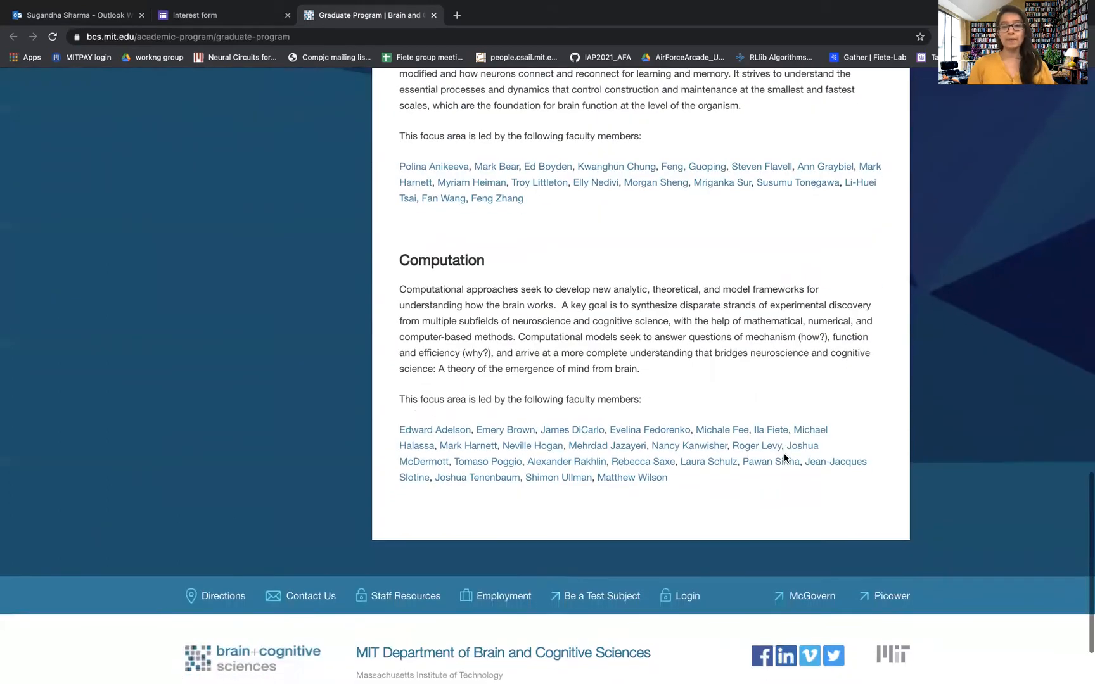
mouse_move(780, 393)
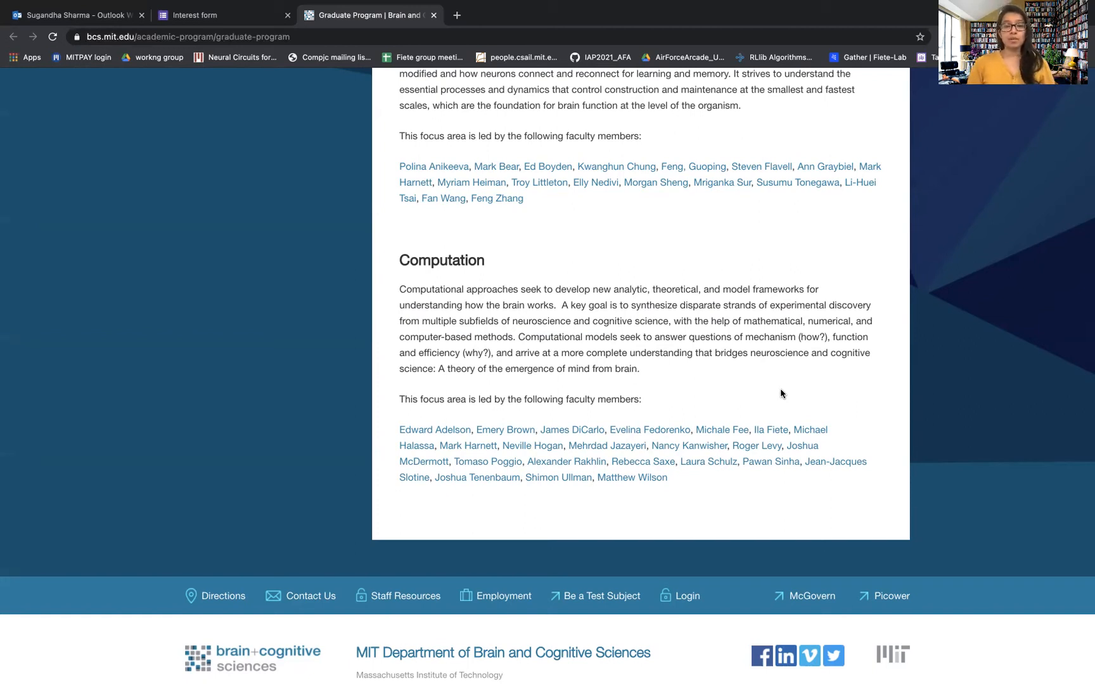
- Switch from the MIT BCS page back to the Interest form tab
scroll("up", 3)
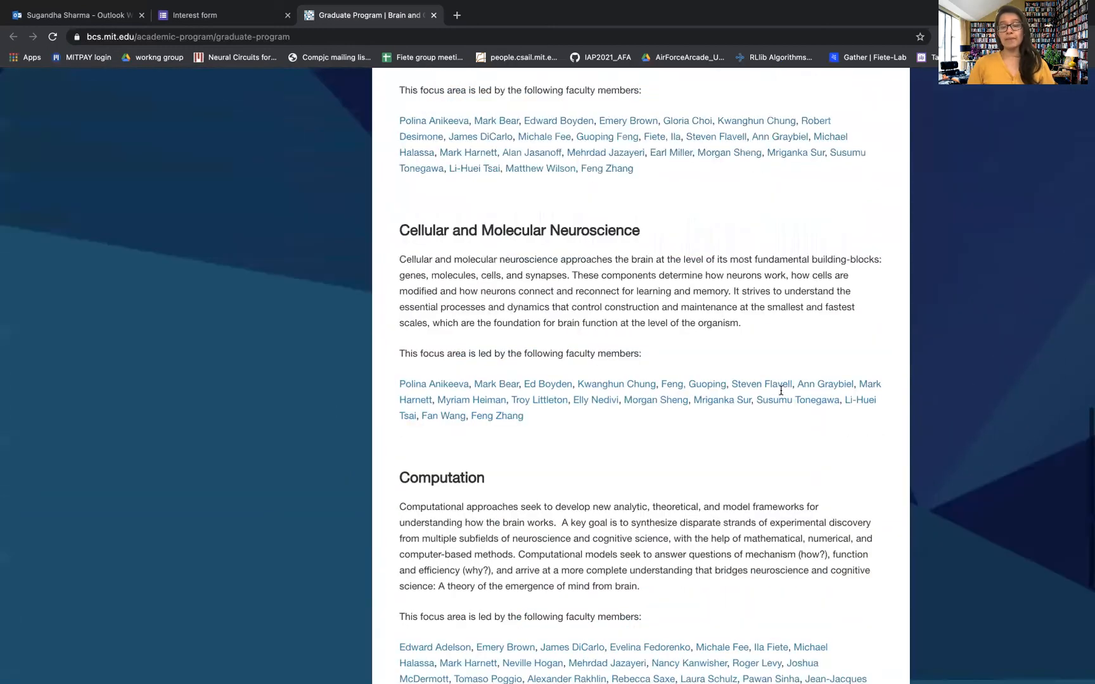
scroll("up", 3)
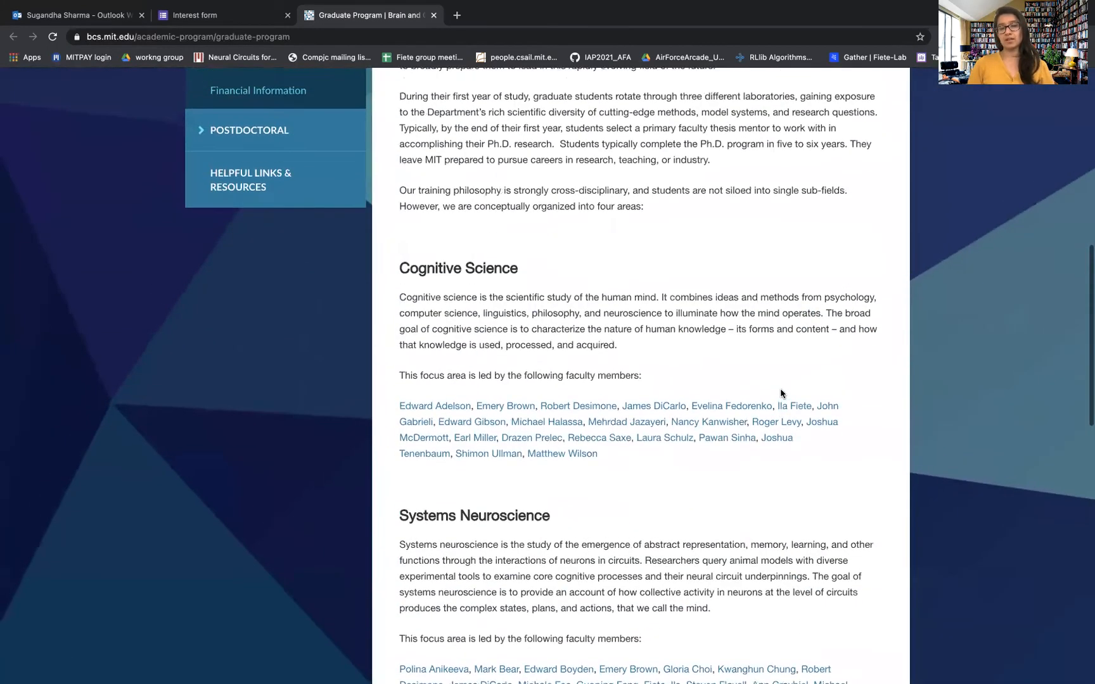
scroll("up", 3)
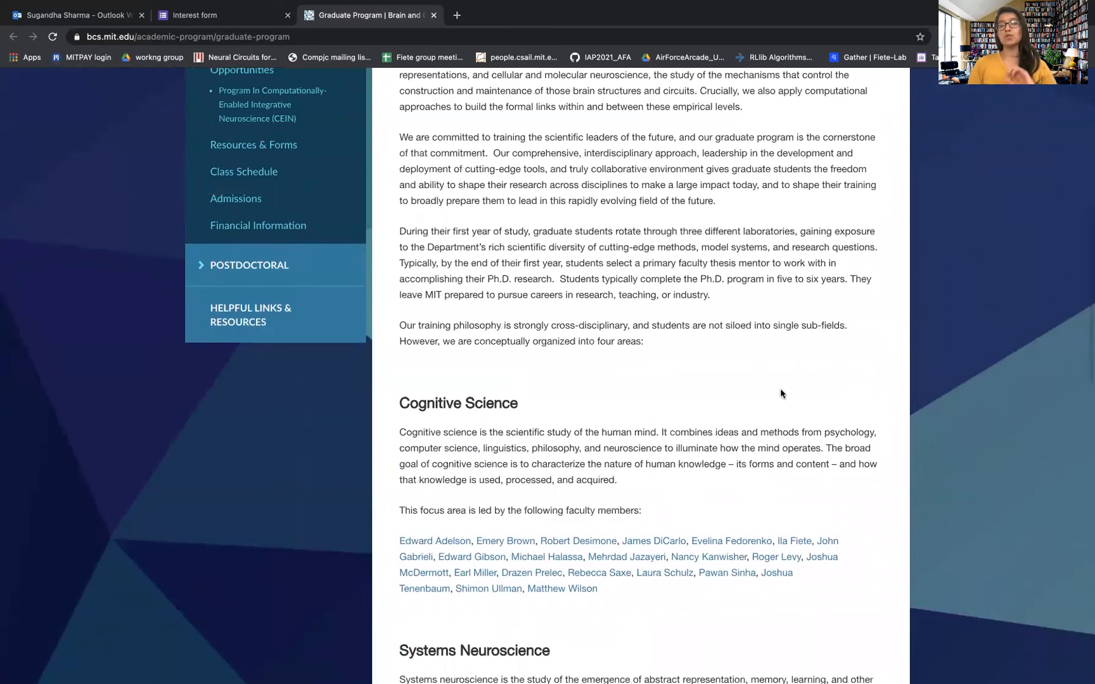
scroll("down", 3)
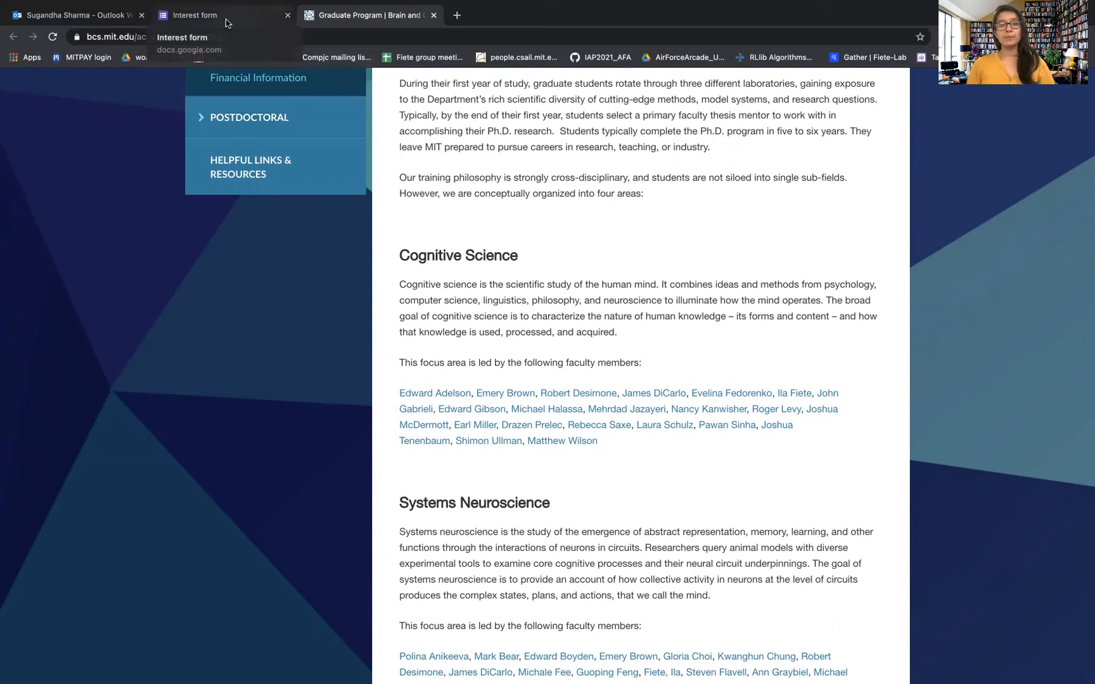
left_click(203, 15)
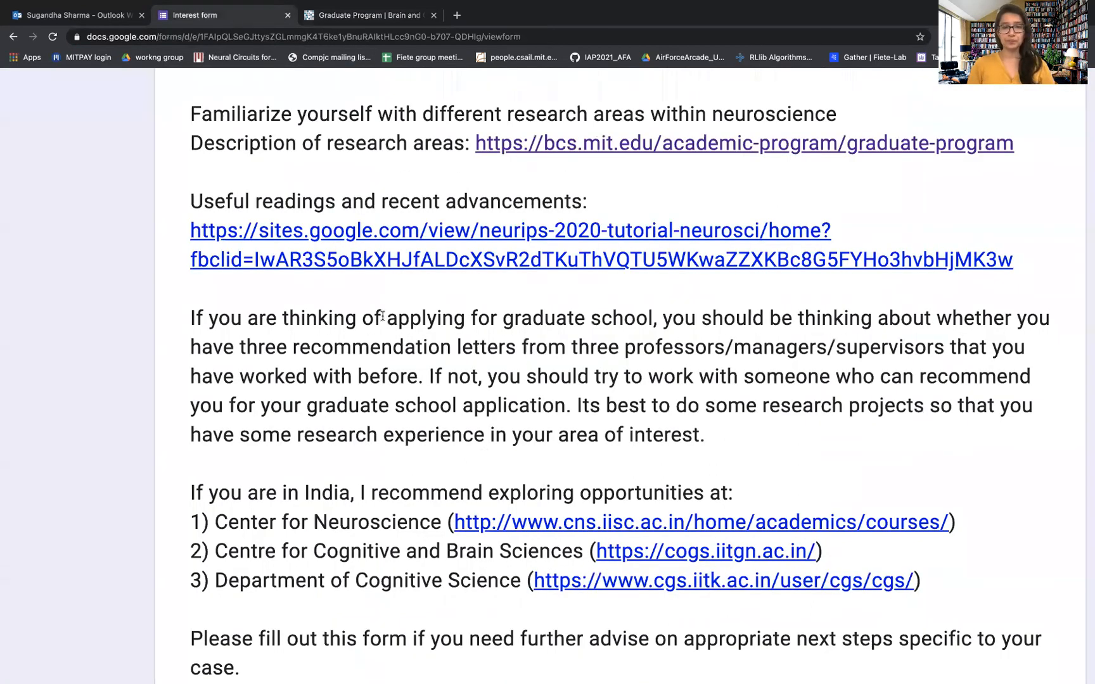
- Scroll the NeurIPS 2020 tutorial site to its overview and session schedule
scroll("up", 3)
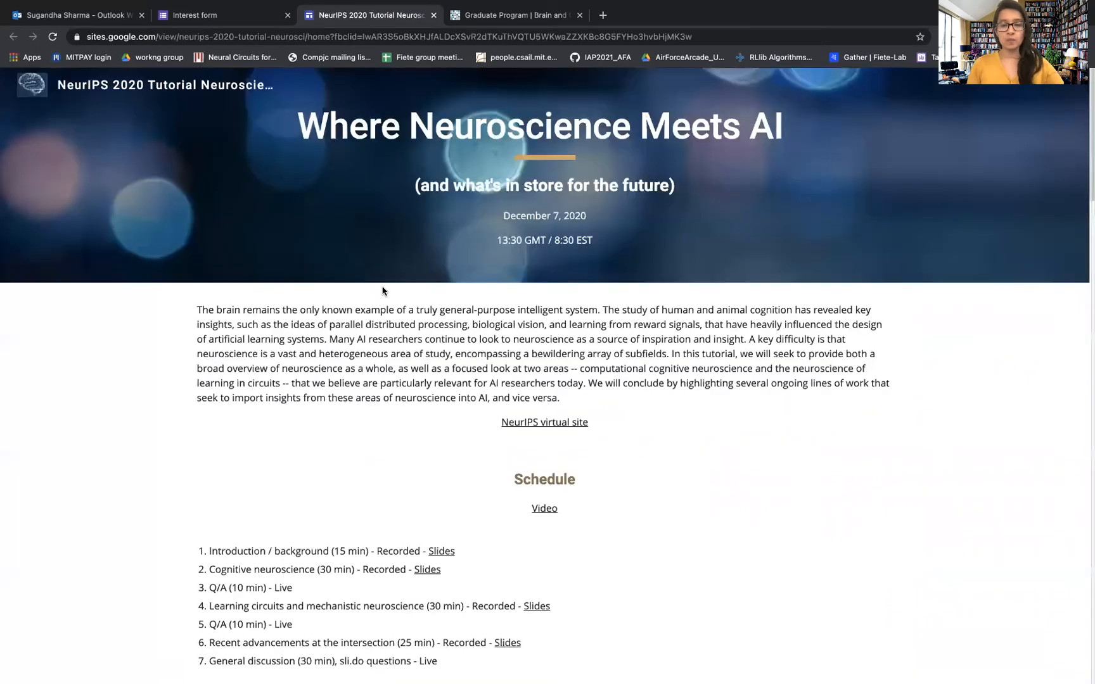
scroll("down", 3)
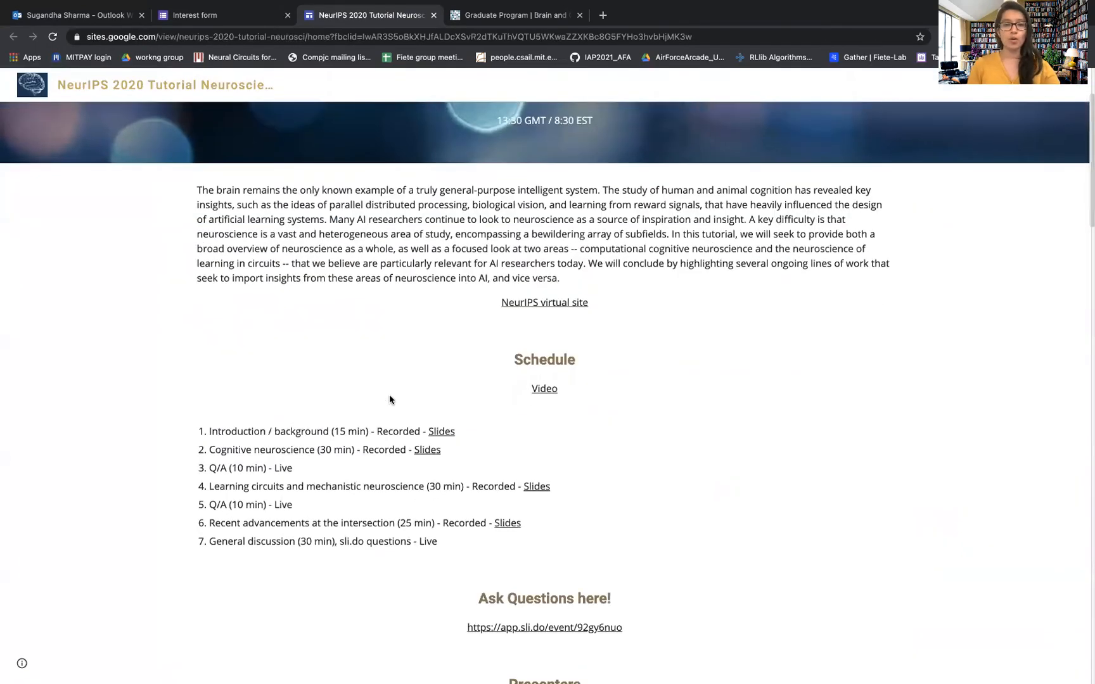
- Scroll through the Section 1 Cognitive Neuroscience references to the Section 2 heading
scroll("down", 3)
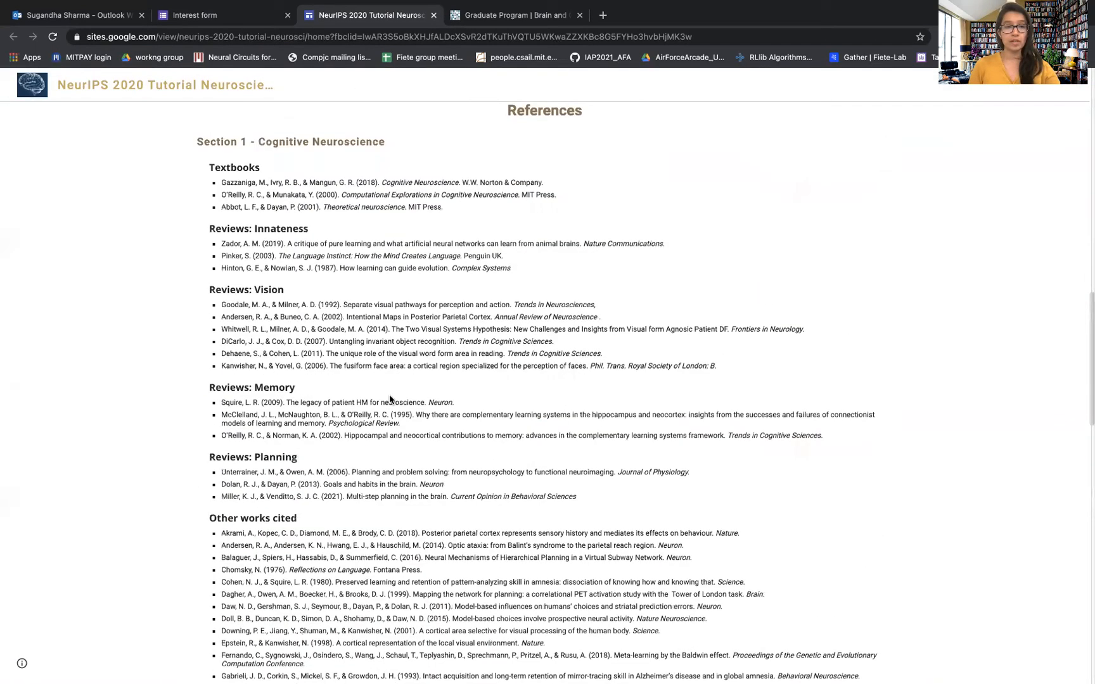
mouse_move(297, 142)
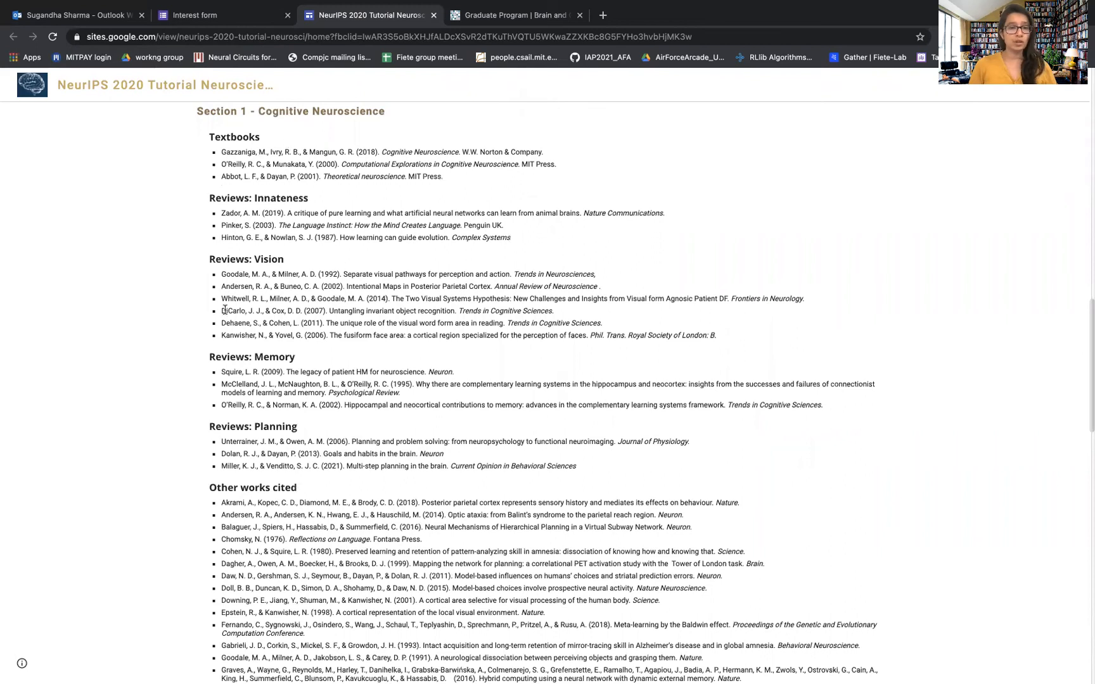
mouse_move(335, 412)
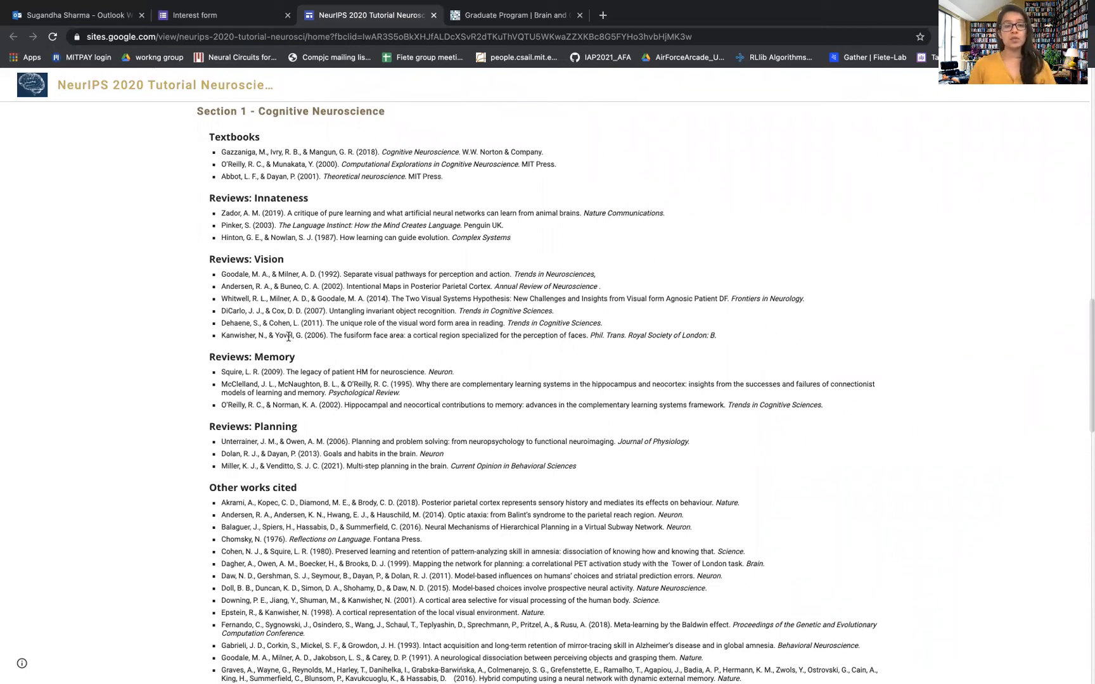
scroll("down", 3)
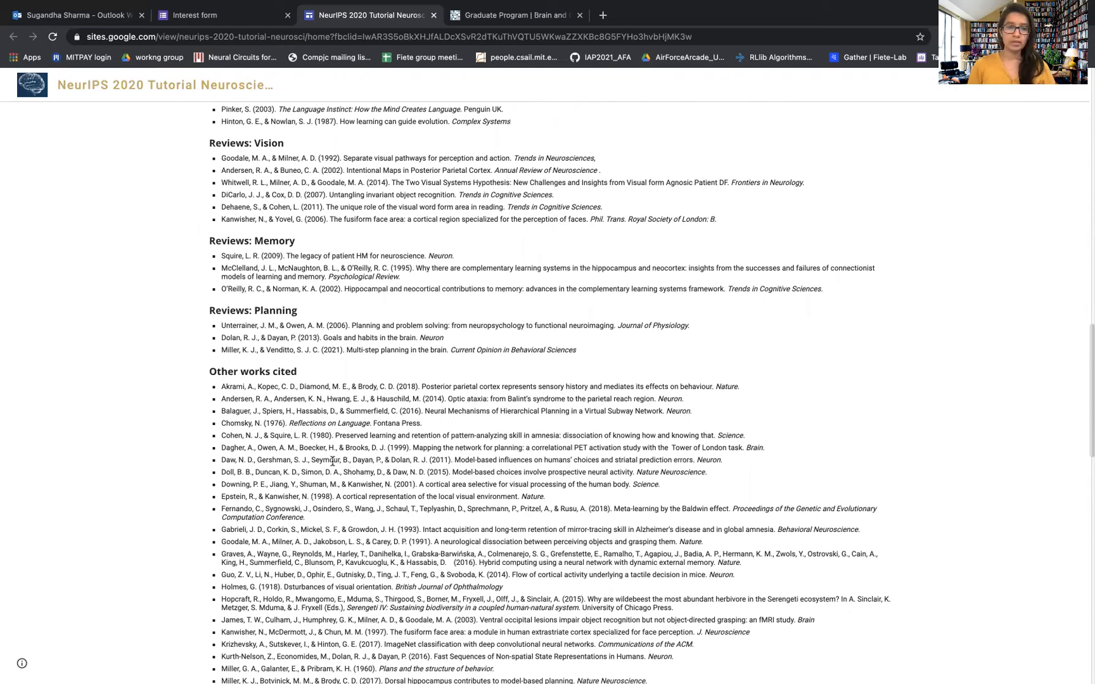
scroll("down", 3)
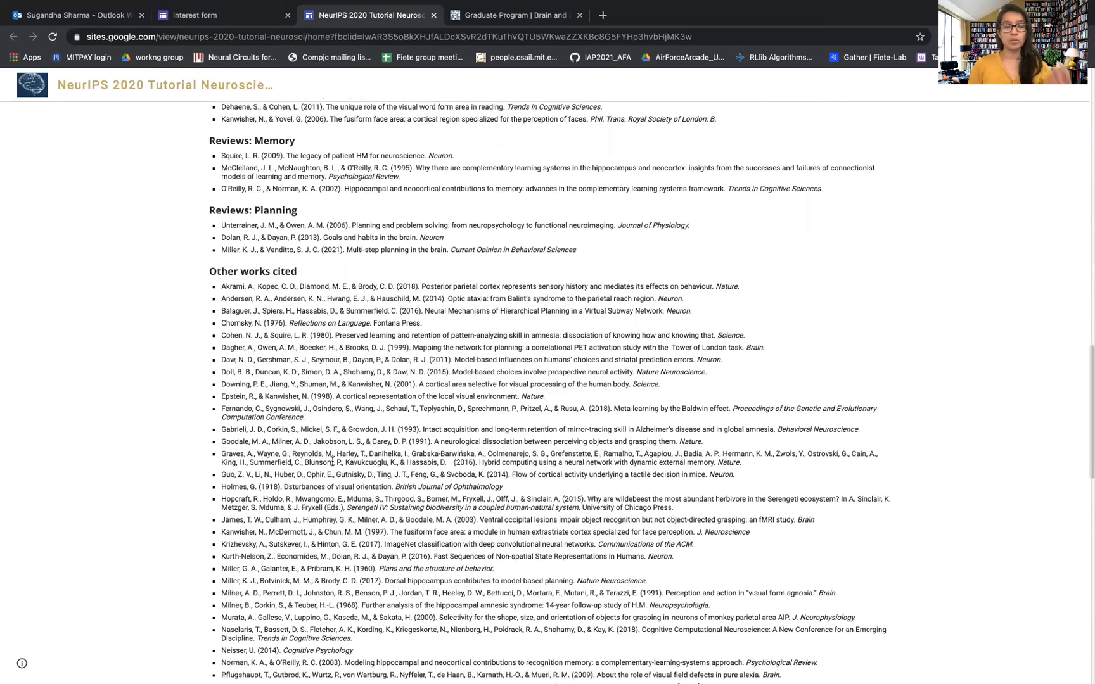
scroll("down", 3)
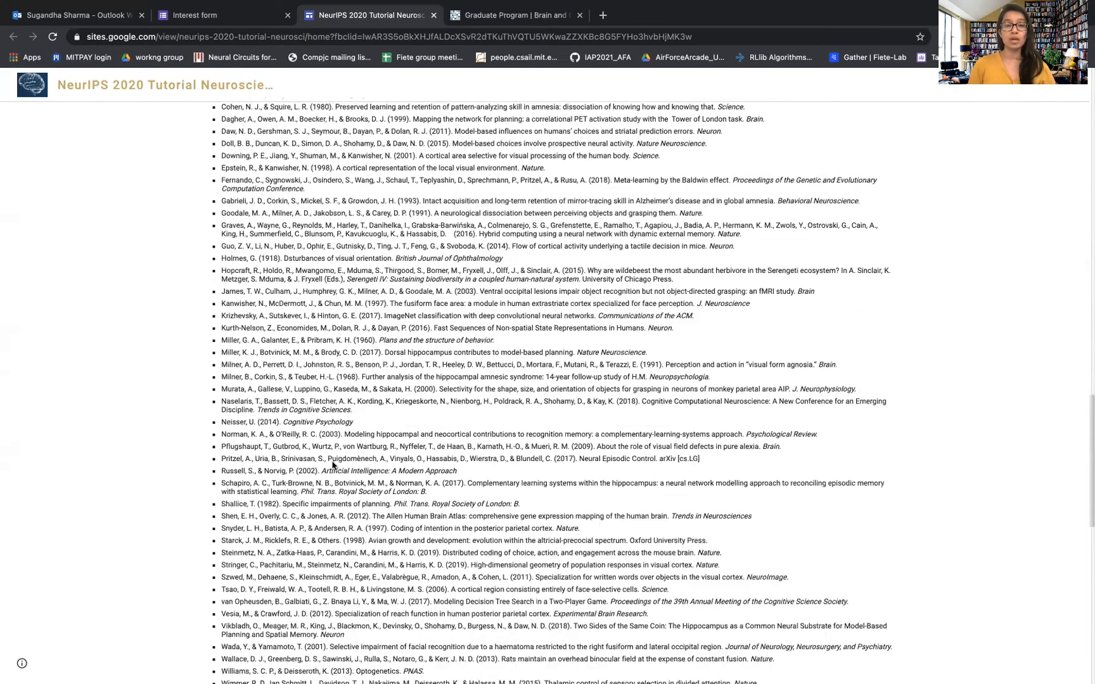
scroll("down", 3)
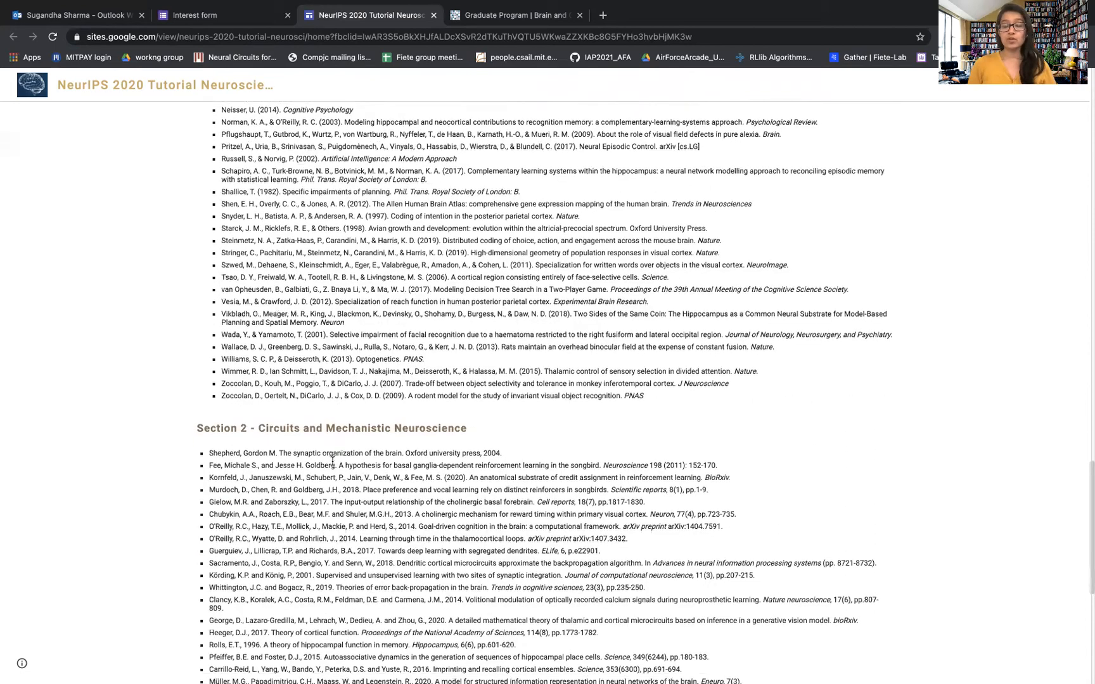
- Scroll past the Section 2 circuits references to the Section 3 Recent advancements heading
scroll("down", 3)
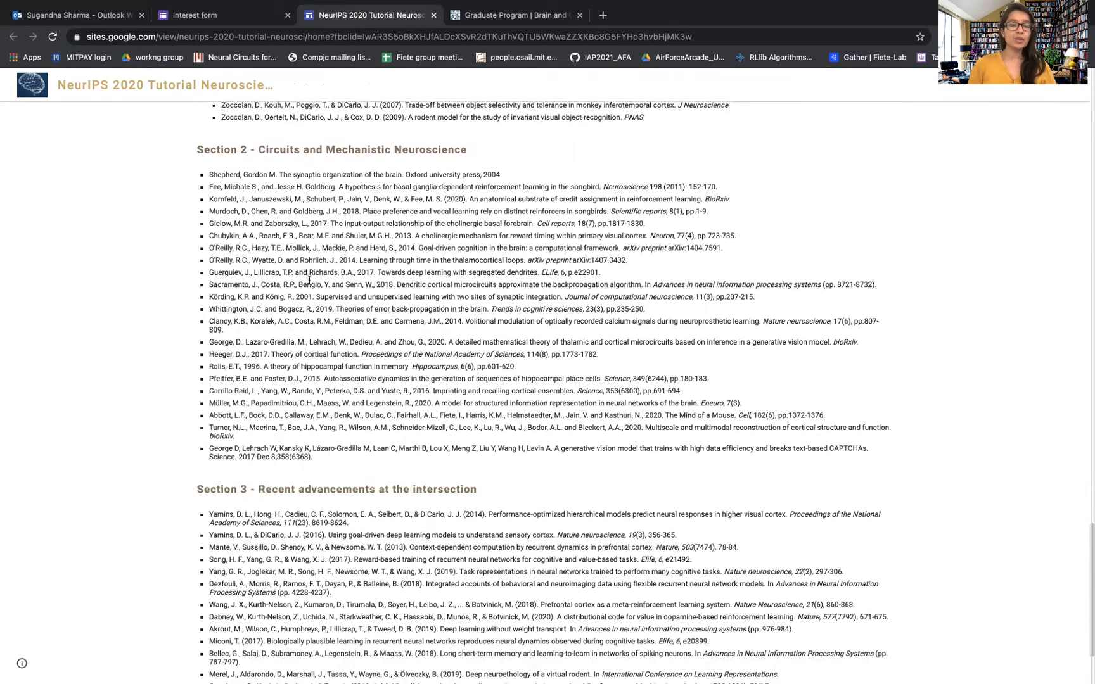
mouse_move(265, 160)
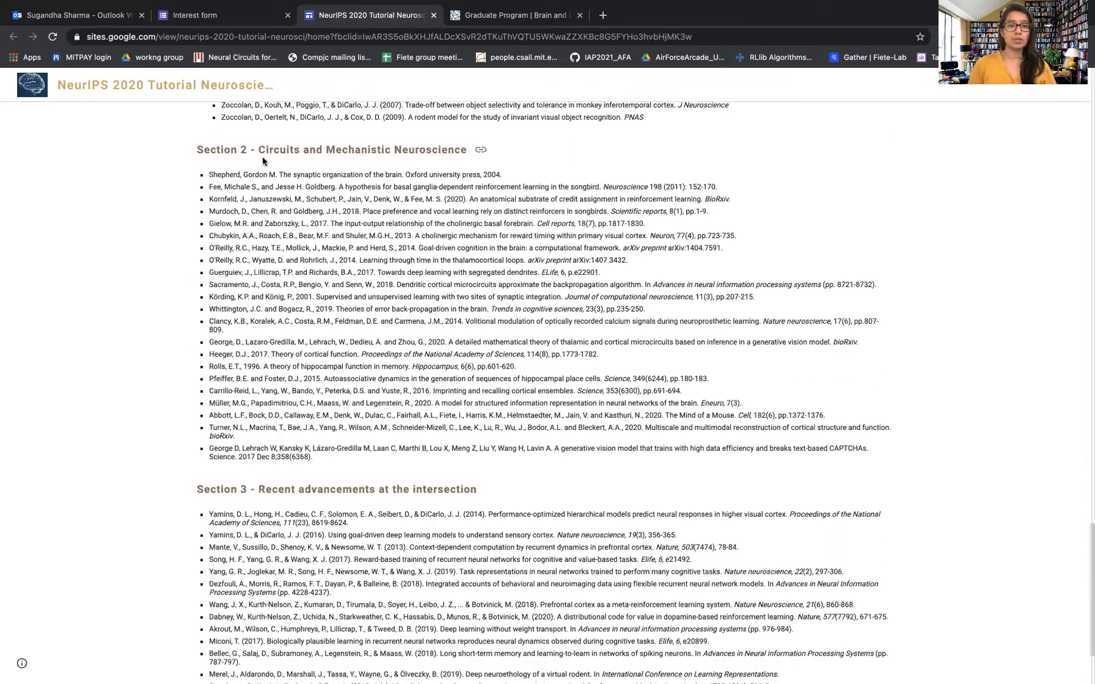
mouse_move(340, 196)
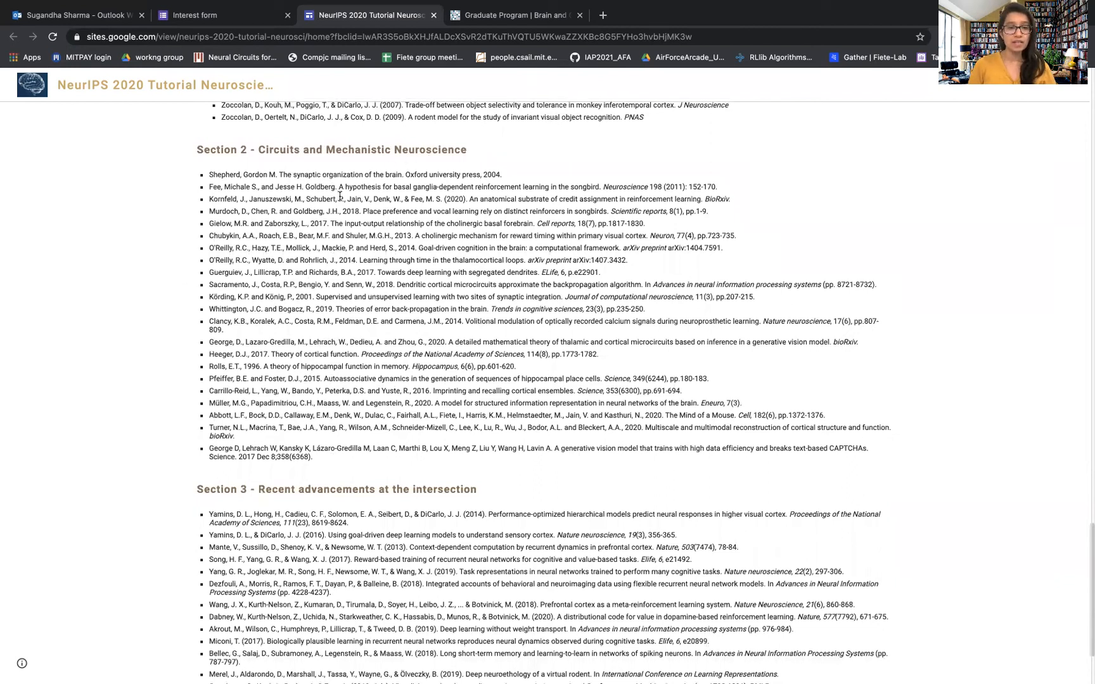
scroll("down", 3)
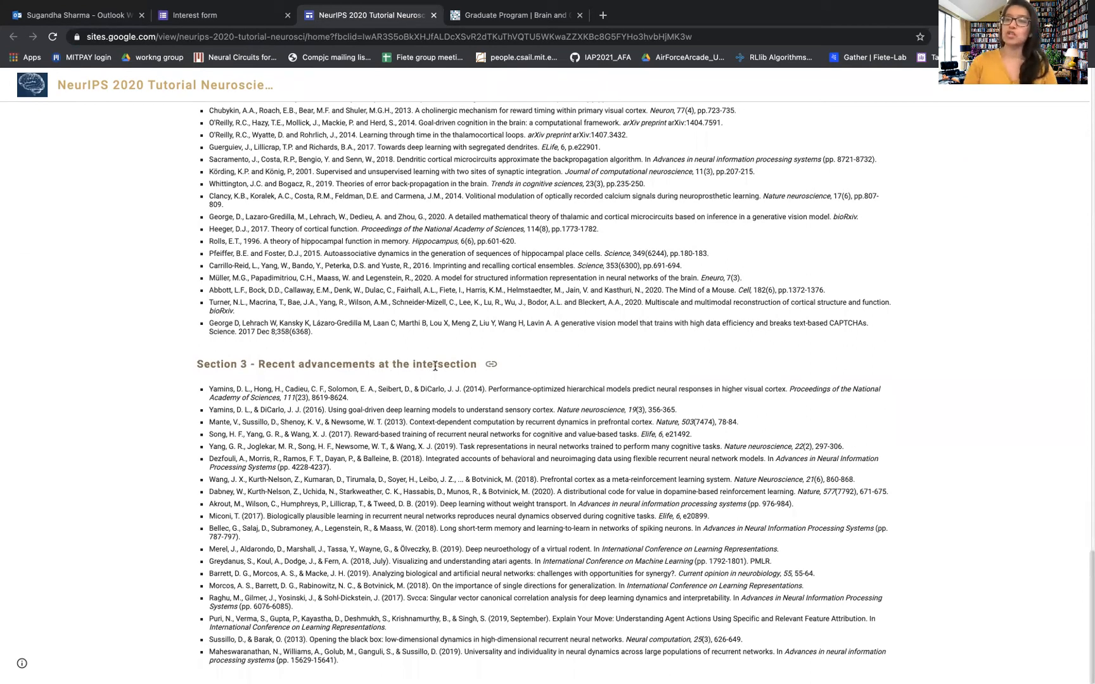
mouse_move(519, 398)
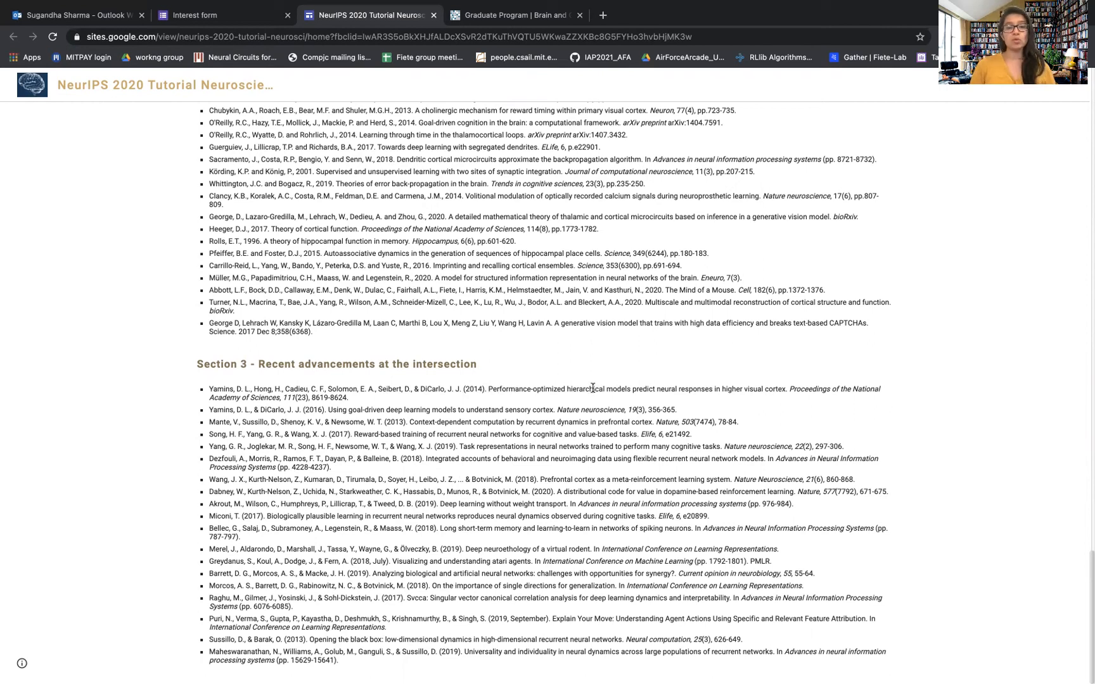
mouse_move(443, 397)
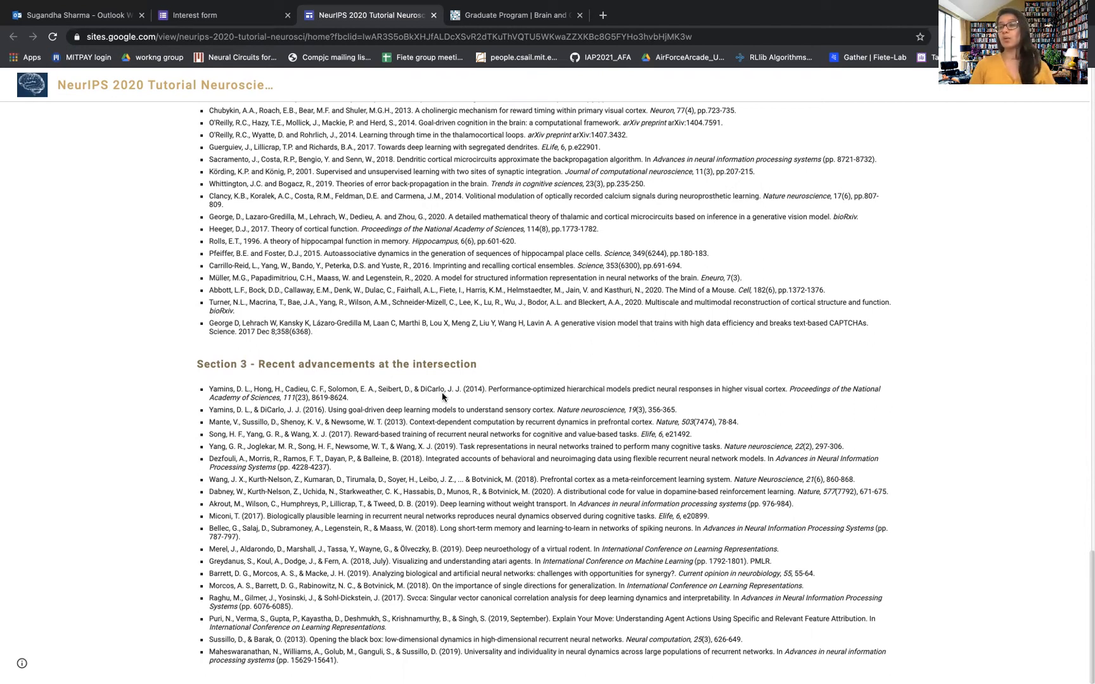
mouse_move(441, 431)
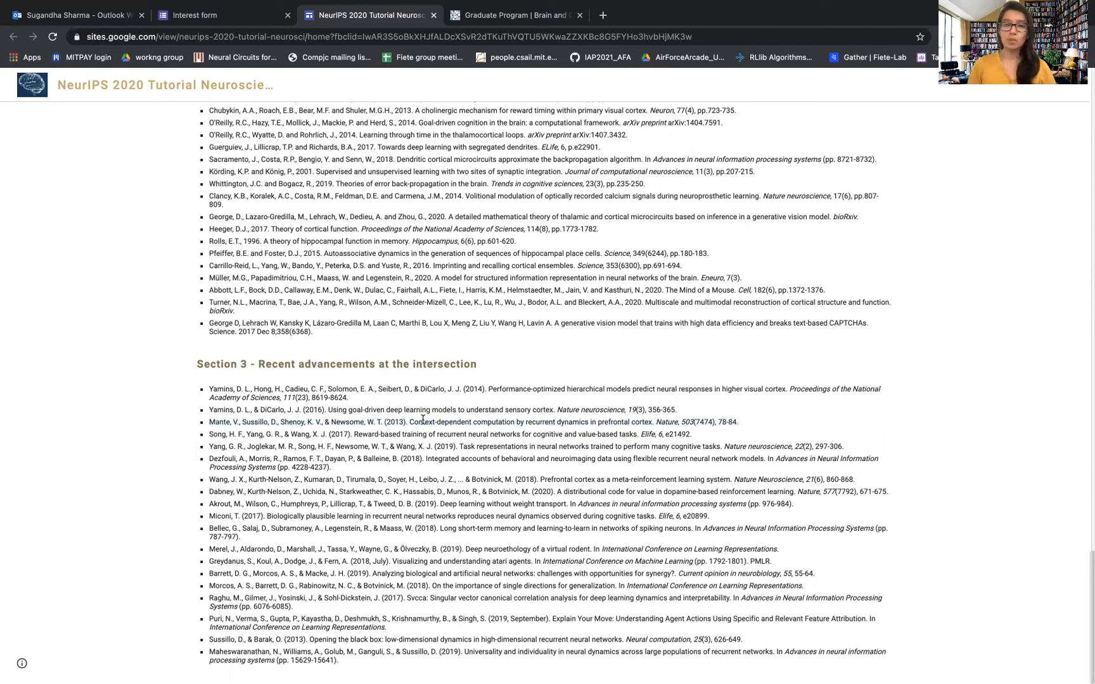
- Return to the Interest form tab and scroll to the India program suggestions
scroll("up", 3)
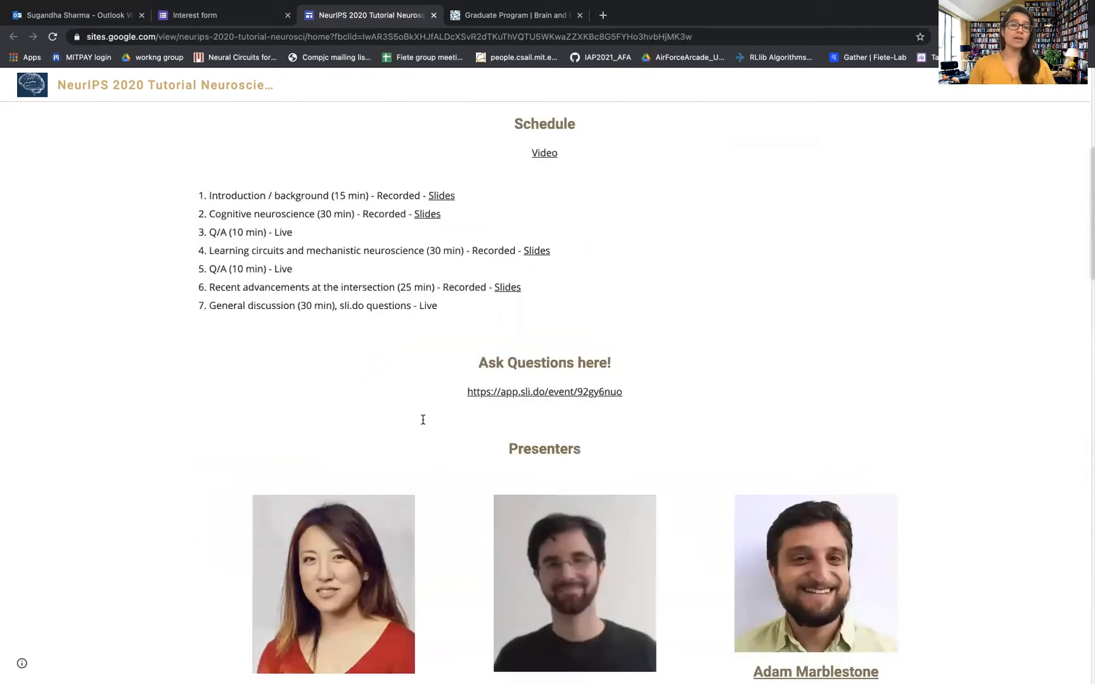
scroll("up", 3)
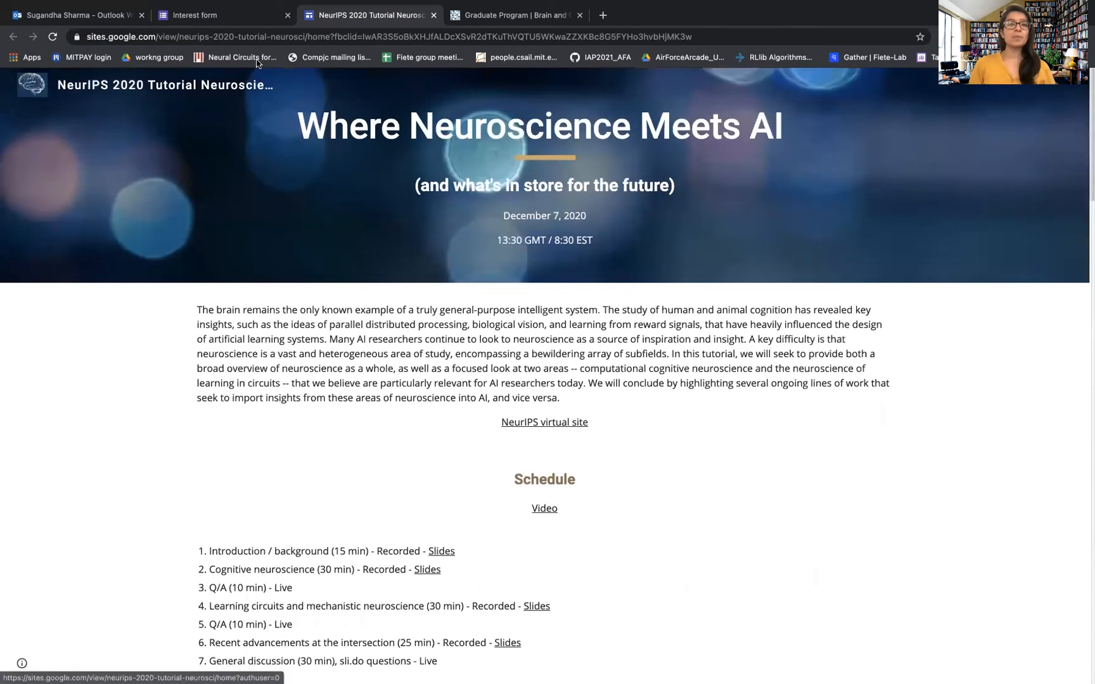
left_click(199, 15)
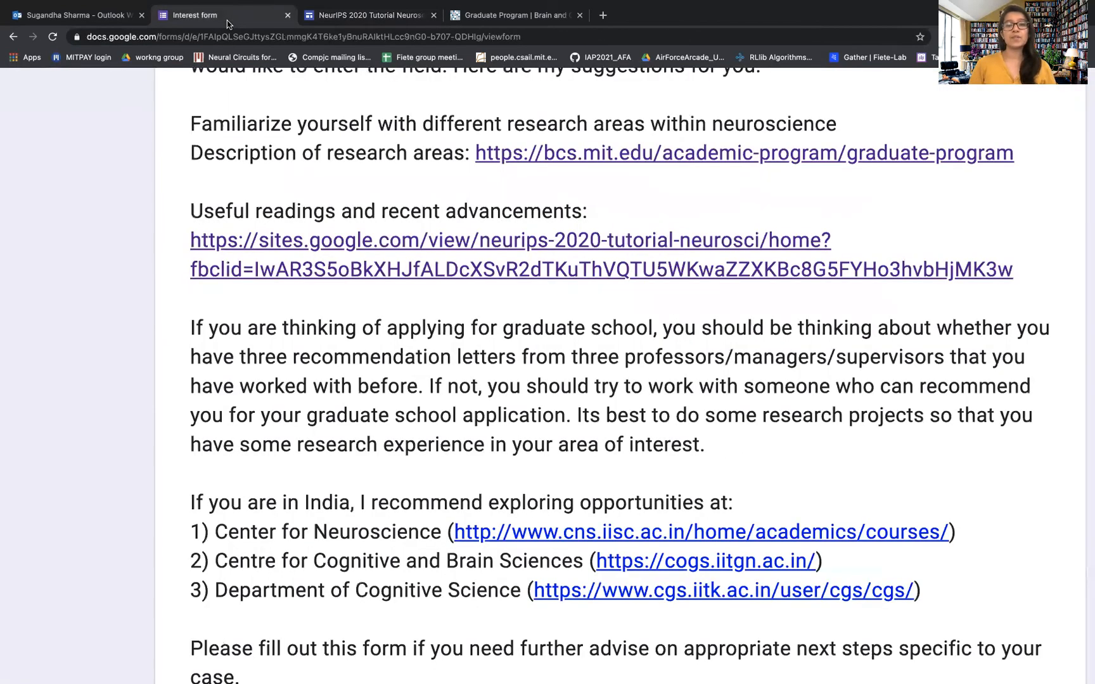
mouse_move(337, 393)
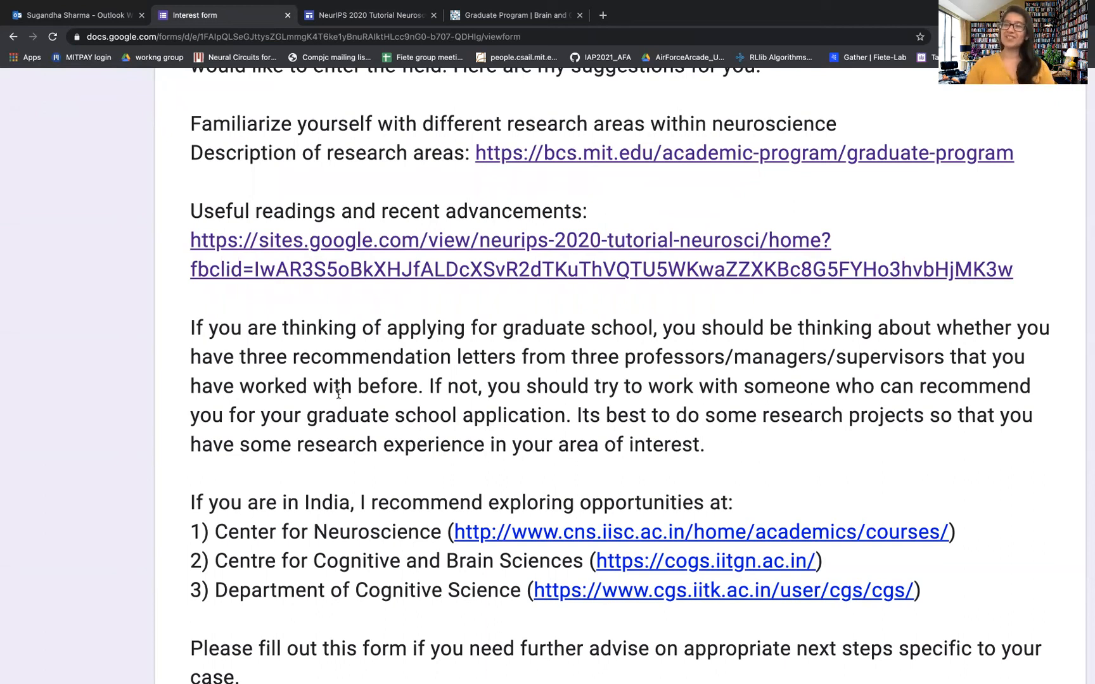
scroll("down", 3)
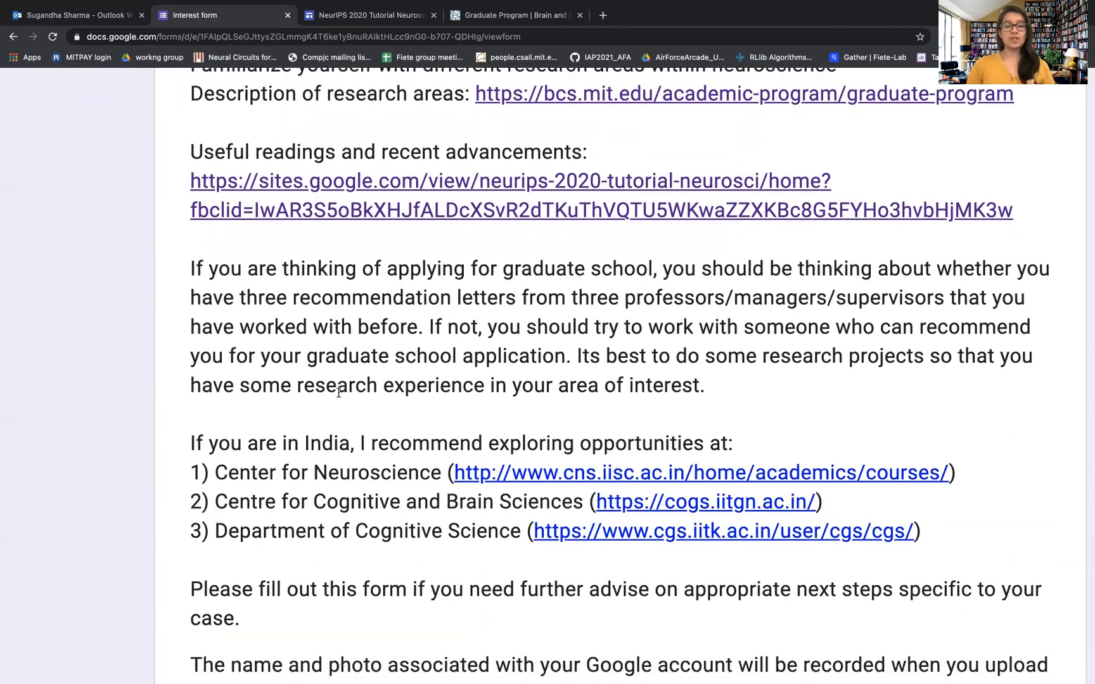
scroll("down", 3)
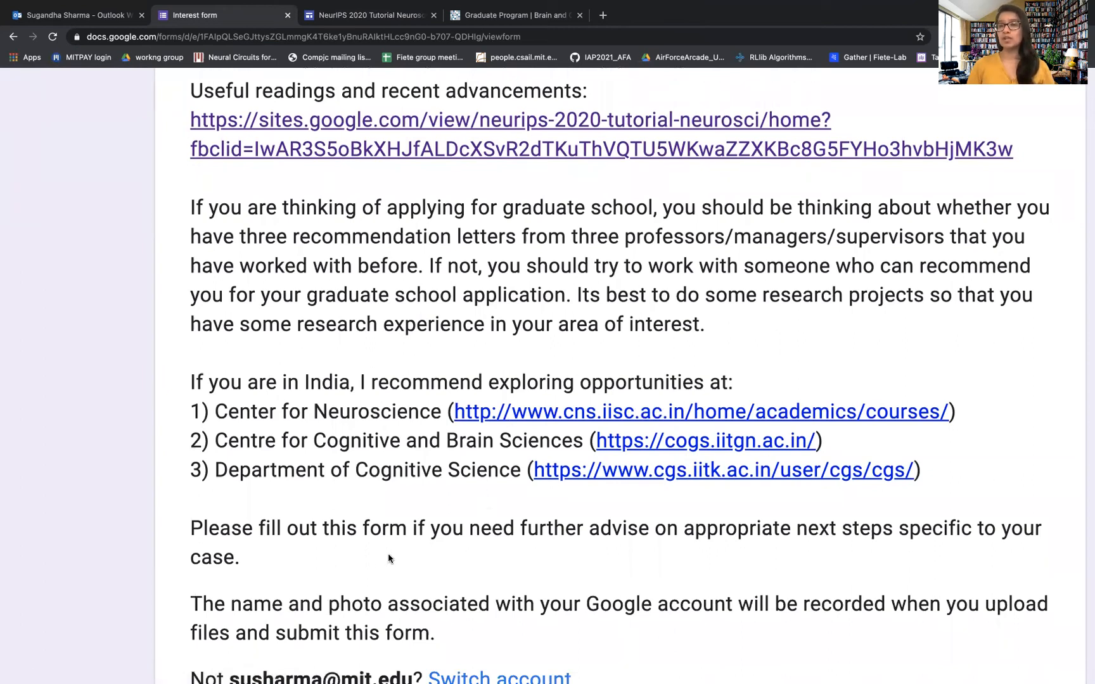
mouse_move(492, 413)
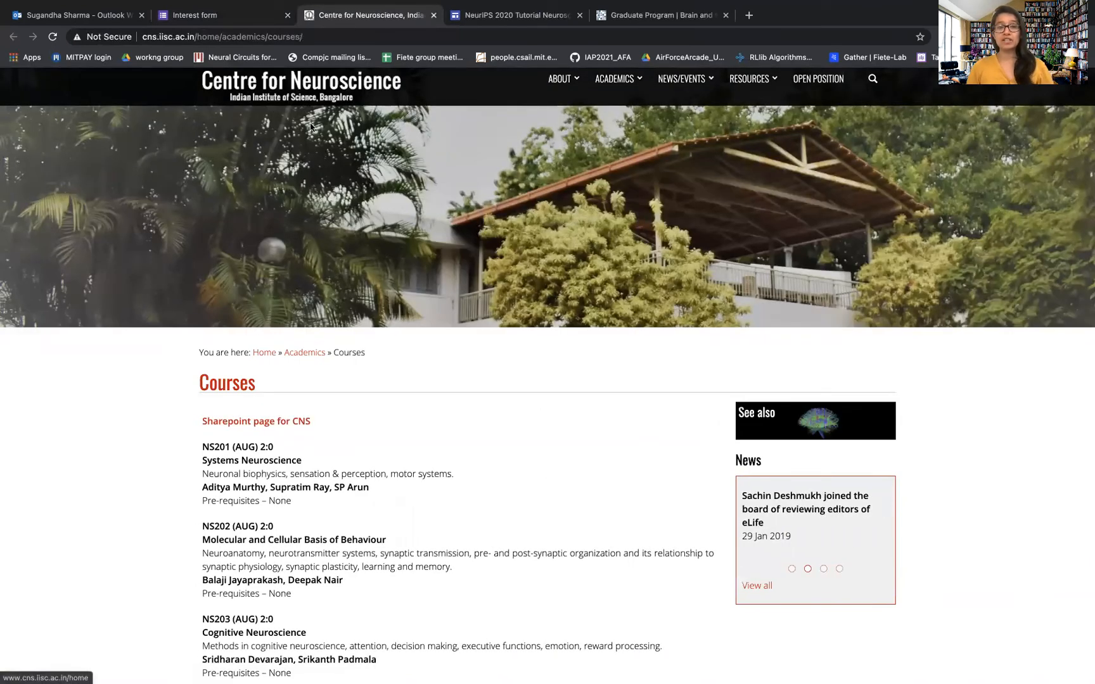
- Scroll through the Centre for Neuroscience Courses page
scroll("down", 3)
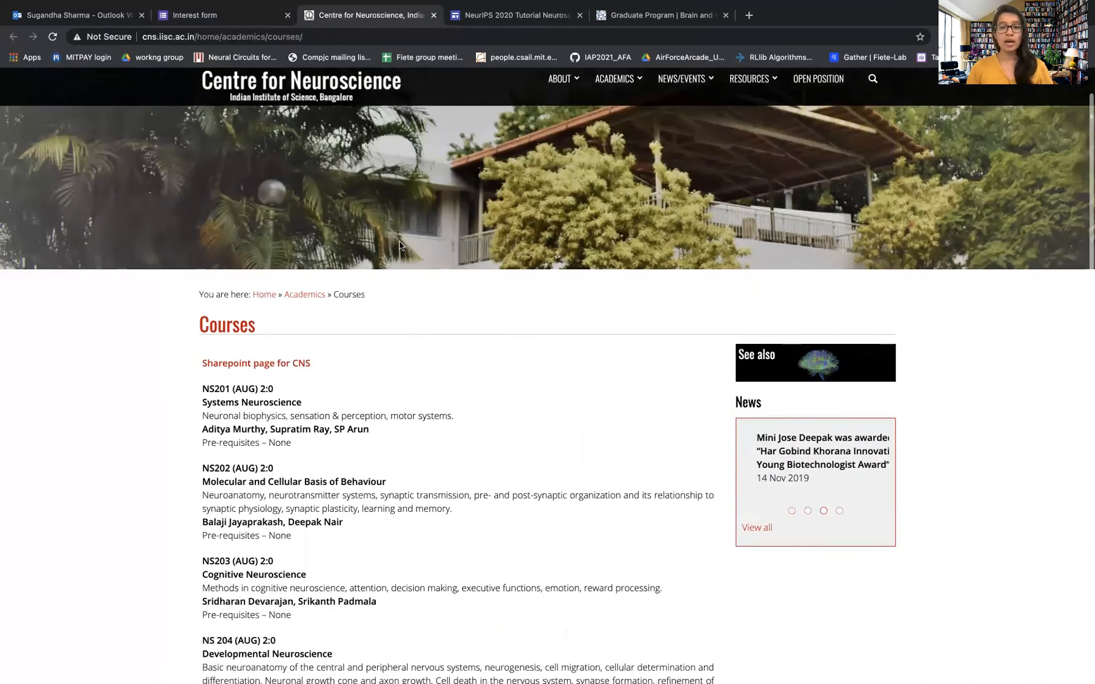
scroll("down", 3)
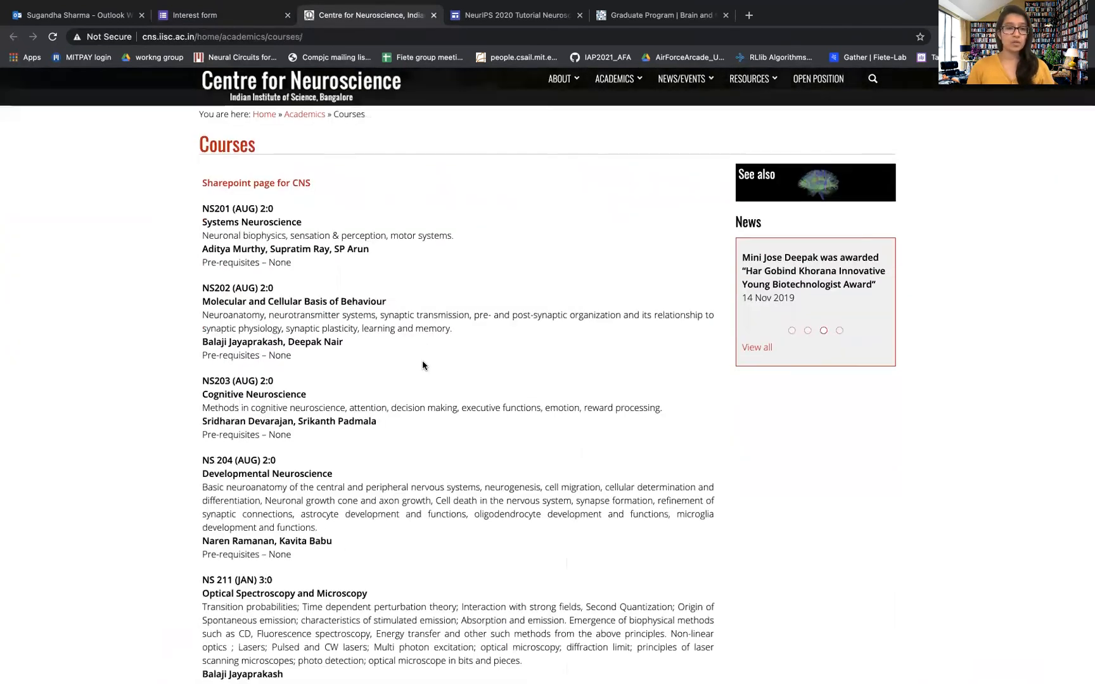
scroll("down", 3)
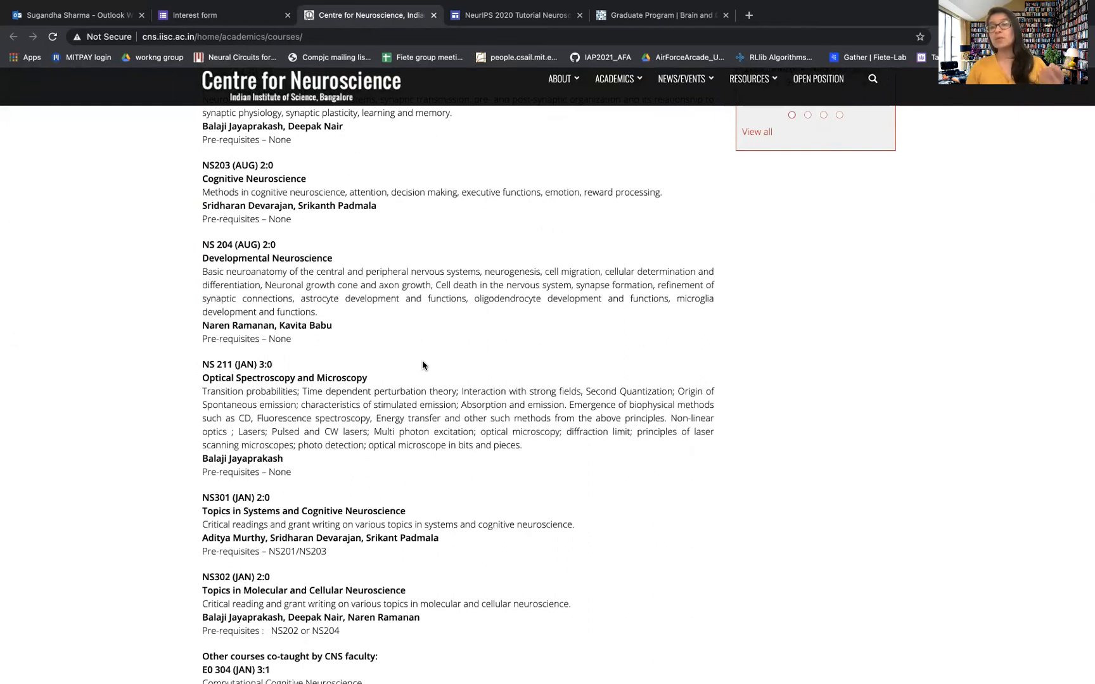
scroll("up", 3)
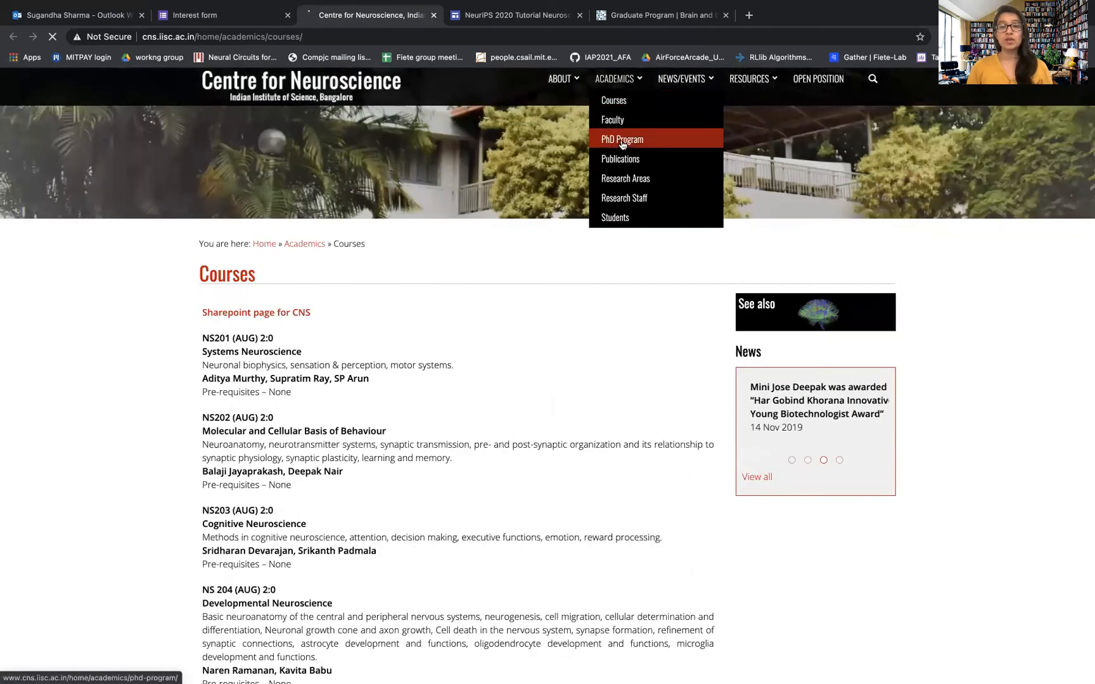
- Open Academics > PhD Program and scroll to the Eligibility and Interview process sections
left_click(621, 138)
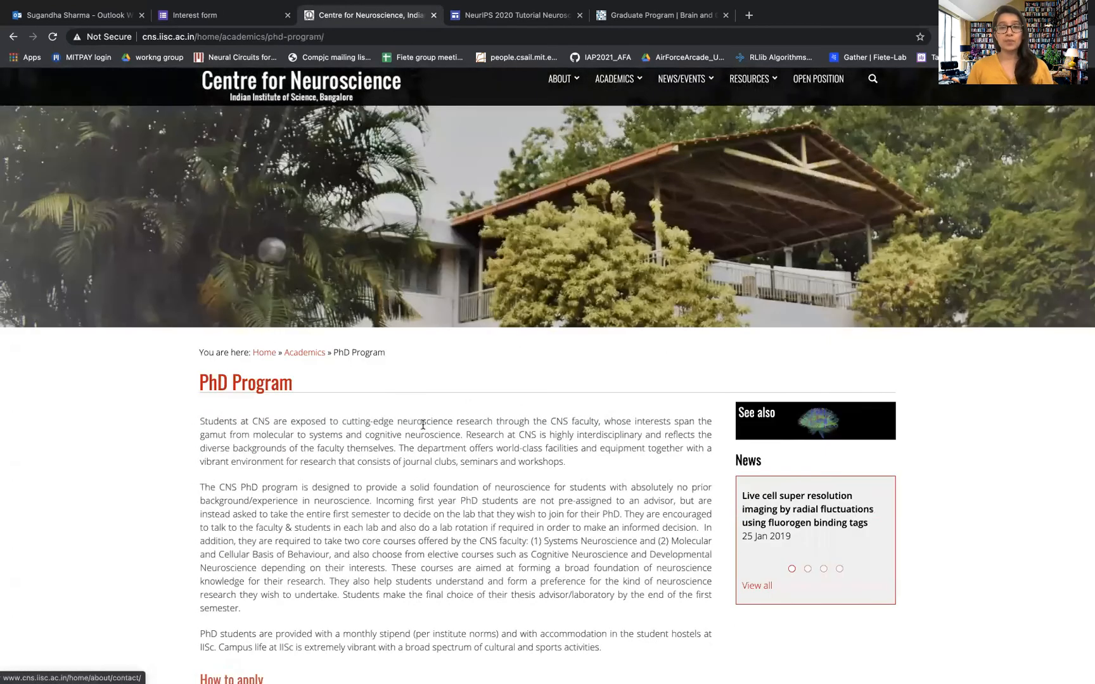
scroll("down", 3)
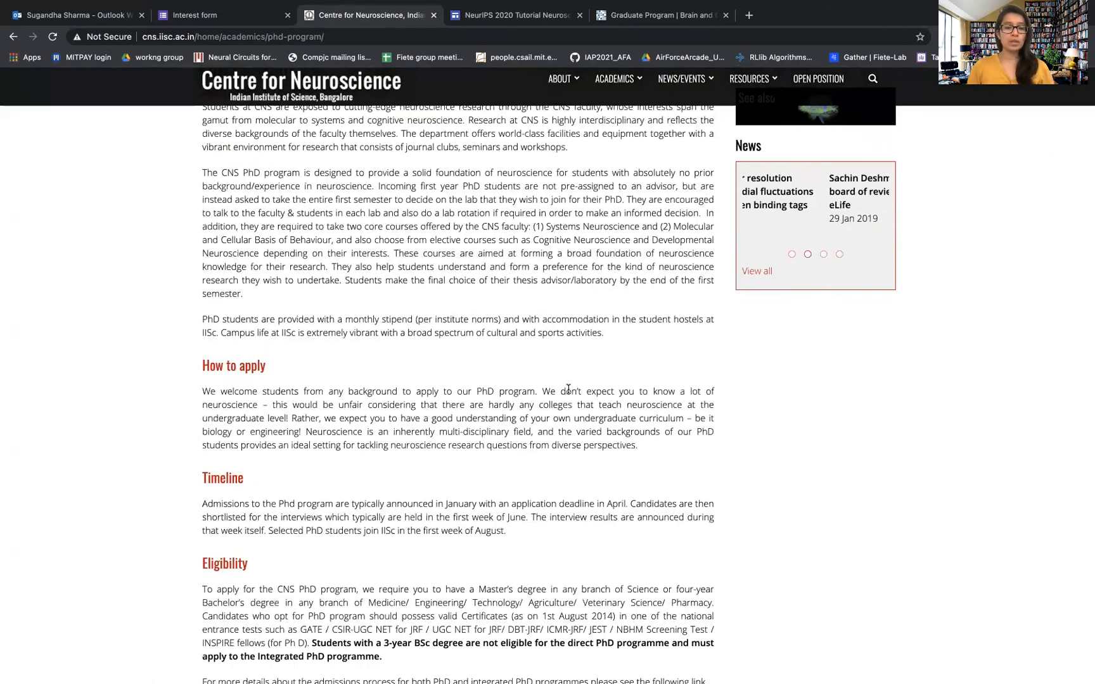
scroll("down", 3)
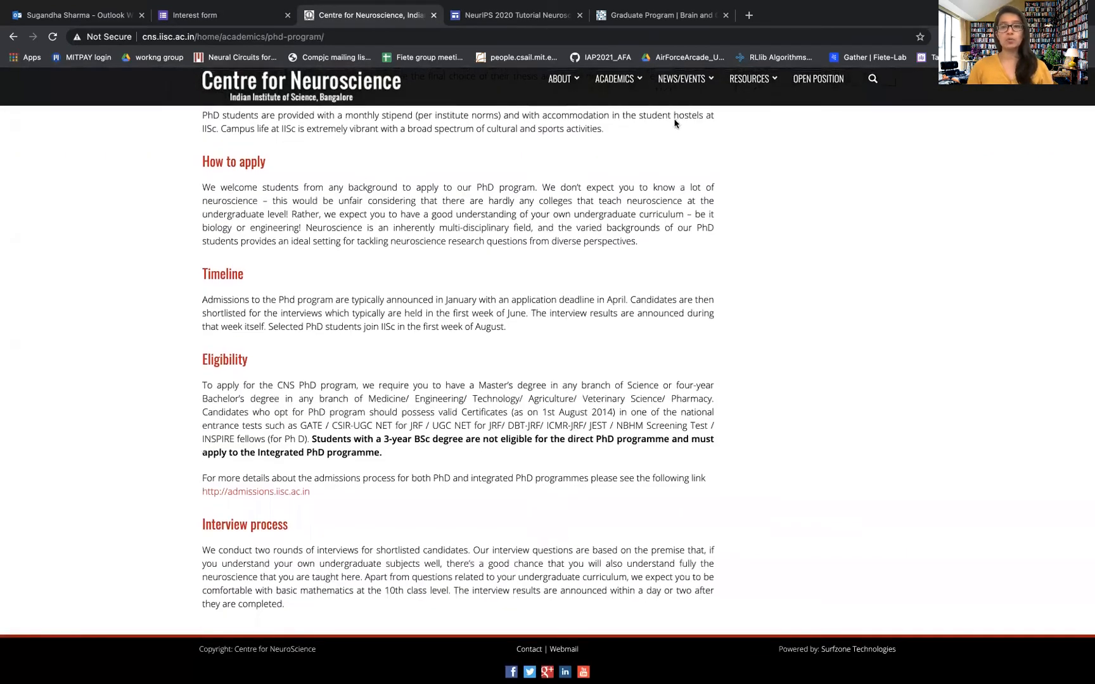
- Open Academics > Research Areas and browse the topic word cloud and Understanding the Brain overview
left_click(614, 78)
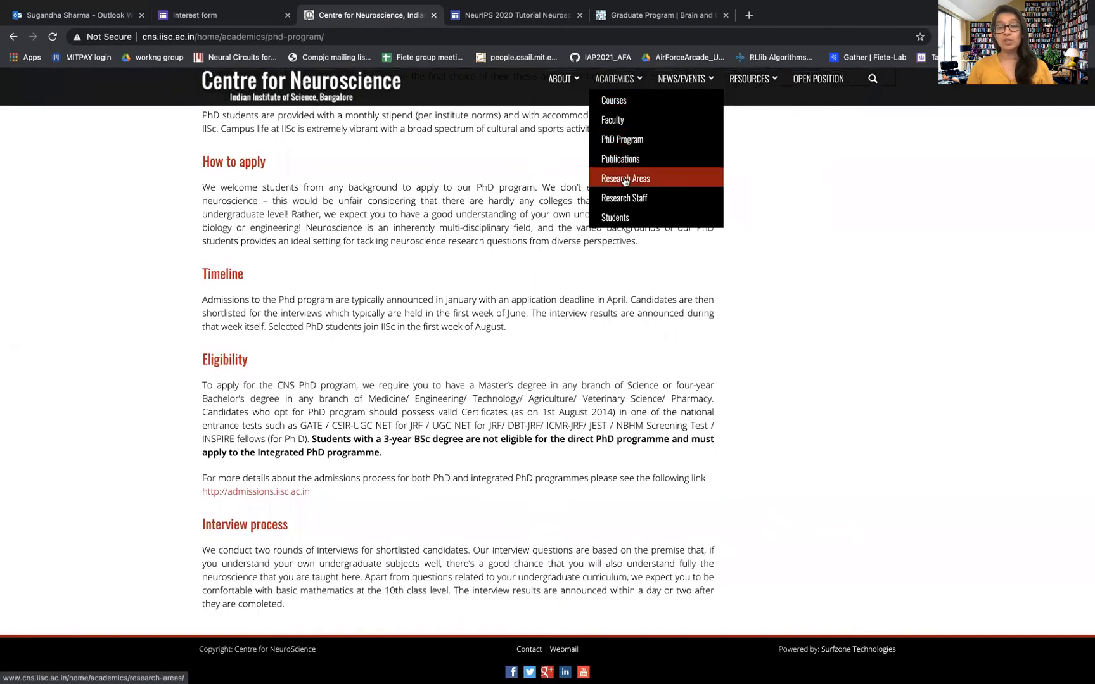
left_click(625, 178)
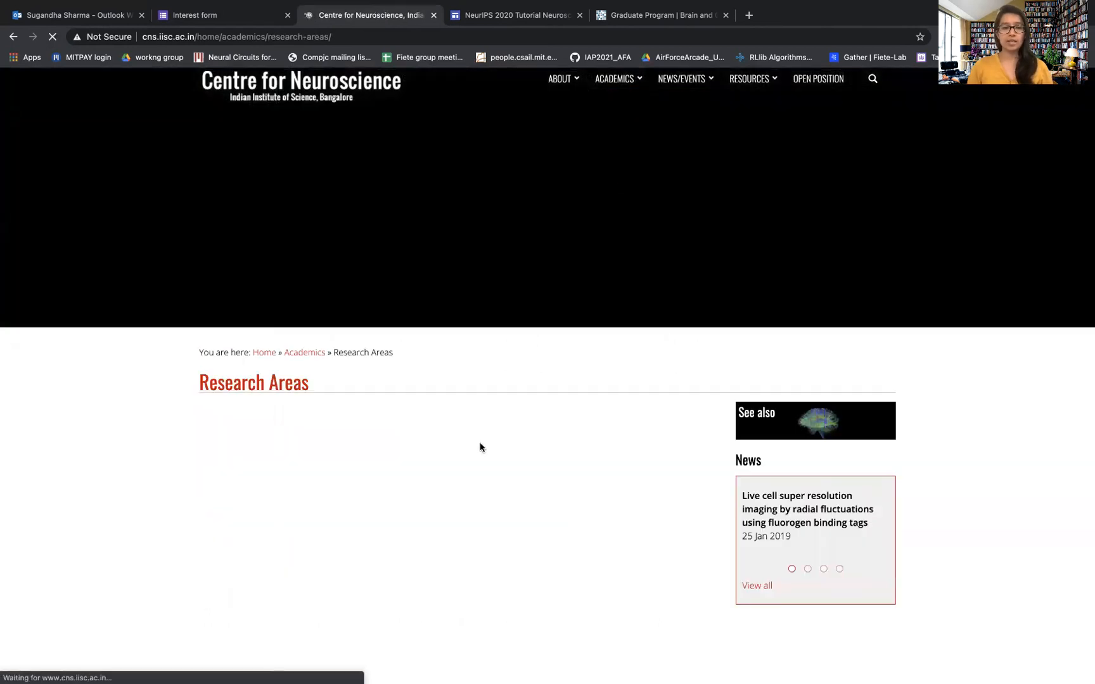
scroll("down", 3)
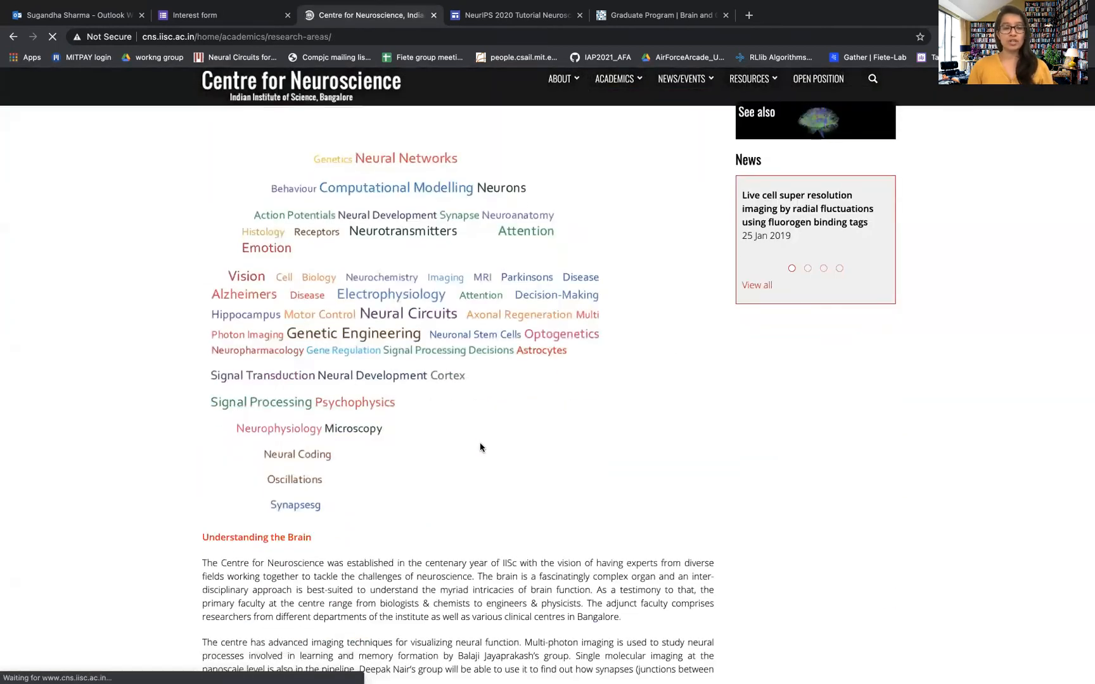
scroll("down", 3)
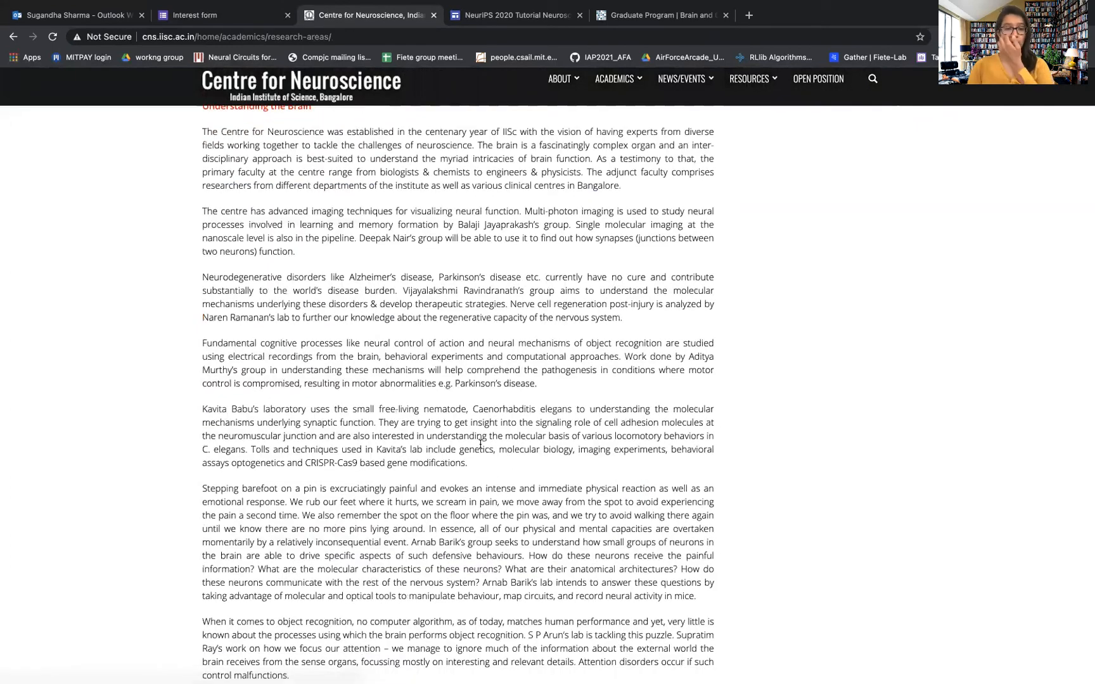
scroll("up", 3)
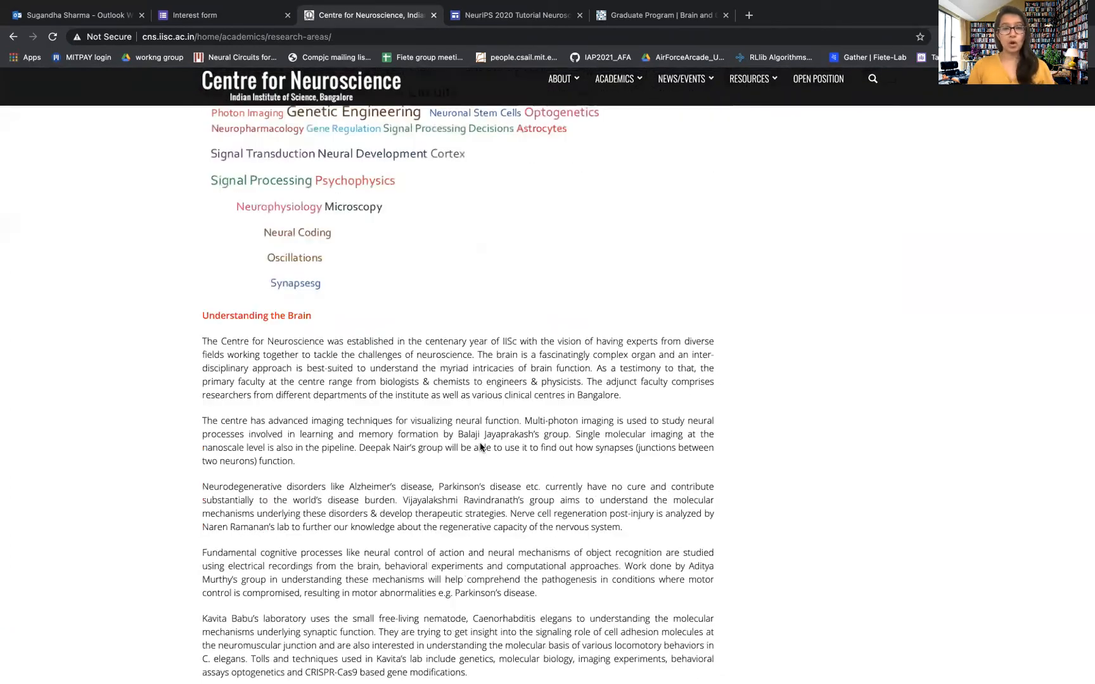
scroll("up", 3)
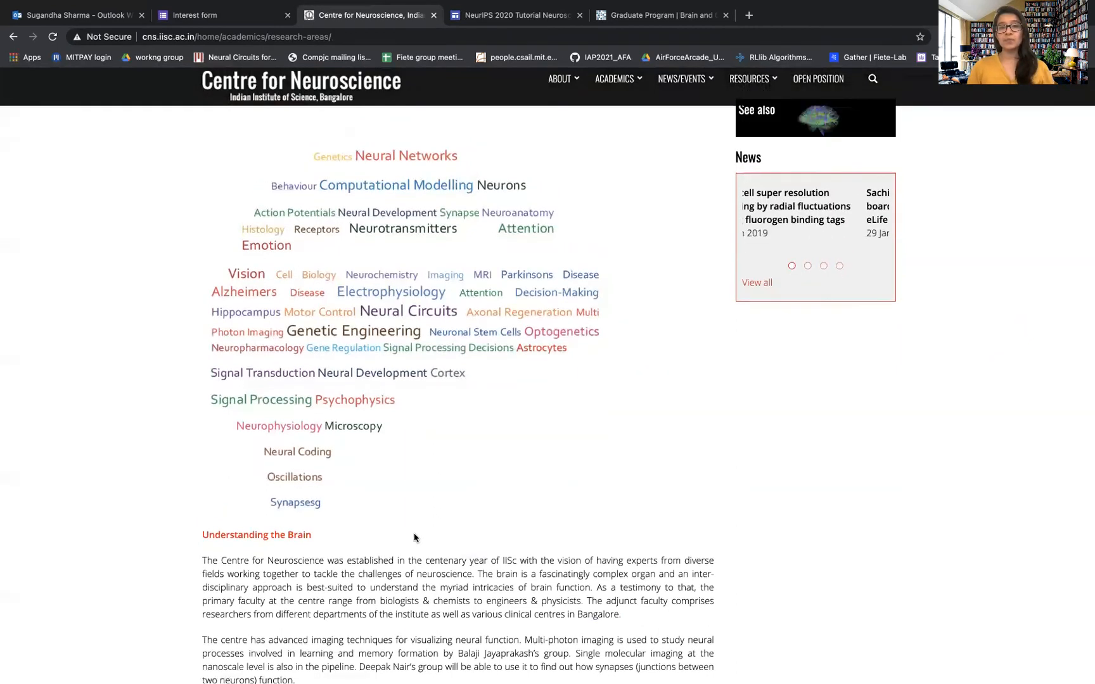
scroll("up", 3)
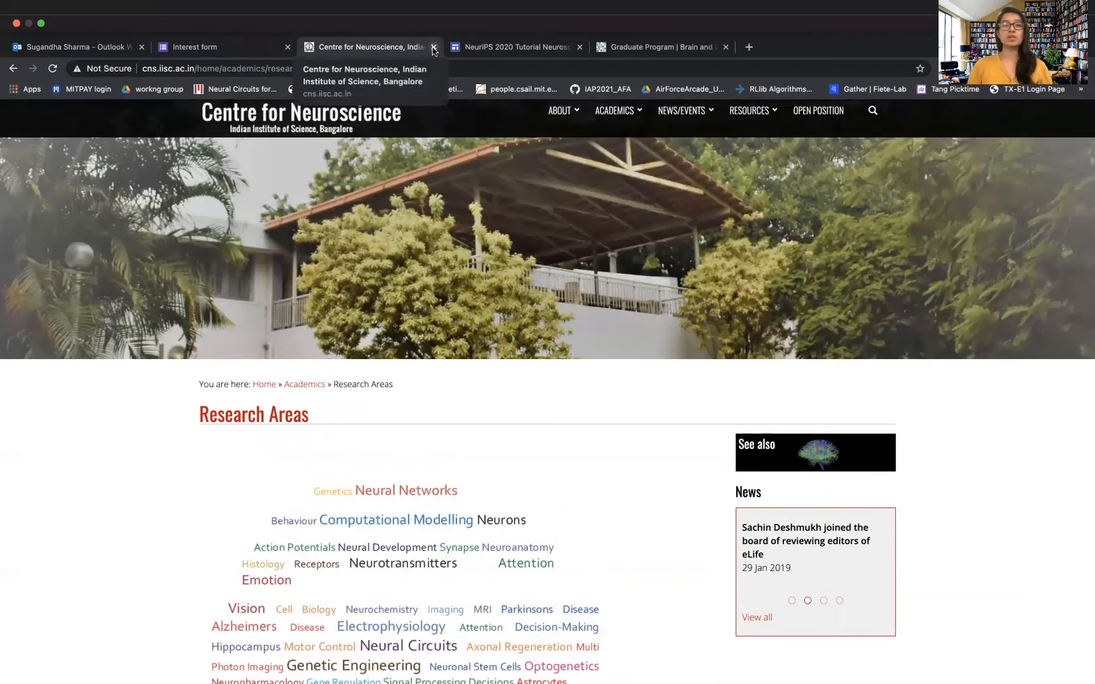
- Close the Centre for Neuroscience tab and scroll the interest form to the India programmes
left_click(433, 47)
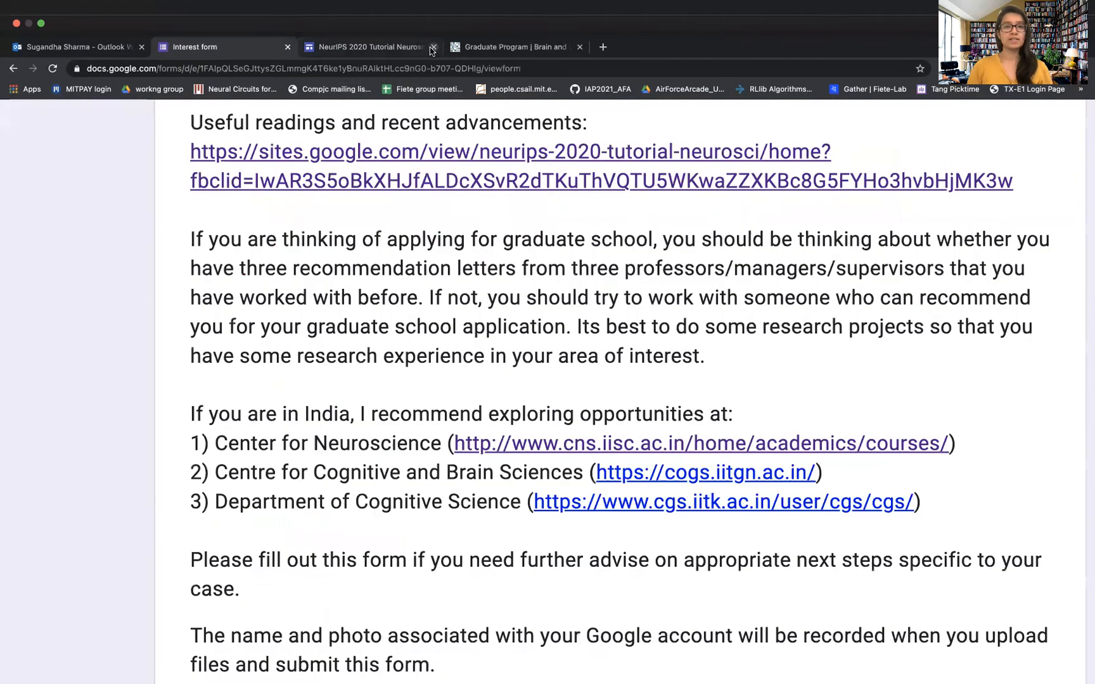
scroll("down", 3)
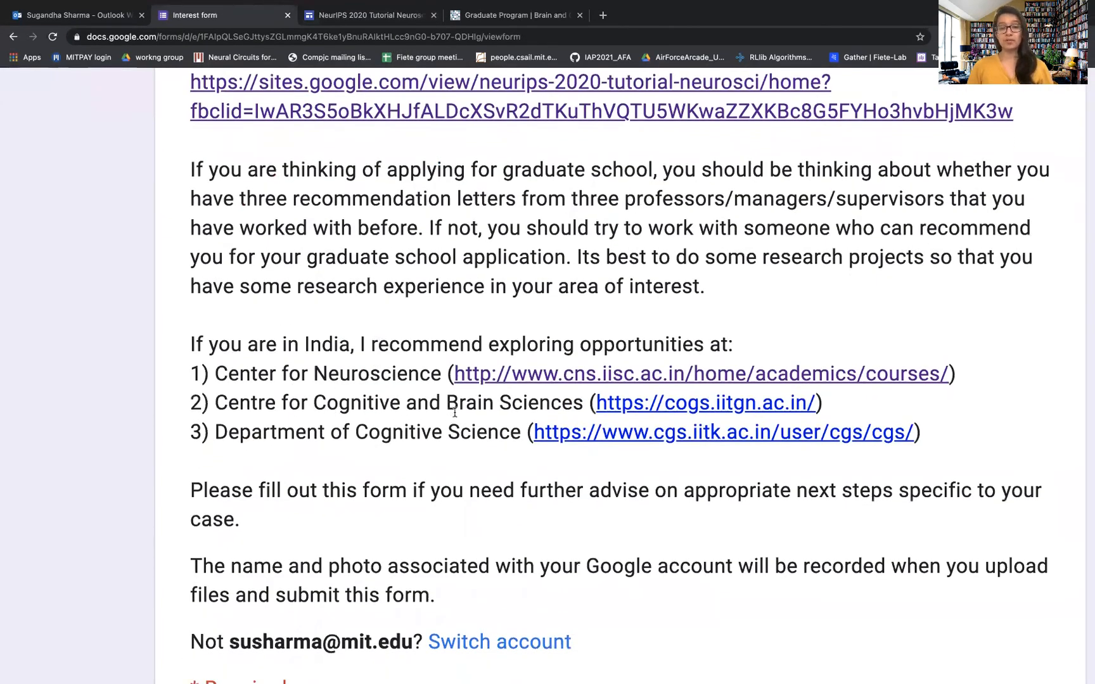
scroll("up", 3)
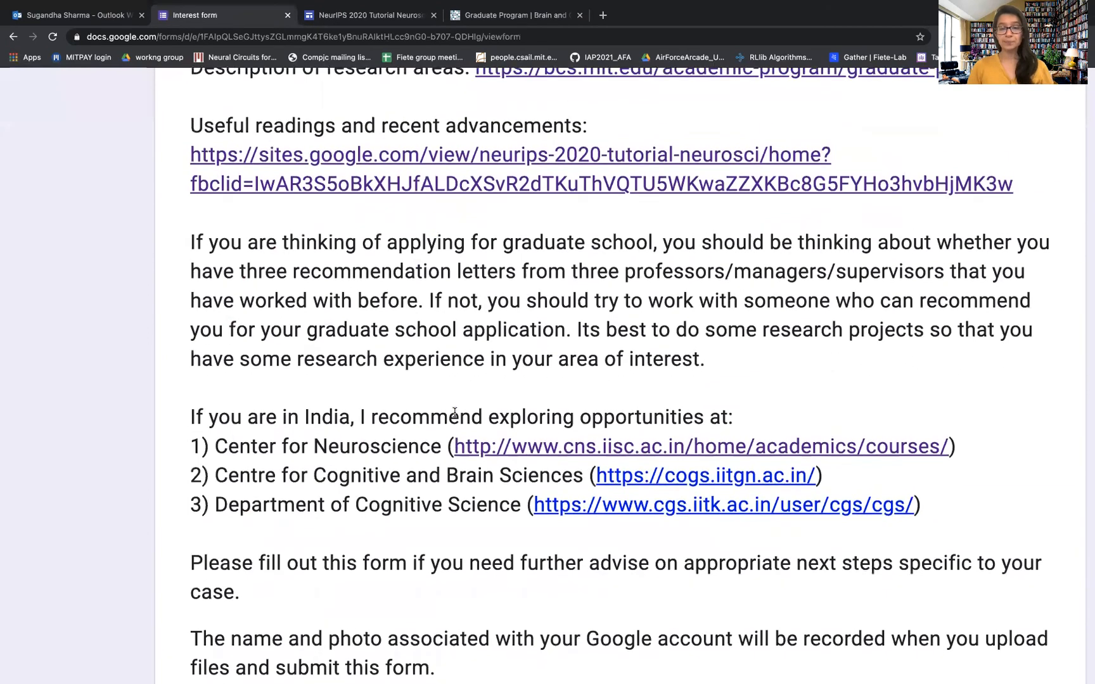
- Open the cogs.iitgn.ac.in link and browse the homepage with its PhD admissions 2021-22 notice
left_click(704, 475)
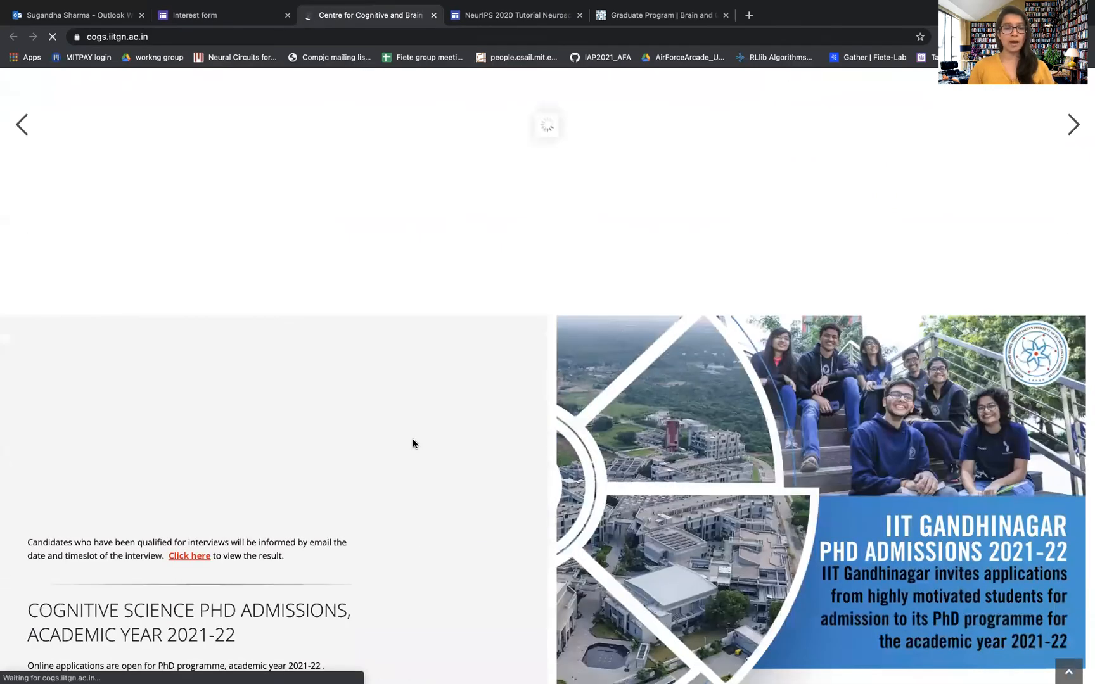
scroll("down", 3)
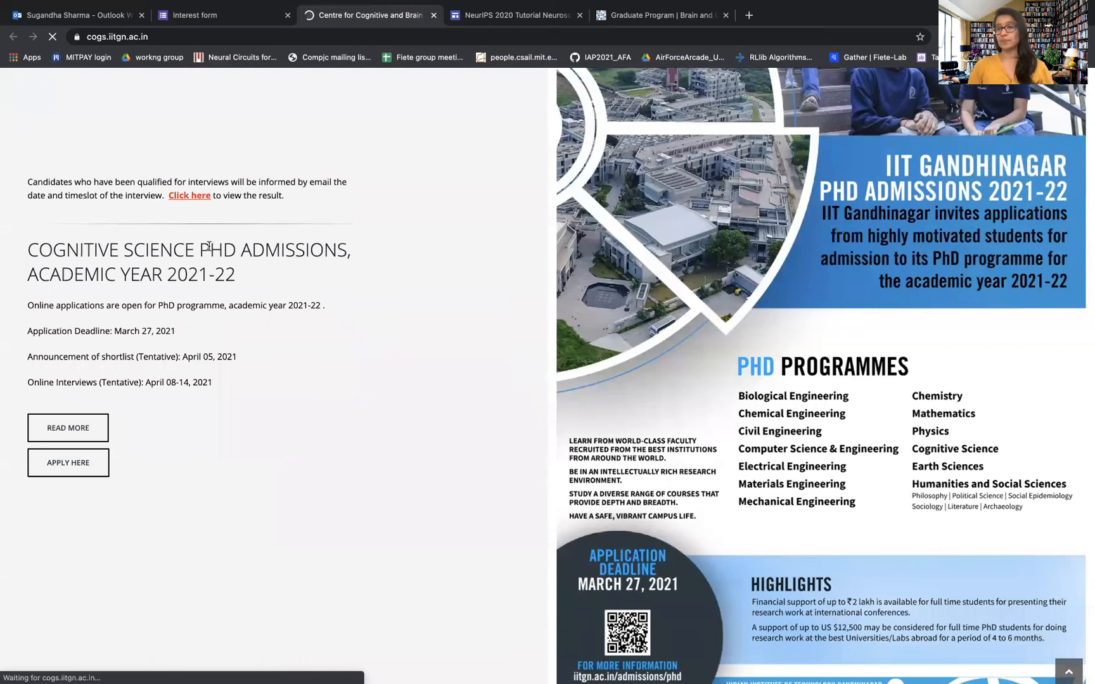
mouse_move(363, 374)
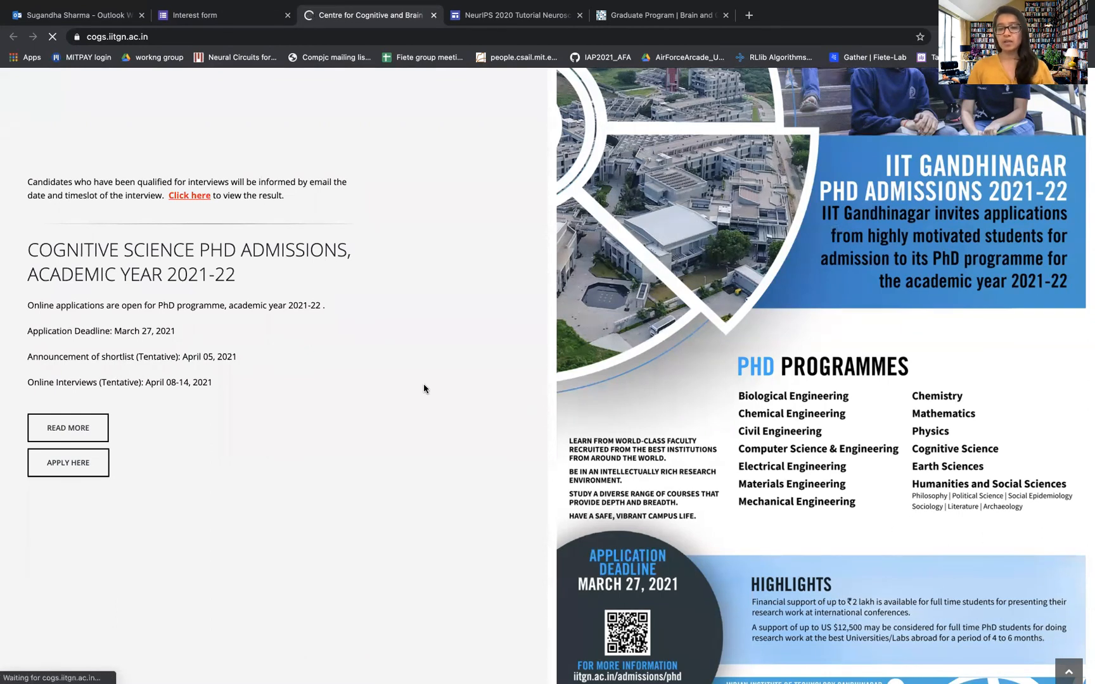
scroll("up", 3)
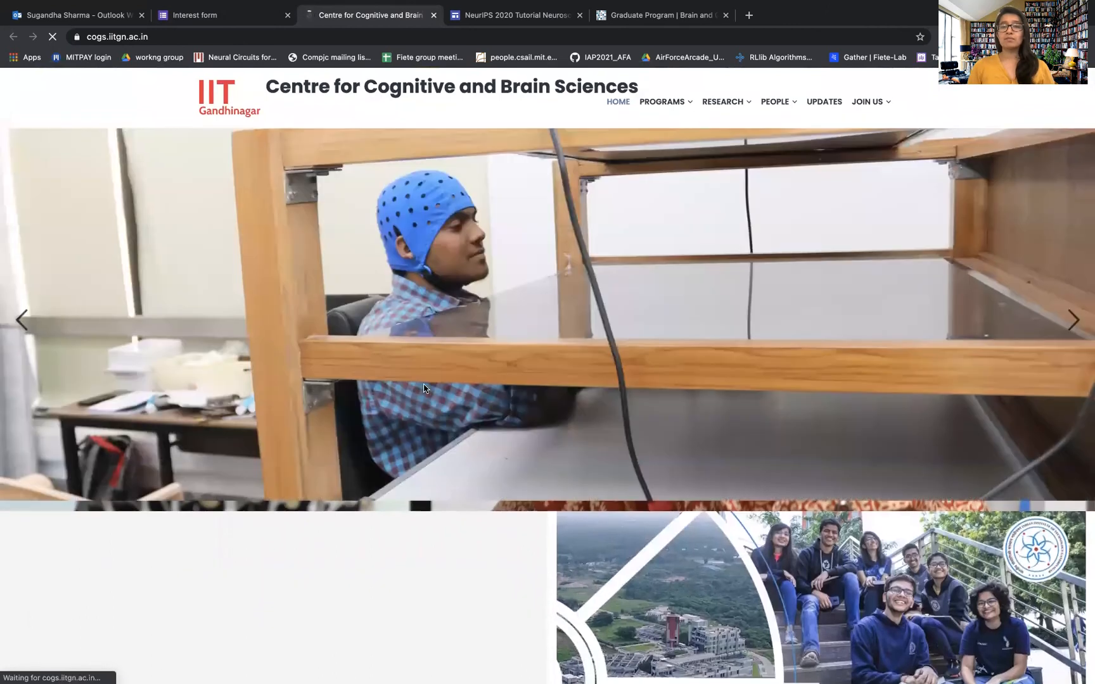
left_click(662, 102)
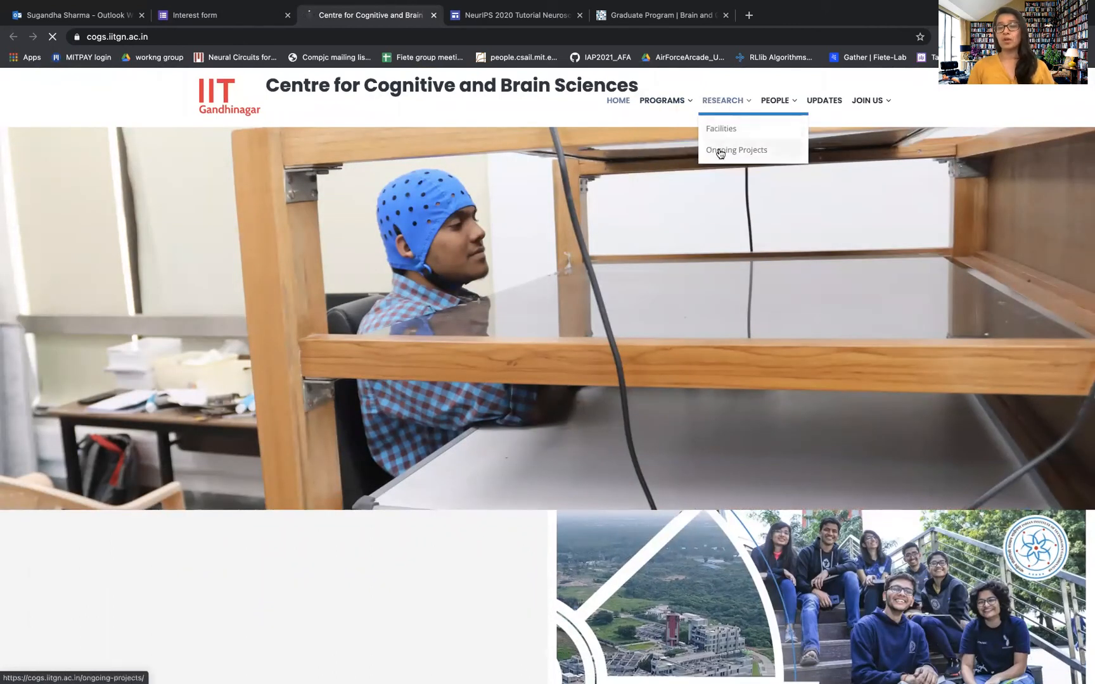
- Open Research > Ongoing Projects and scroll through the project list through Curiosity
left_click(735, 150)
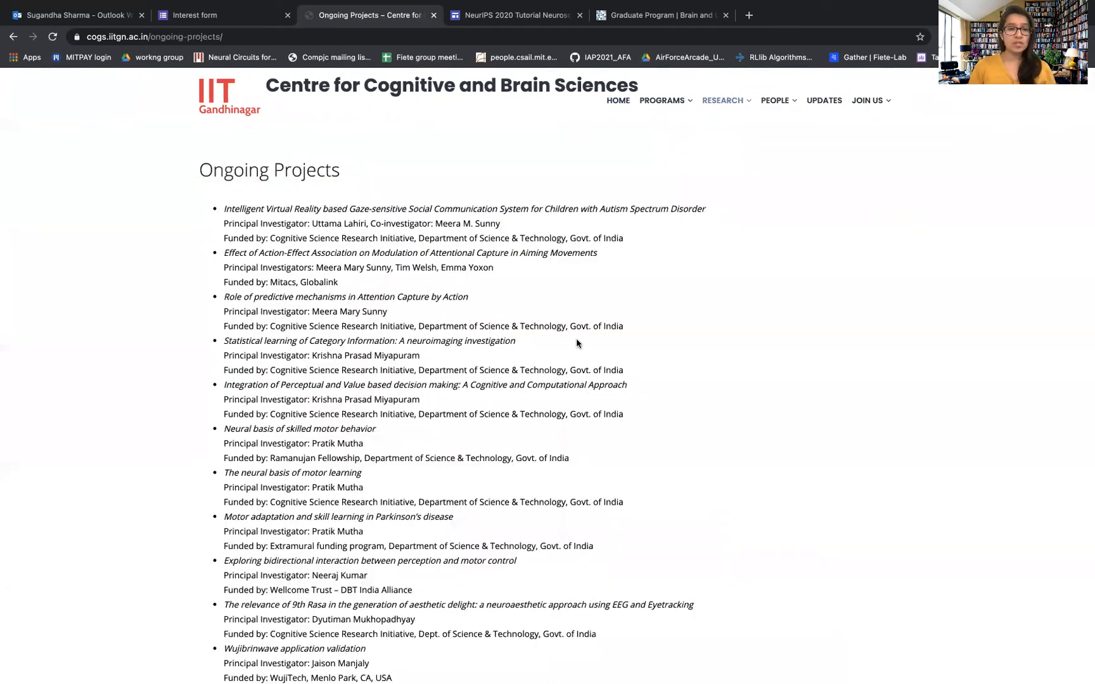
mouse_move(621, 396)
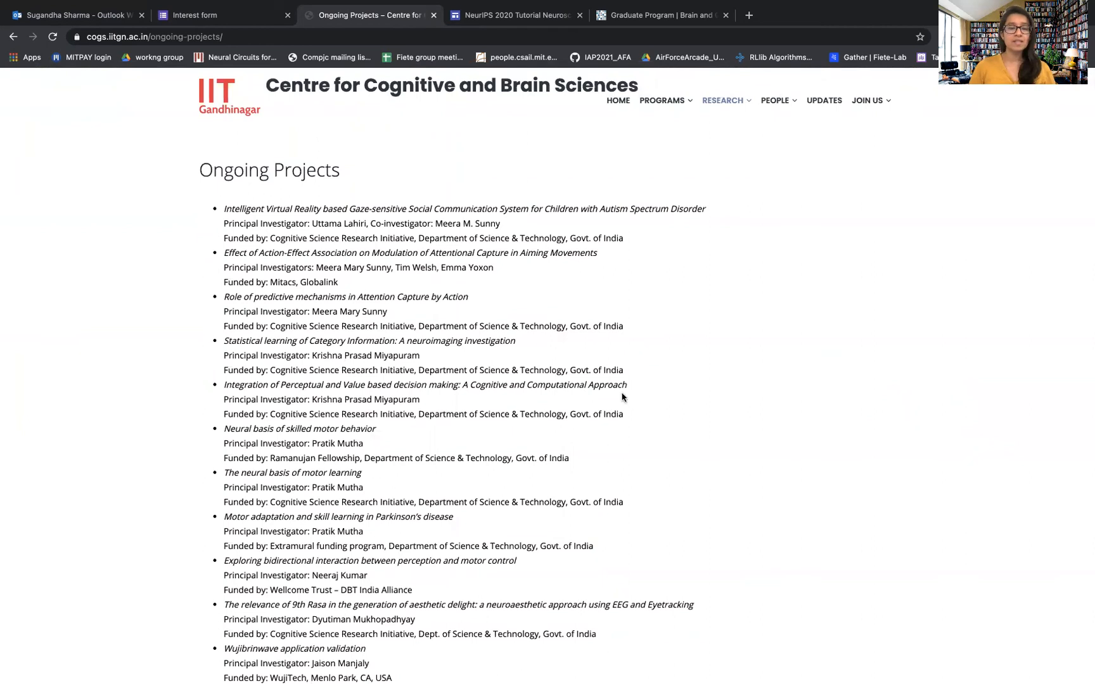
scroll("down", 3)
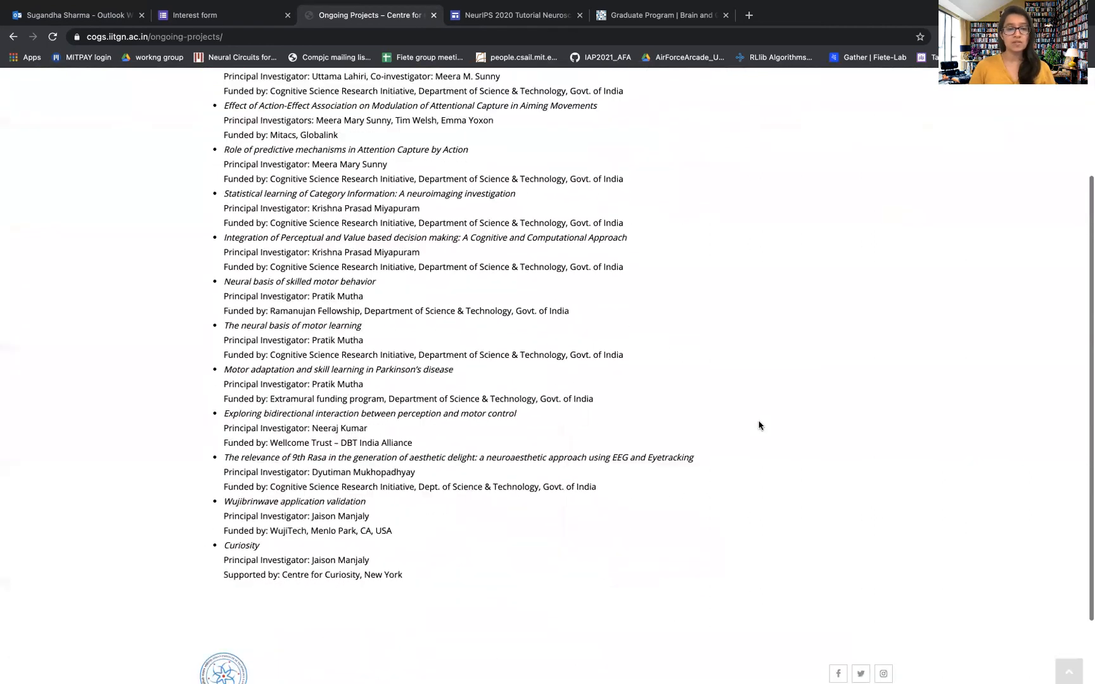
scroll("up", 3)
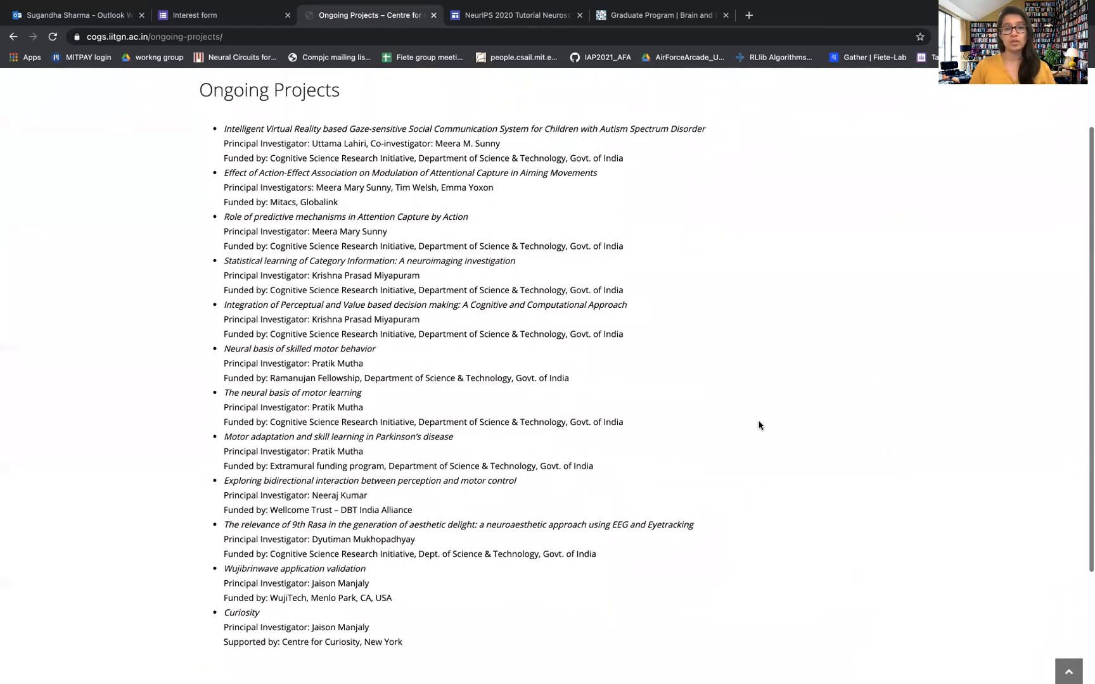
scroll("up", 3)
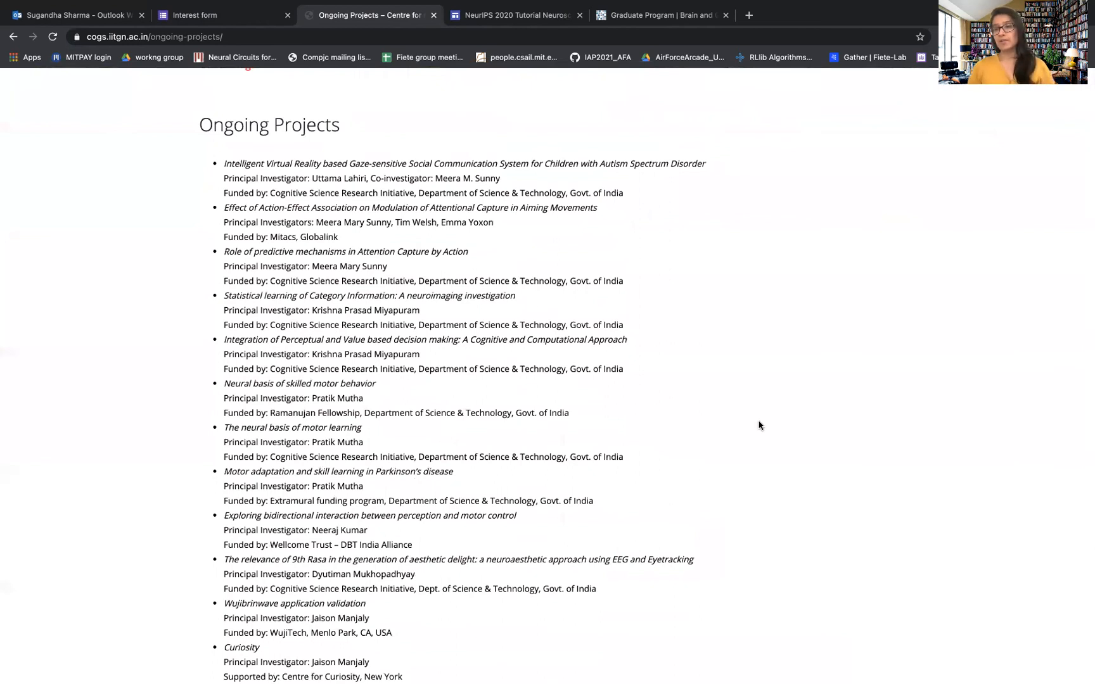
scroll("up", 3)
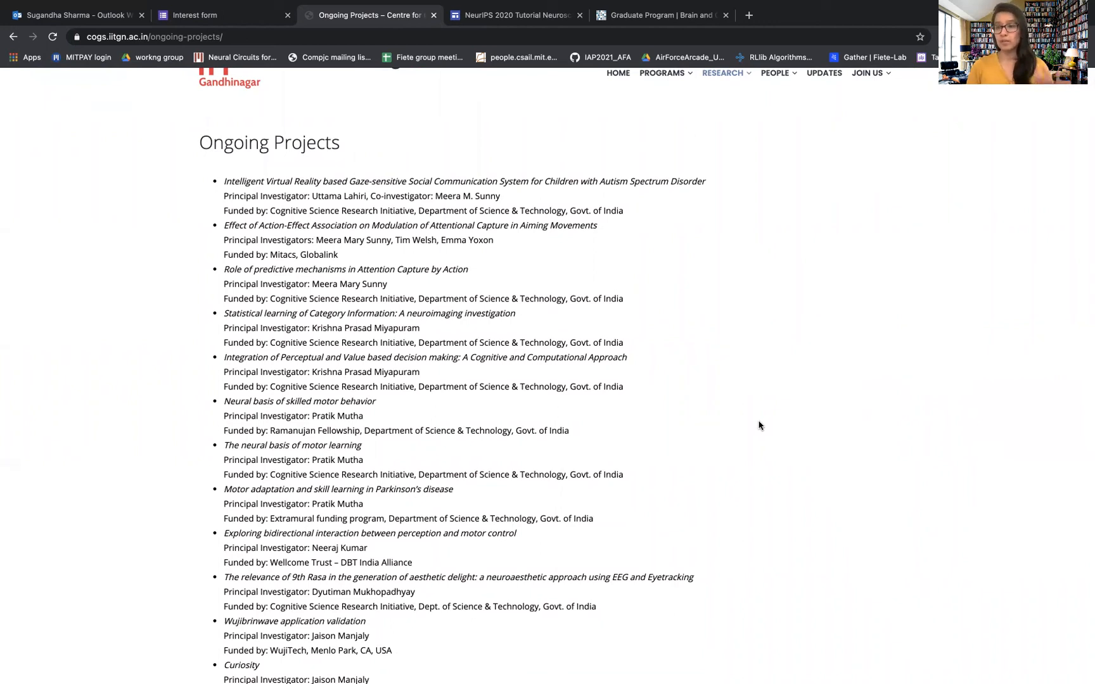
mouse_move(432, 165)
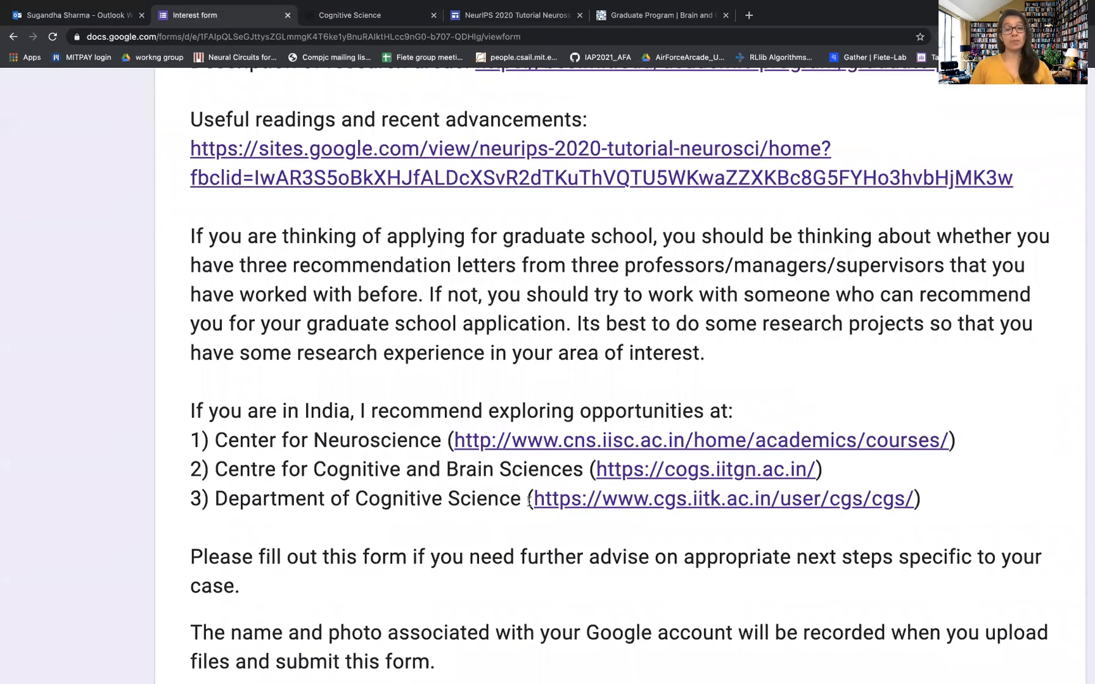
- Open the cgs.iitk.ac.in link and go to Programs > PhD Program for COGJET eligibility
left_click(724, 499)
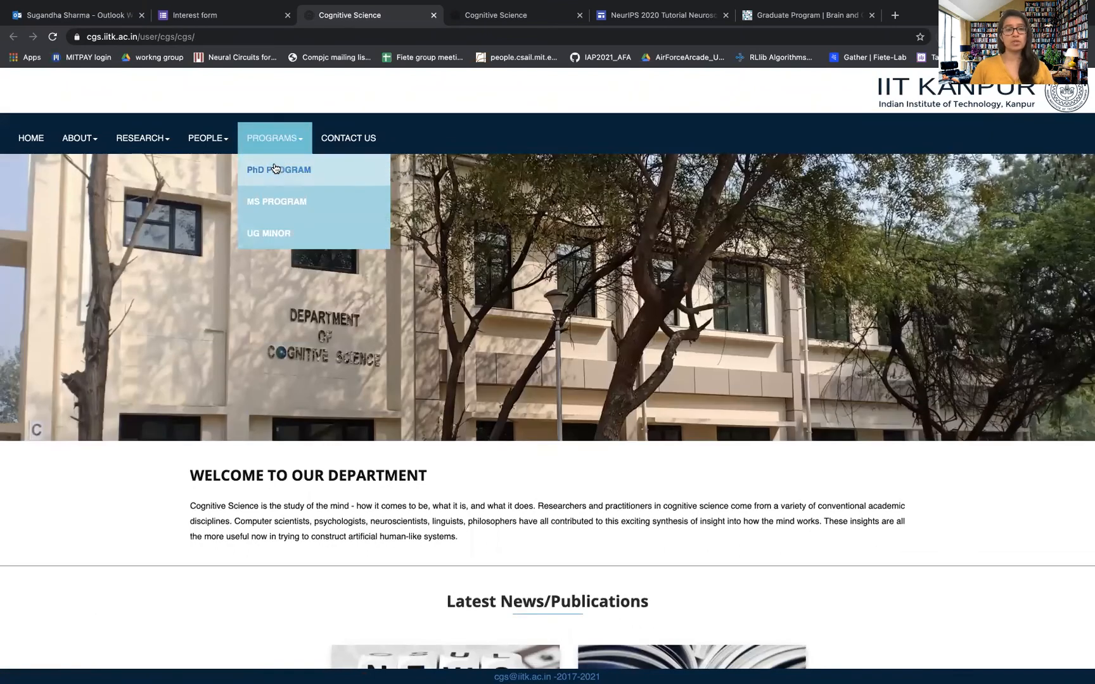
left_click(278, 169)
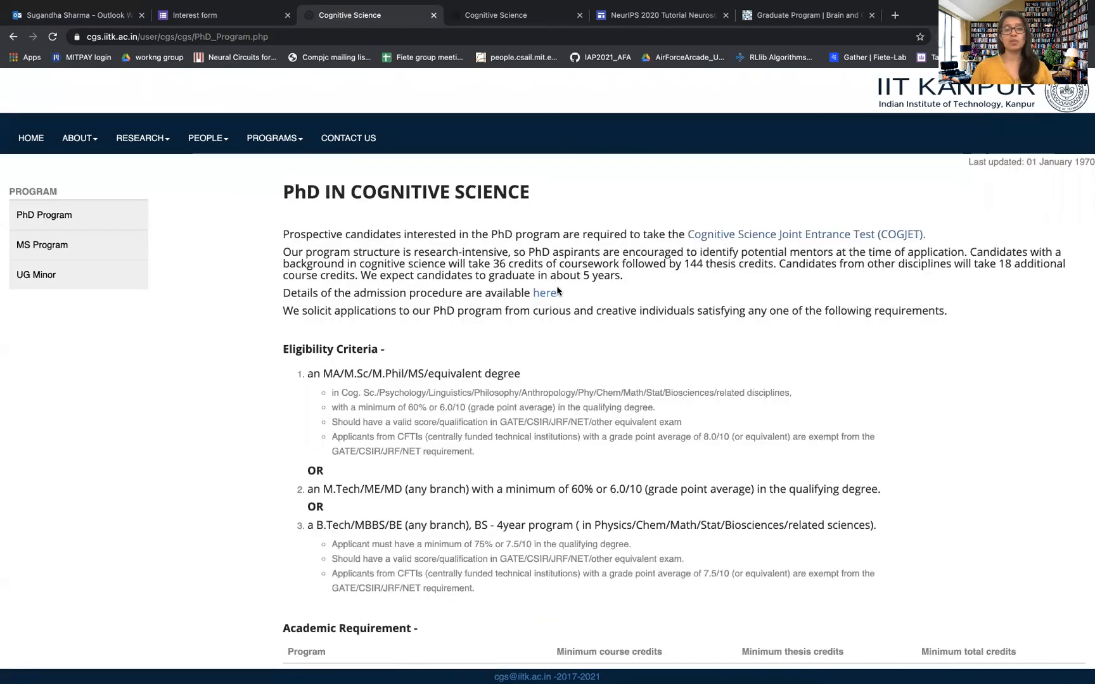
mouse_move(622, 295)
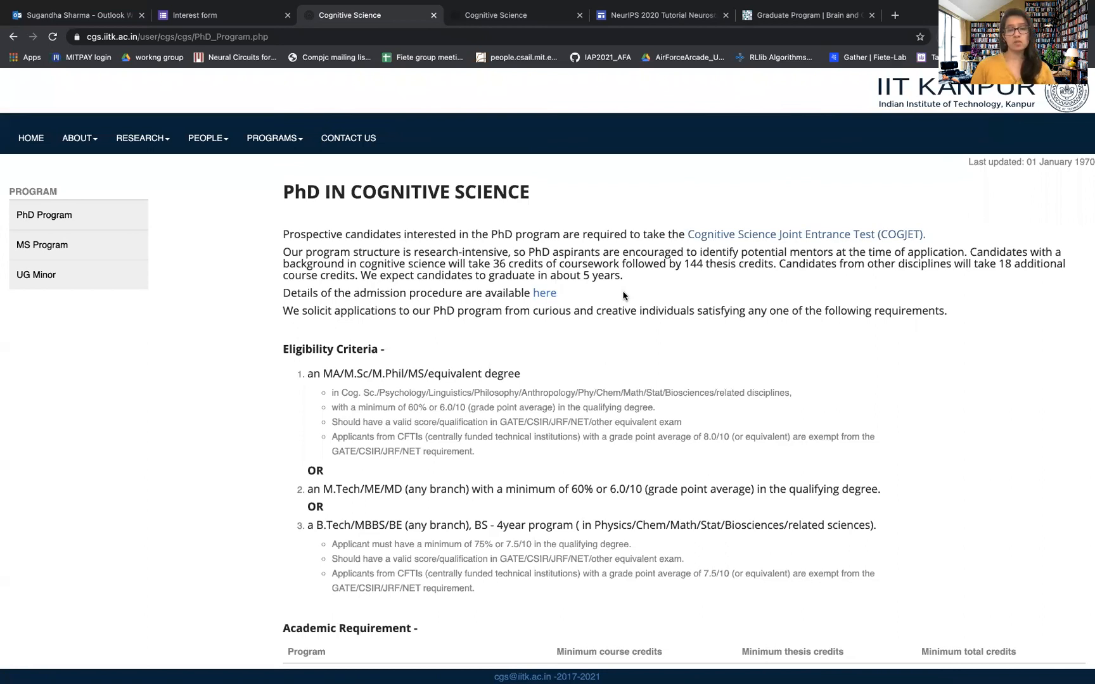
mouse_move(593, 278)
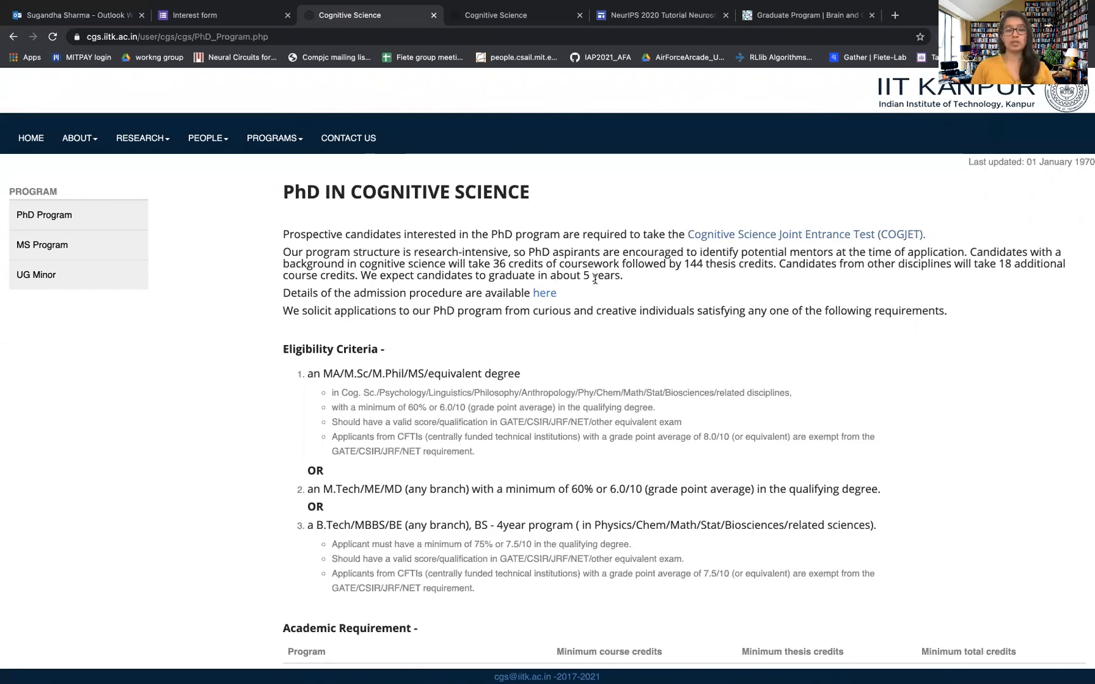
mouse_move(626, 315)
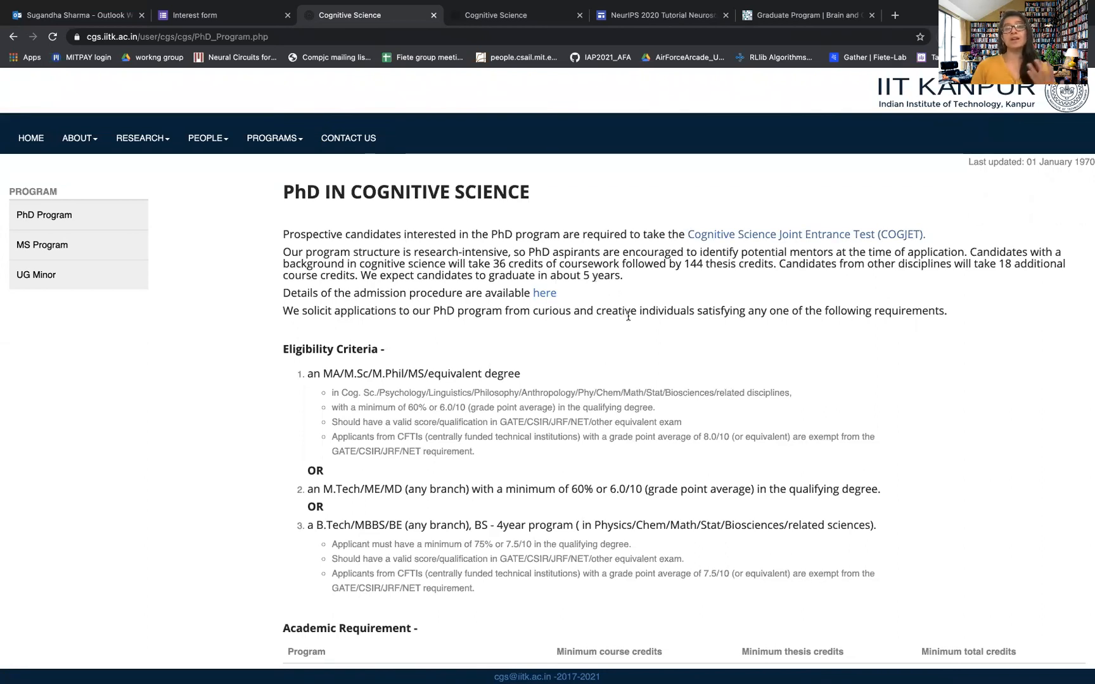
mouse_move(645, 306)
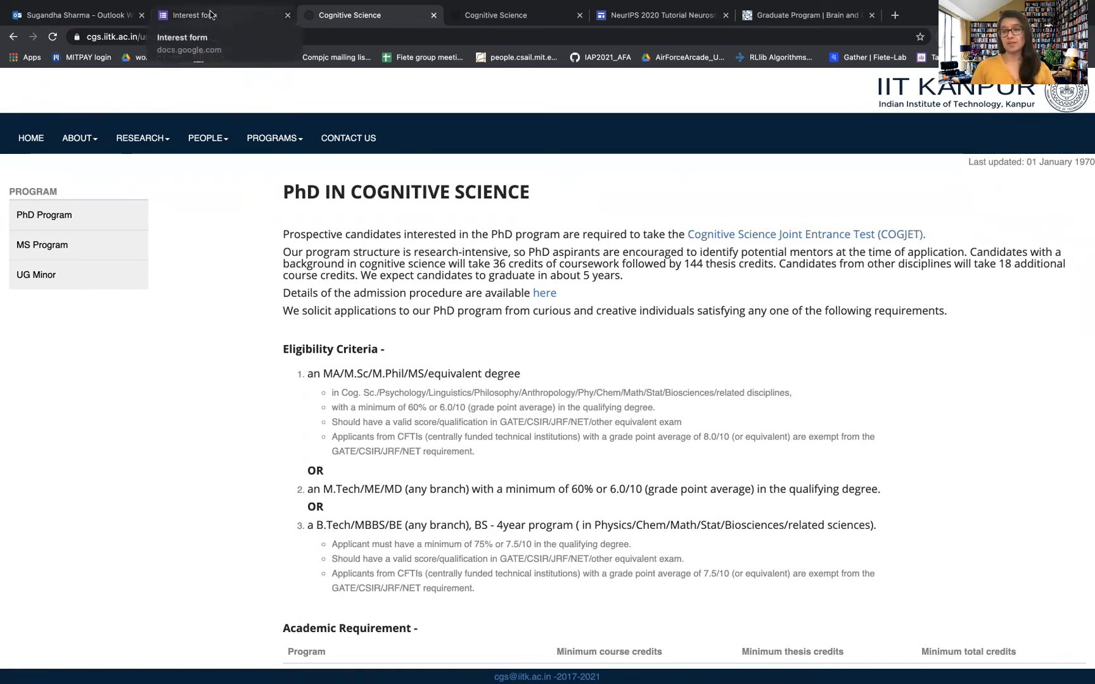
- Switch back to the Interest form tab showing the India program recommendations
left_click(216, 15)
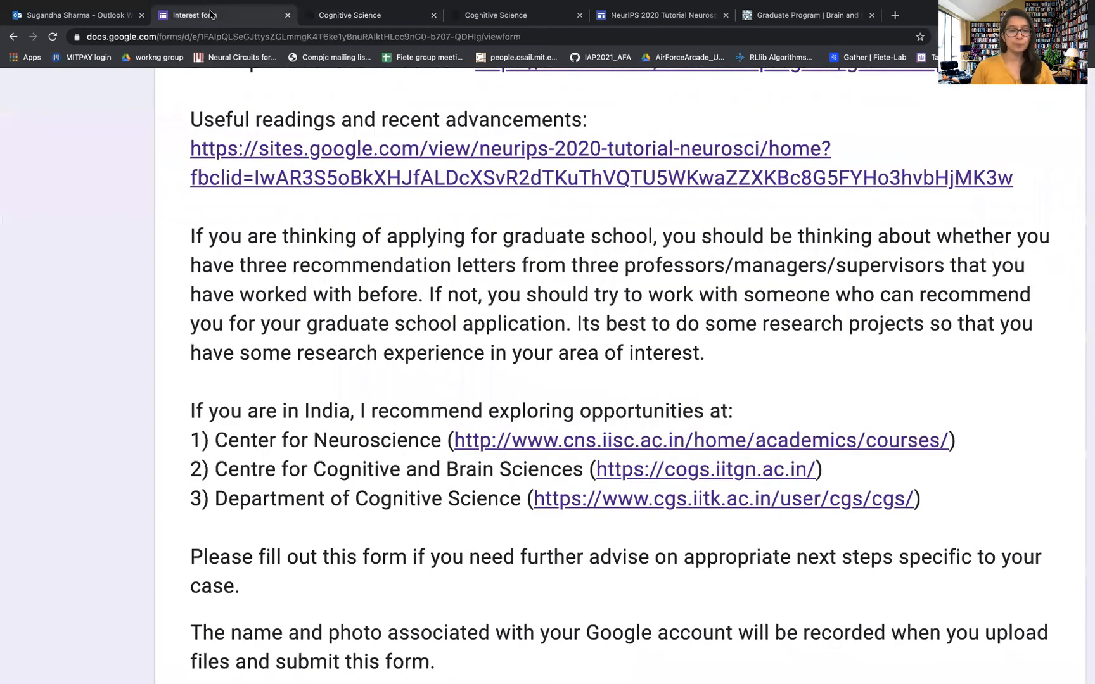
mouse_move(296, 374)
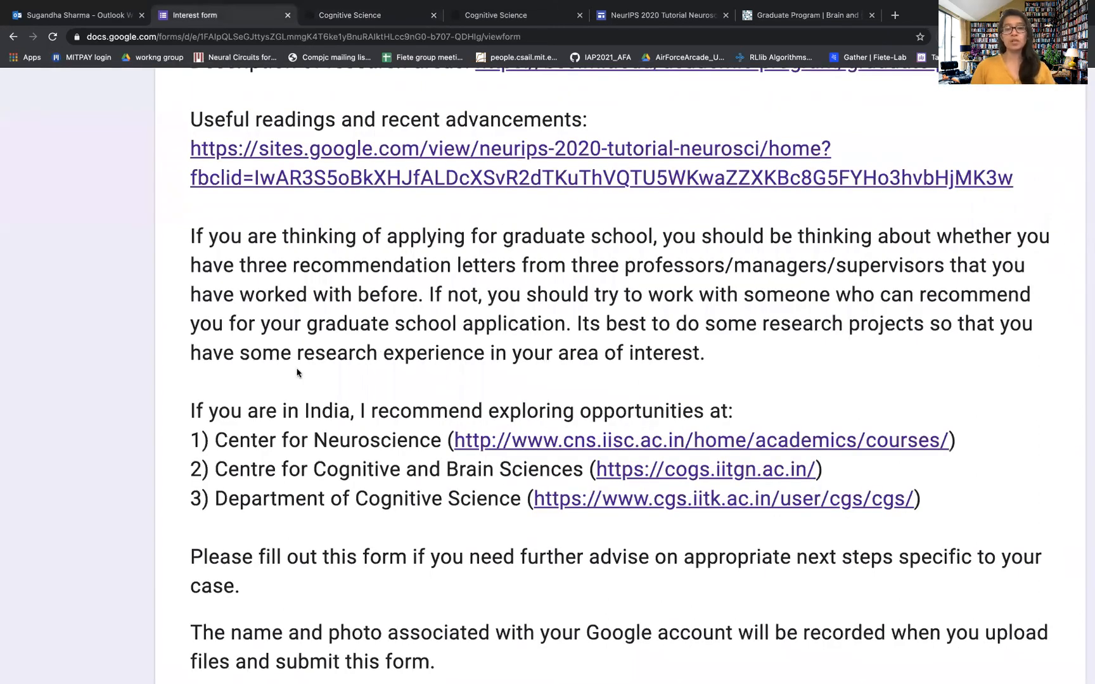
mouse_move(558, 521)
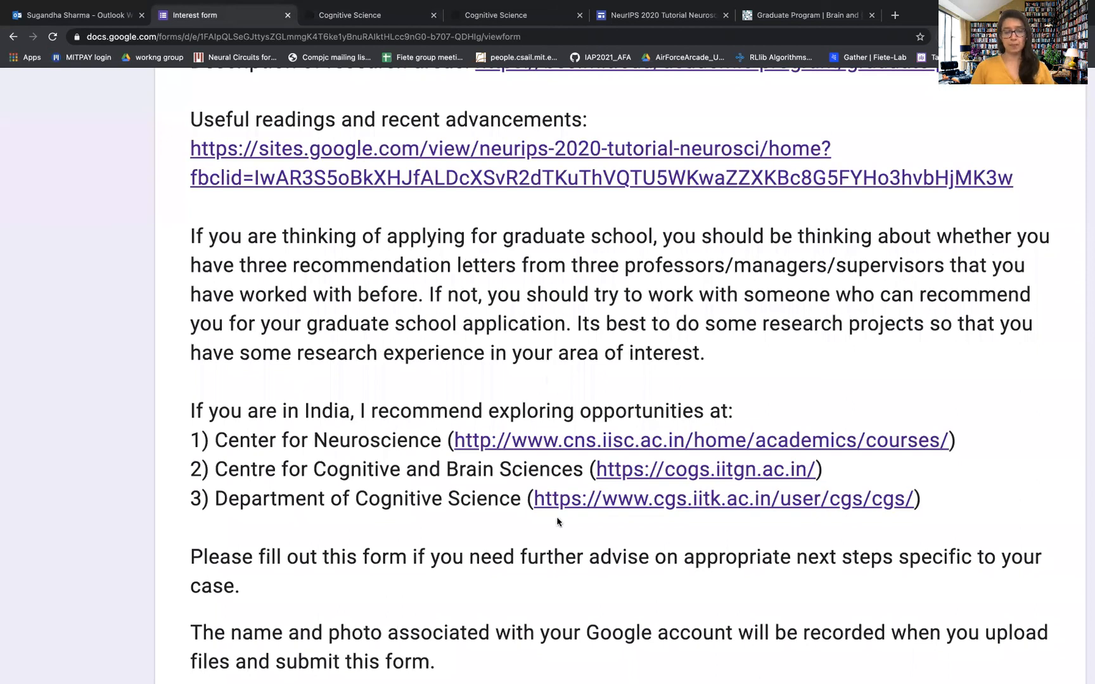
mouse_move(944, 676)
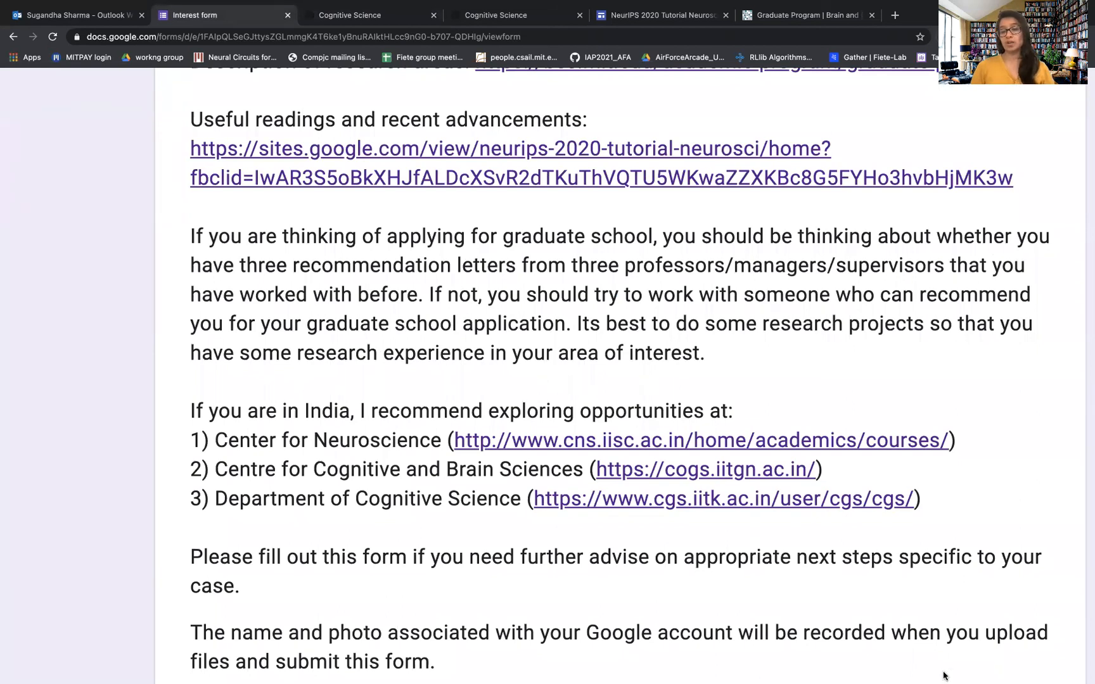